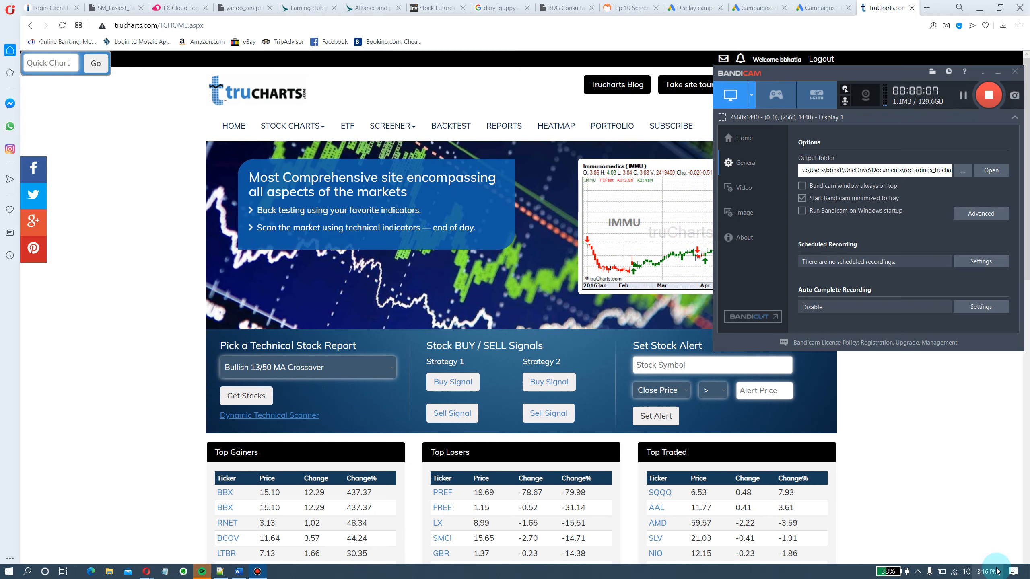
Draw DIA's daily chart on the Stock View page and scroll to its indicator panels
{"action": "left_click", "coordinate": [986, 571]}
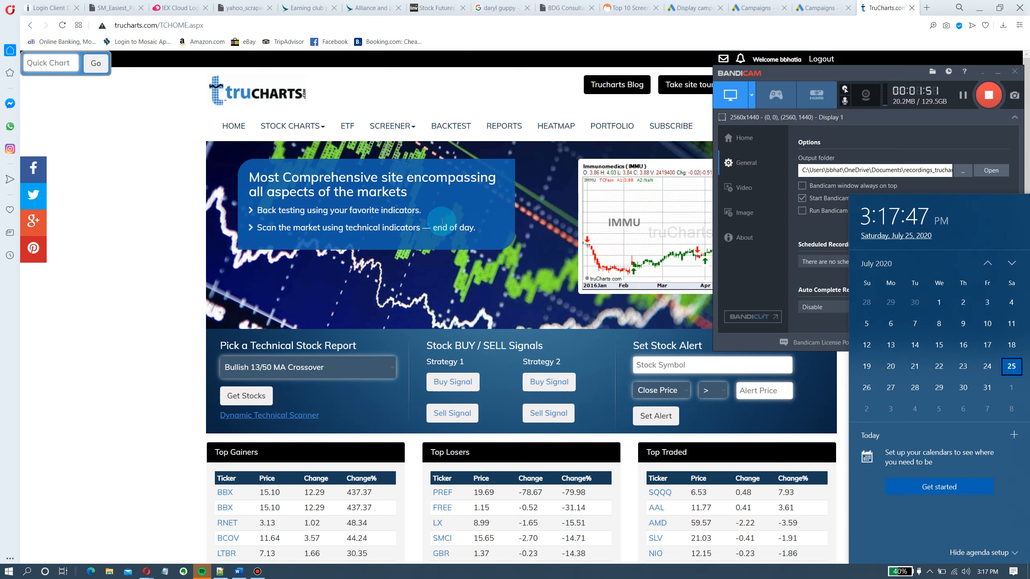
{"action": "left_click", "coordinate": [291, 126]}
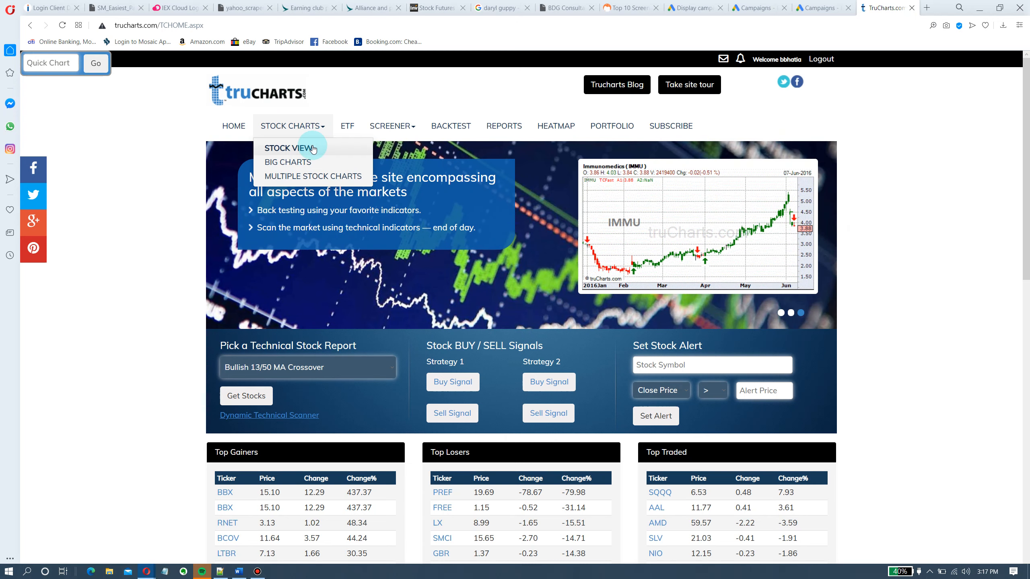
{"action": "left_click", "coordinate": [288, 149]}
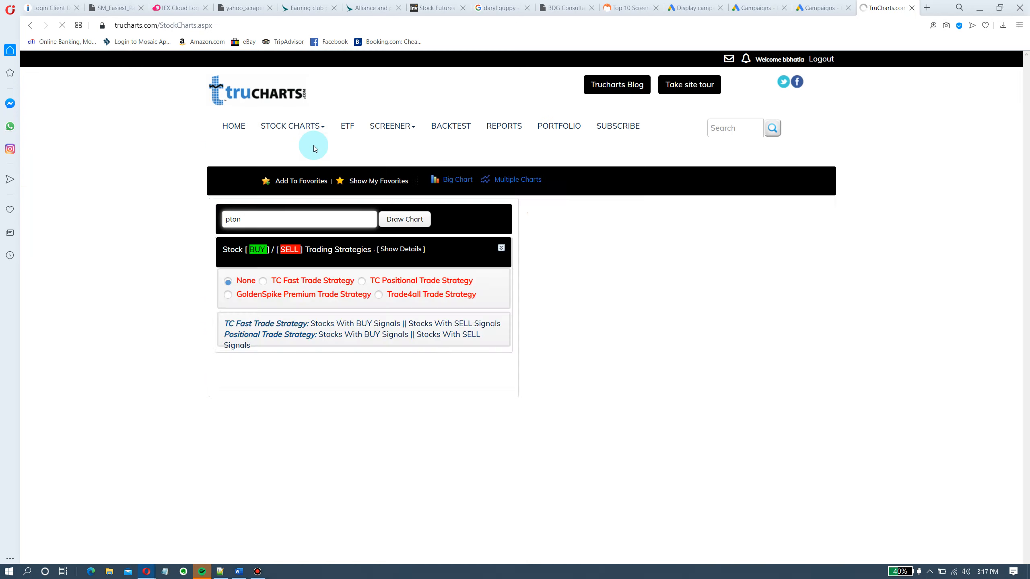
{"action": "left_click", "coordinate": [404, 218]}
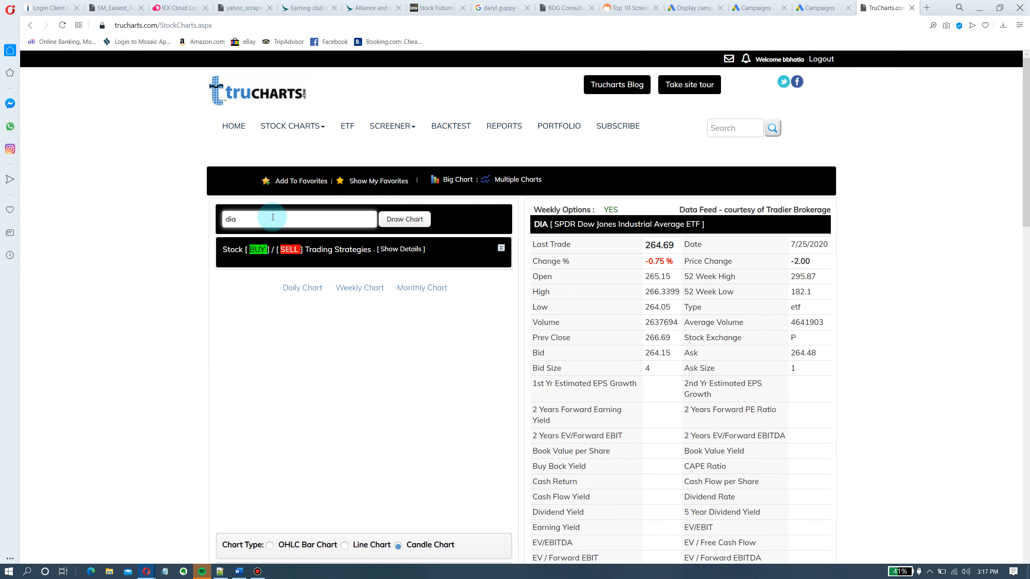
{"action": "left_click", "coordinate": [404, 219]}
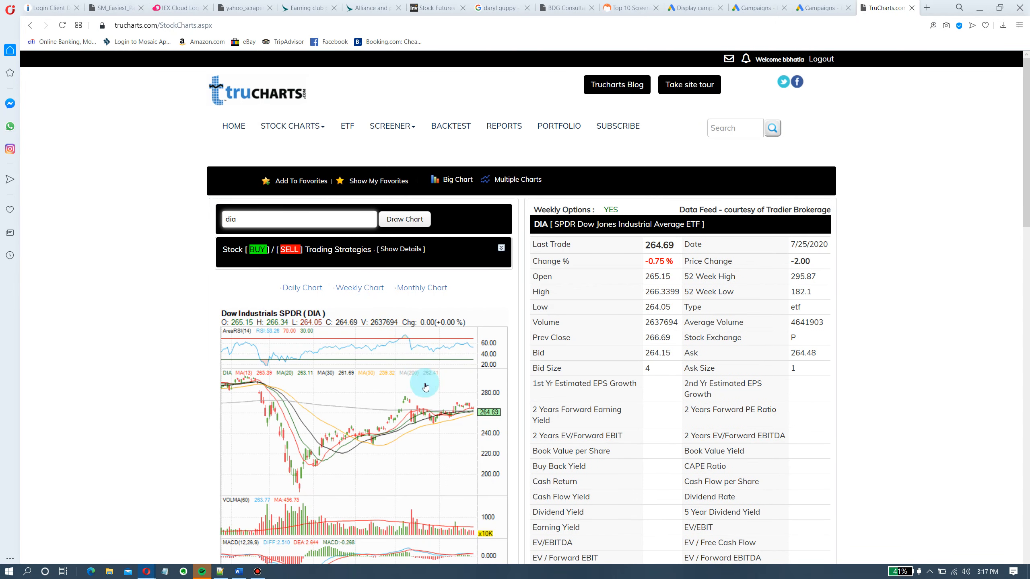
{"action": "mouse_move", "coordinate": [470, 407]}
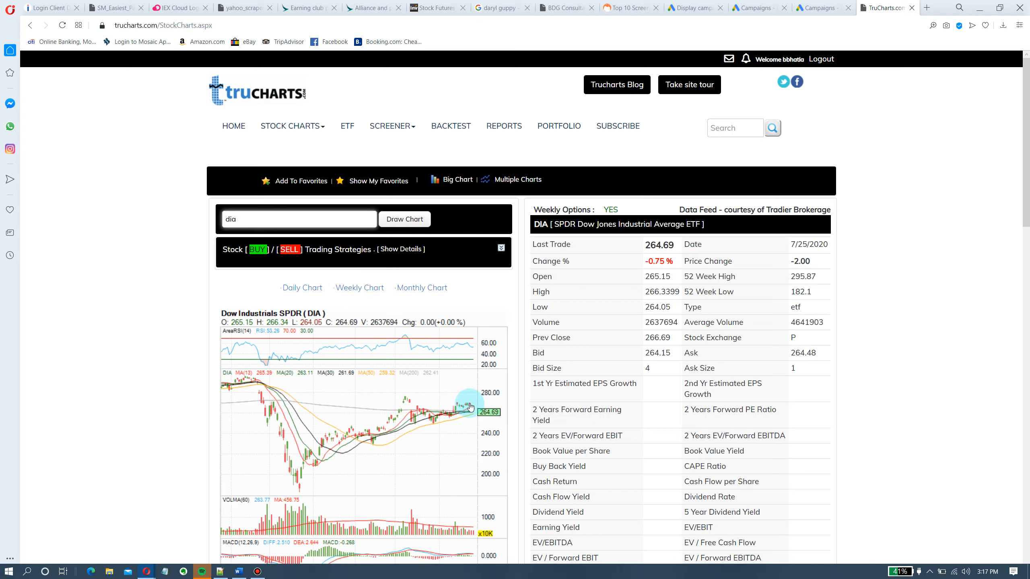
{"action": "mouse_move", "coordinate": [471, 420]}
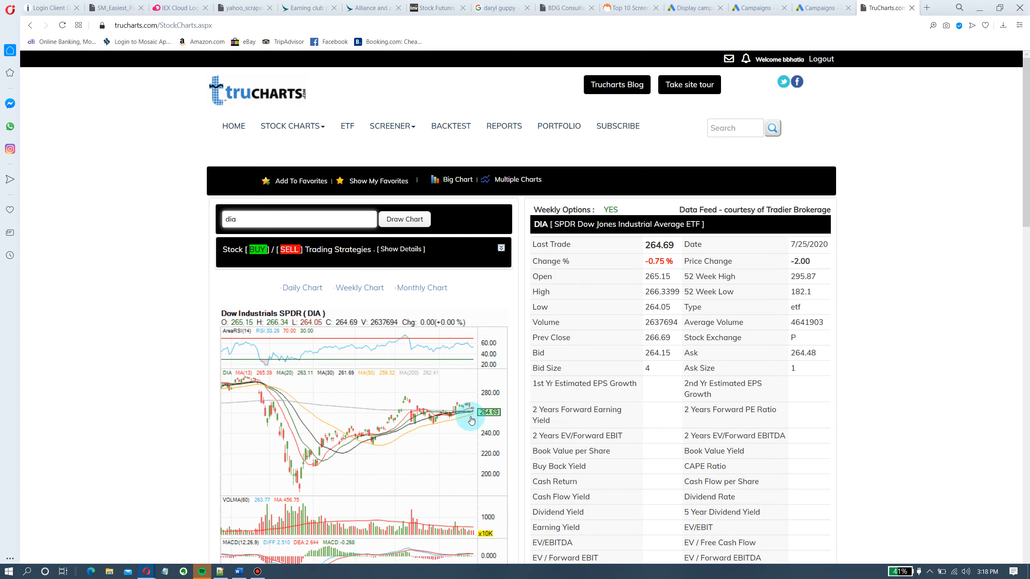
{"action": "mouse_move", "coordinate": [474, 412]}
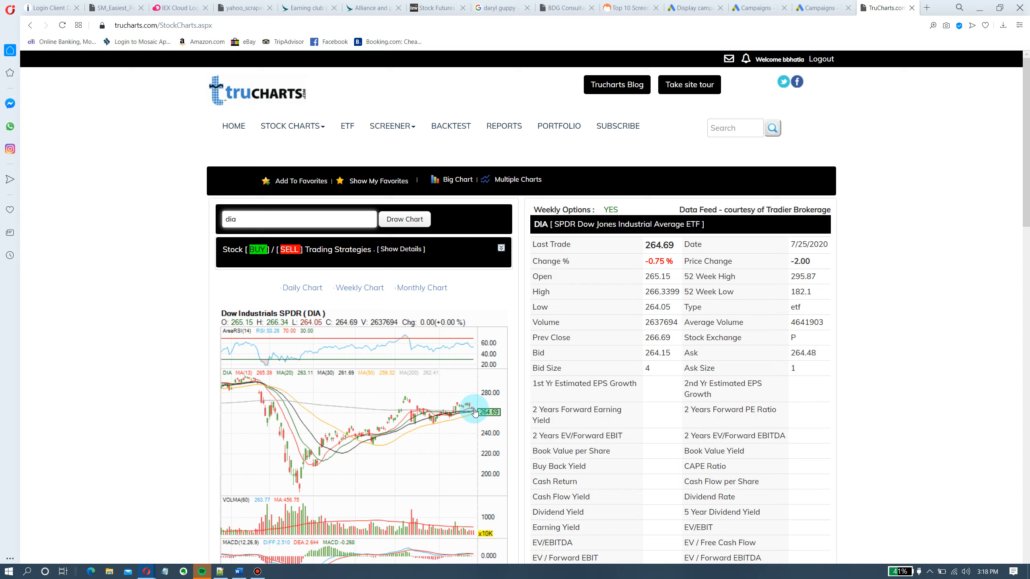
{"action": "mouse_move", "coordinate": [478, 359]}
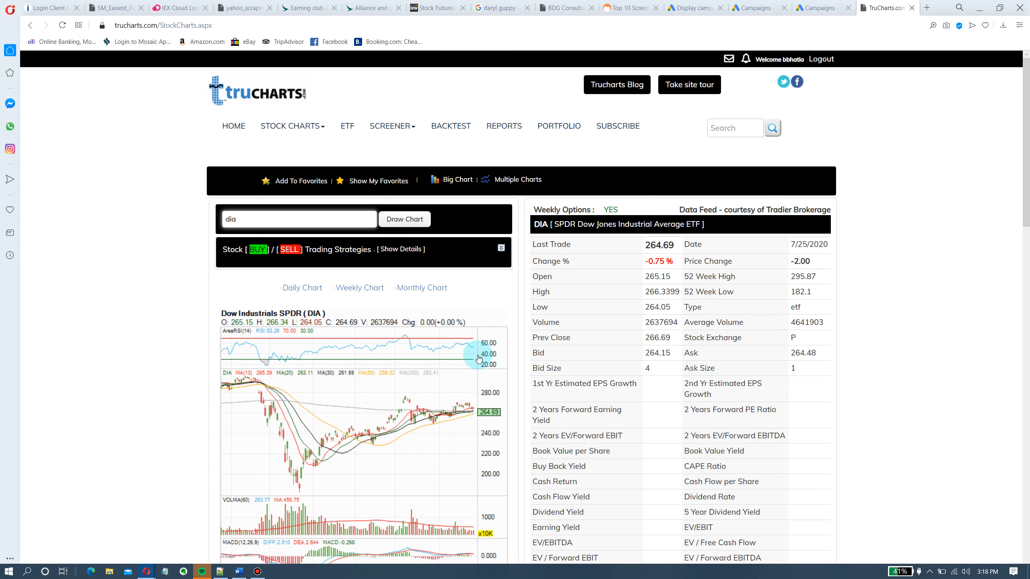
{"action": "scroll", "scroll_direction": "down", "scroll_amount": 3}
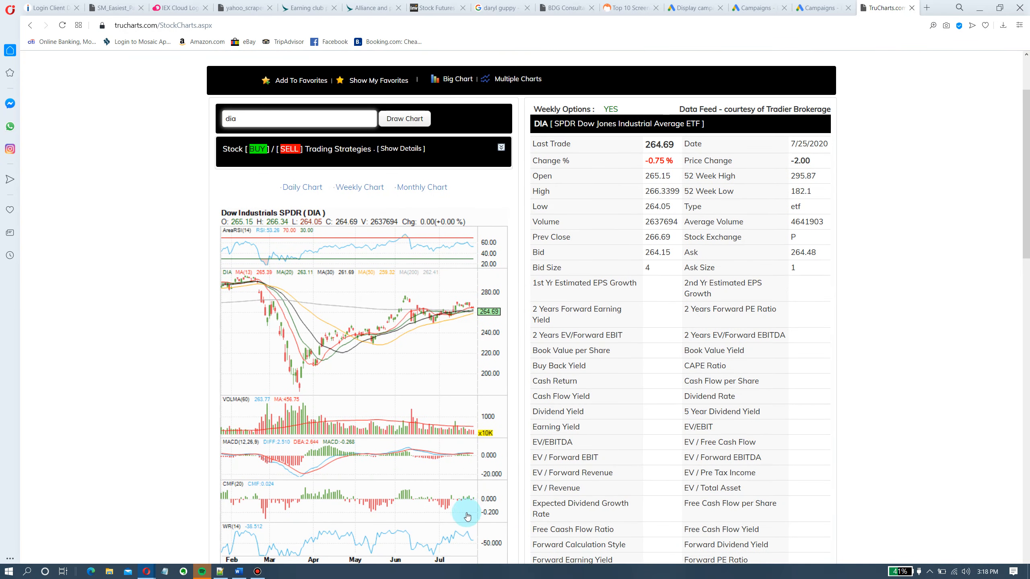
{"action": "mouse_move", "coordinate": [476, 507]}
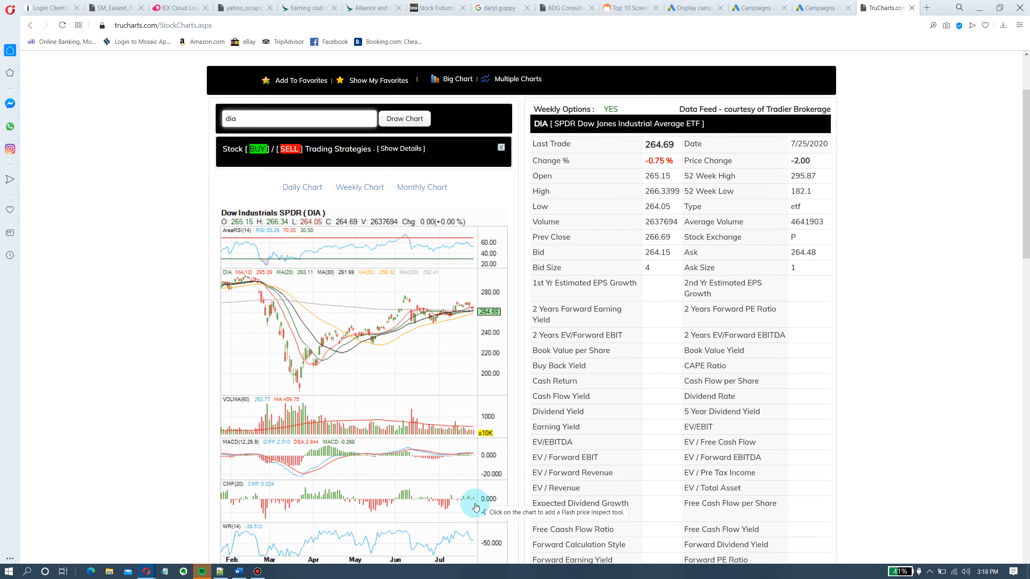
{"action": "mouse_move", "coordinate": [470, 459]}
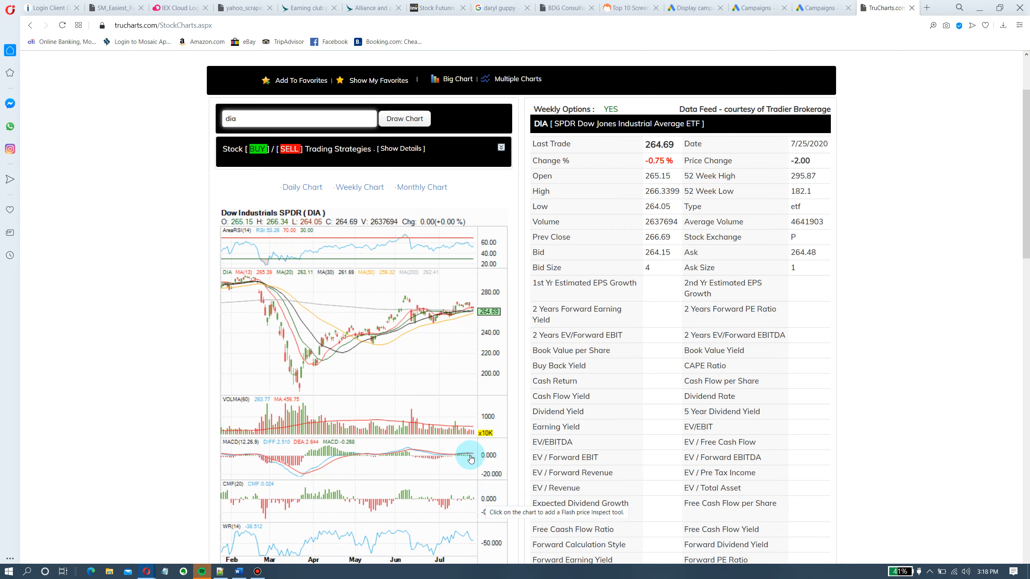
{"action": "mouse_move", "coordinate": [474, 534]}
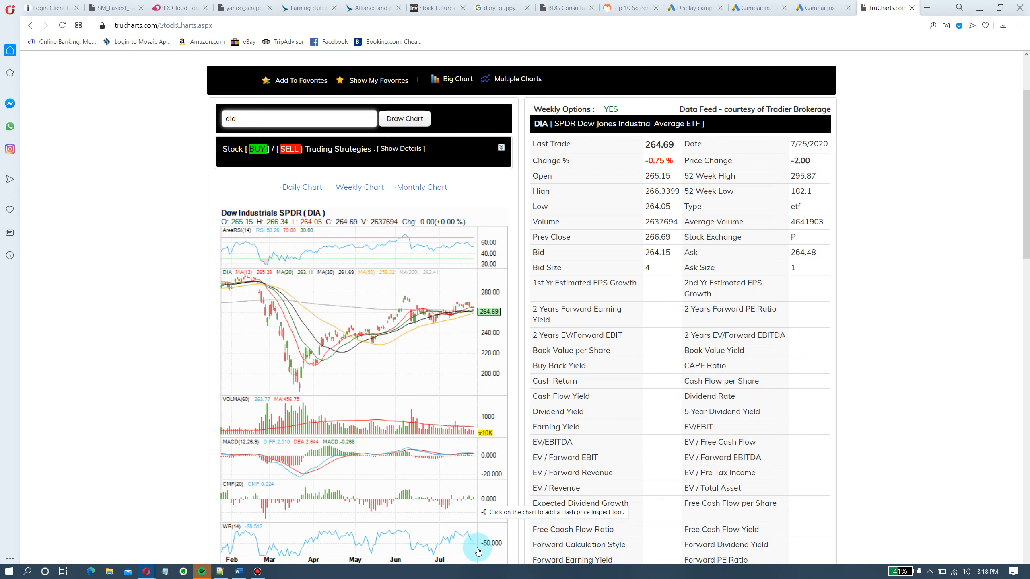
{"action": "mouse_move", "coordinate": [434, 359]}
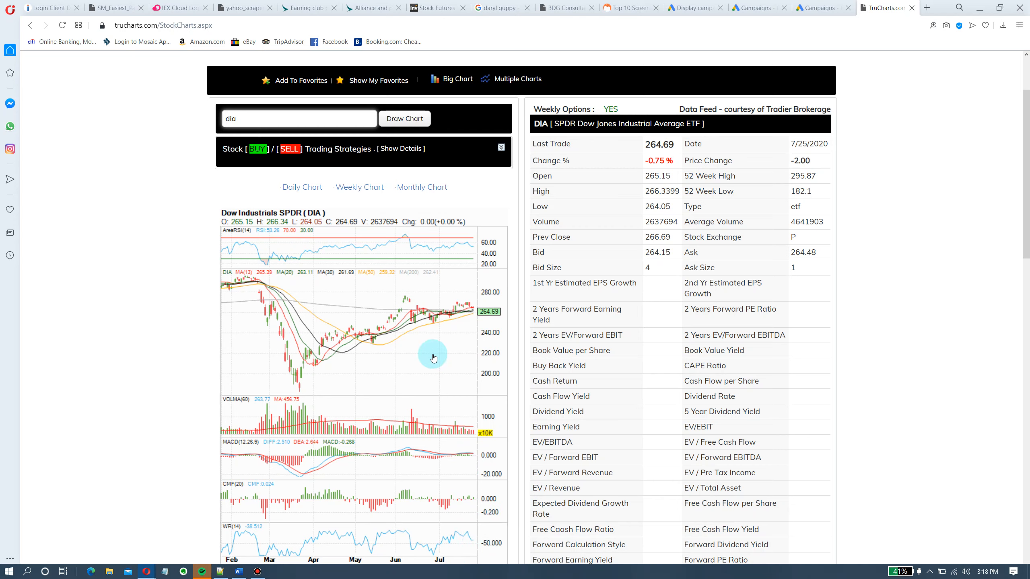
{"action": "mouse_move", "coordinate": [439, 357]}
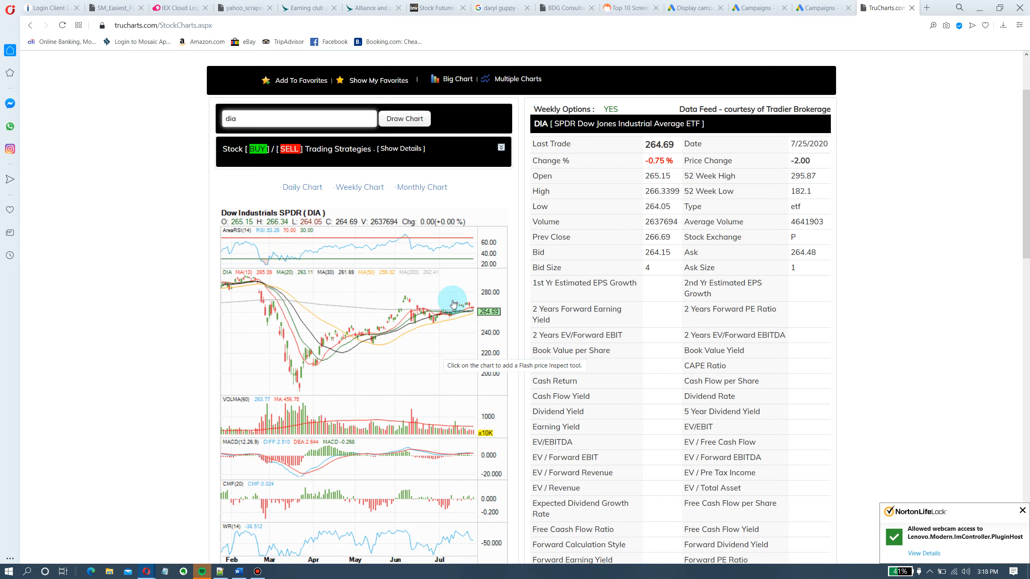
{"action": "mouse_move", "coordinate": [497, 261]}
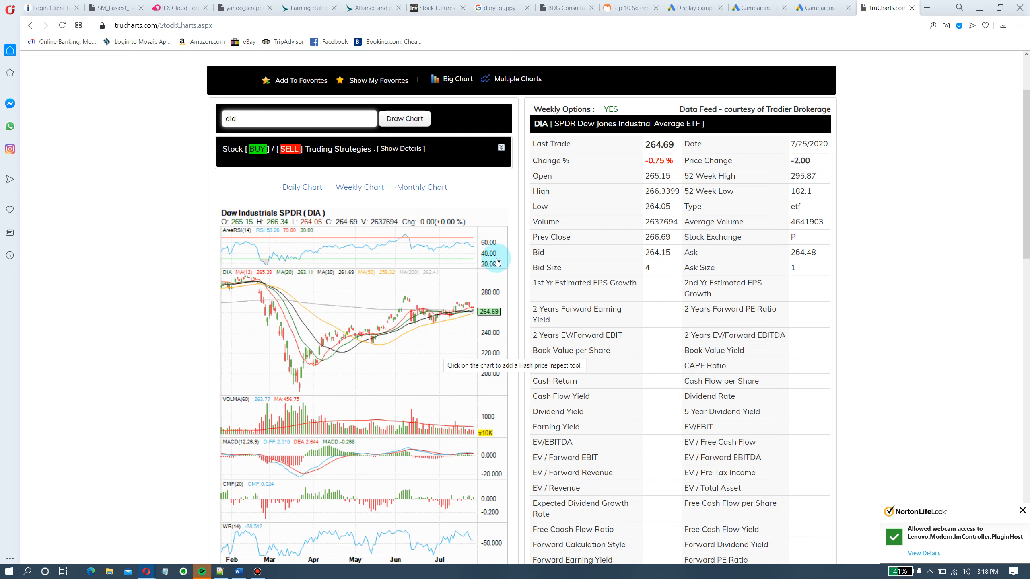
{"action": "mouse_move", "coordinate": [467, 317]}
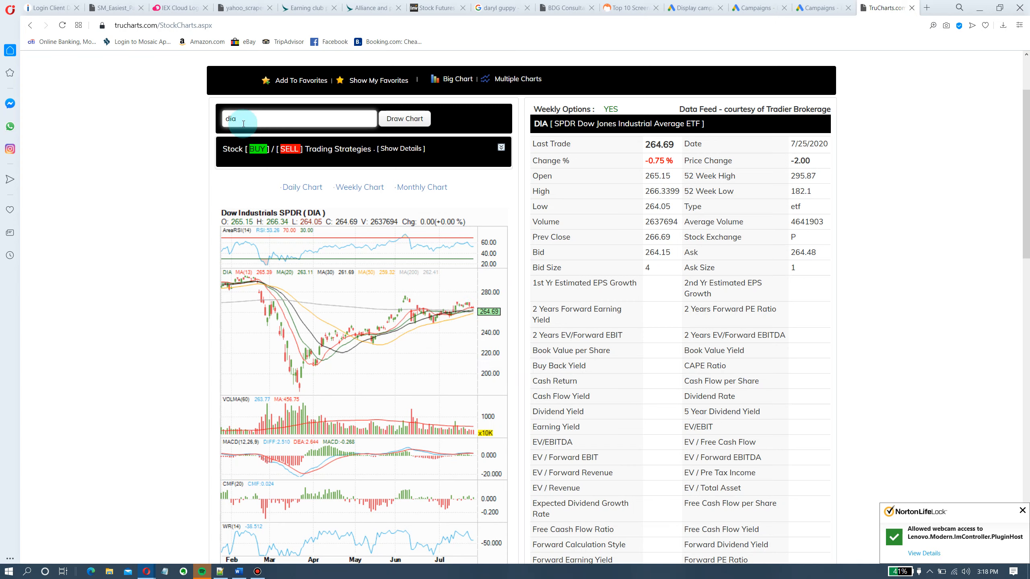
{"action": "type", "text": "qqq"}
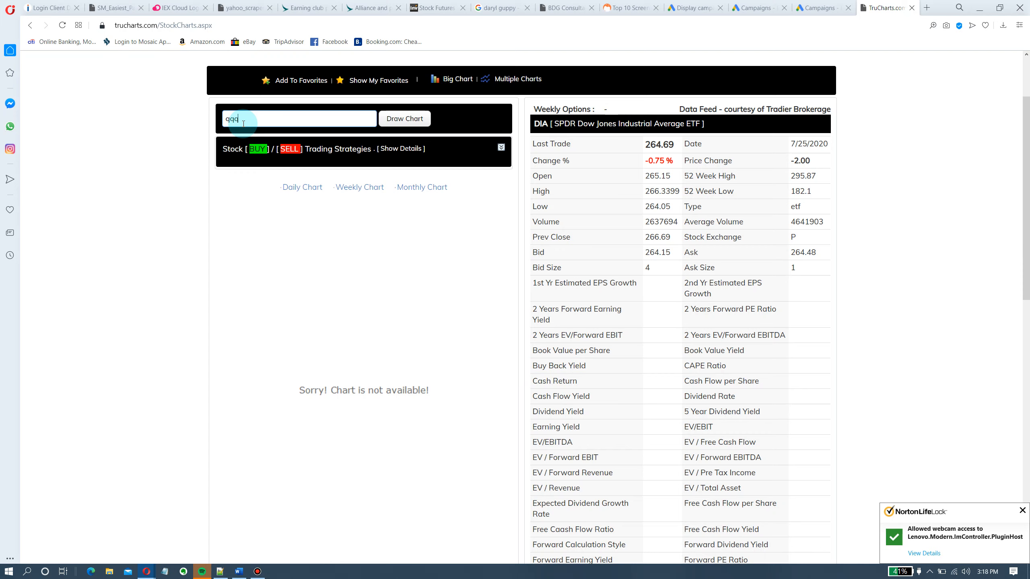
{"action": "left_click", "coordinate": [404, 120]}
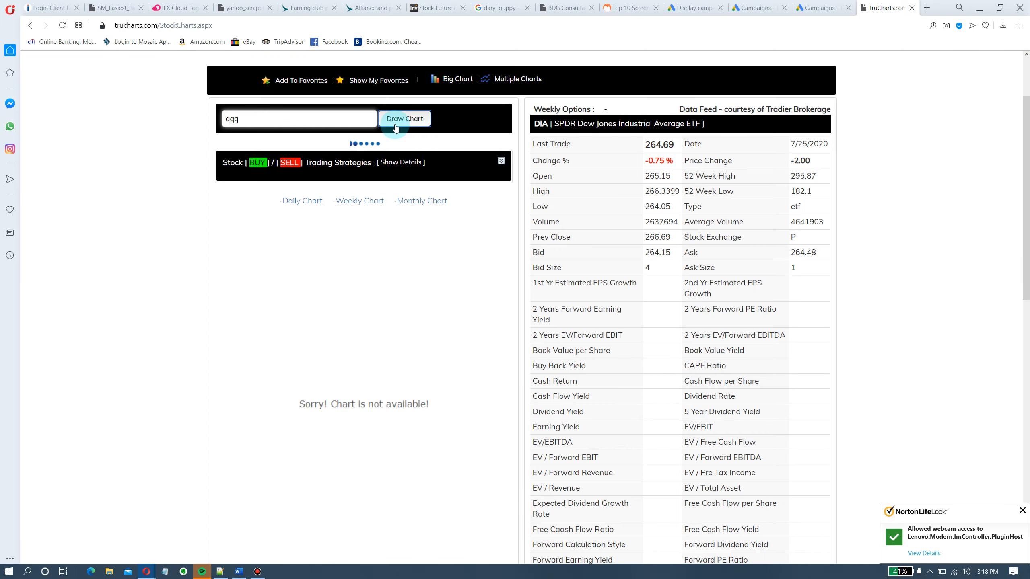
{"action": "left_click", "coordinate": [404, 119]}
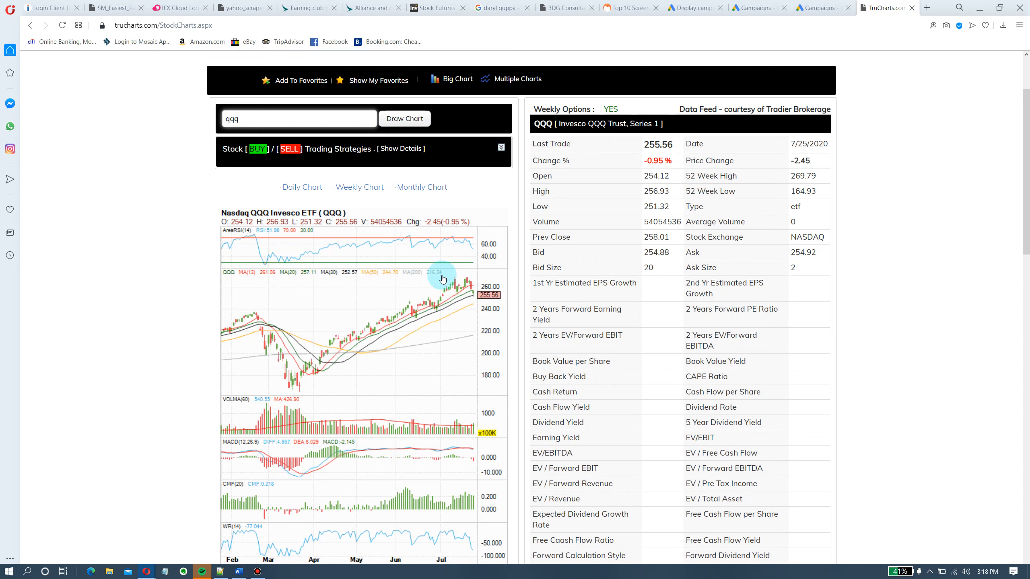
{"action": "mouse_move", "coordinate": [469, 267]}
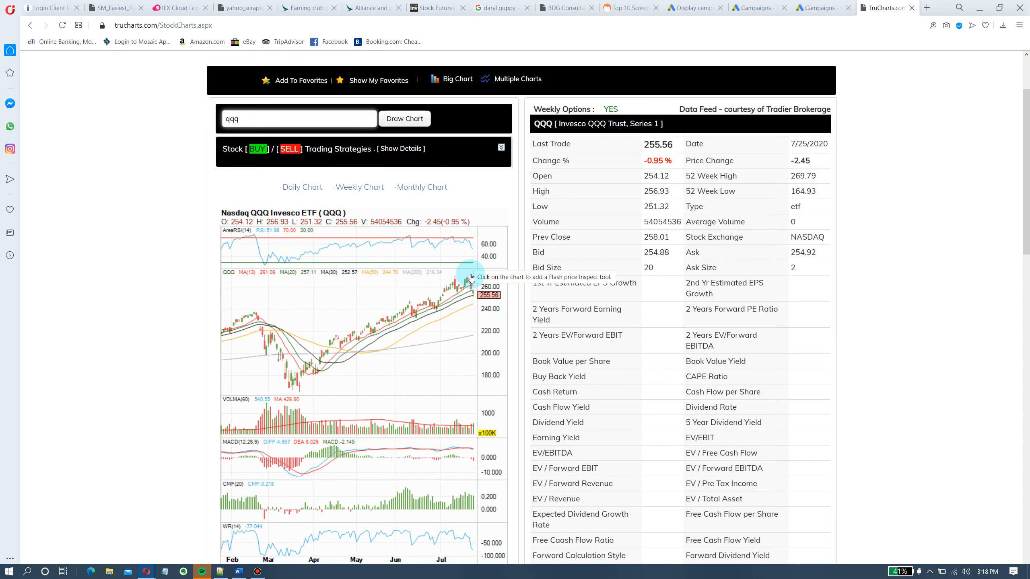
{"action": "mouse_move", "coordinate": [456, 296]}
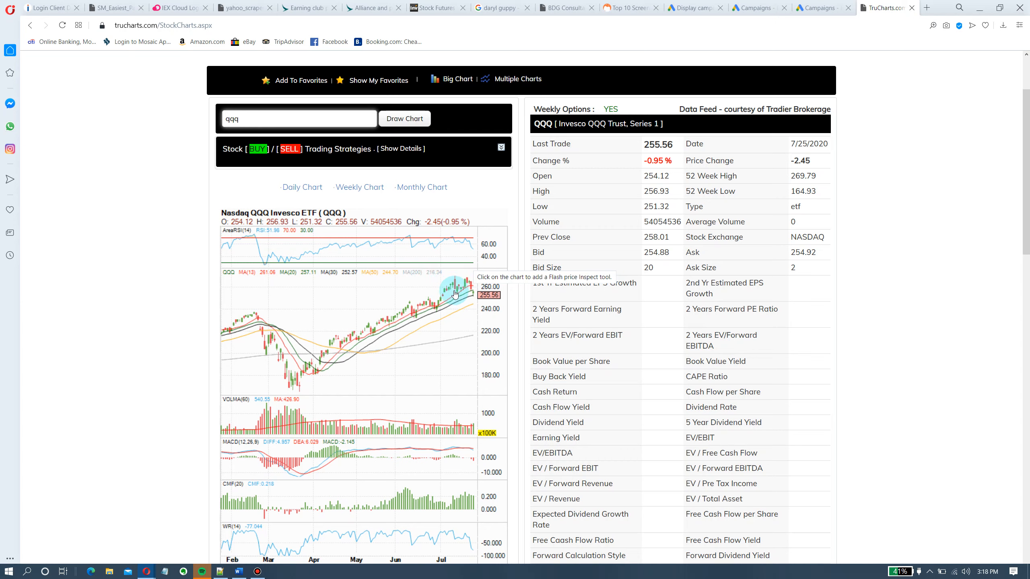
{"action": "mouse_move", "coordinate": [470, 281]}
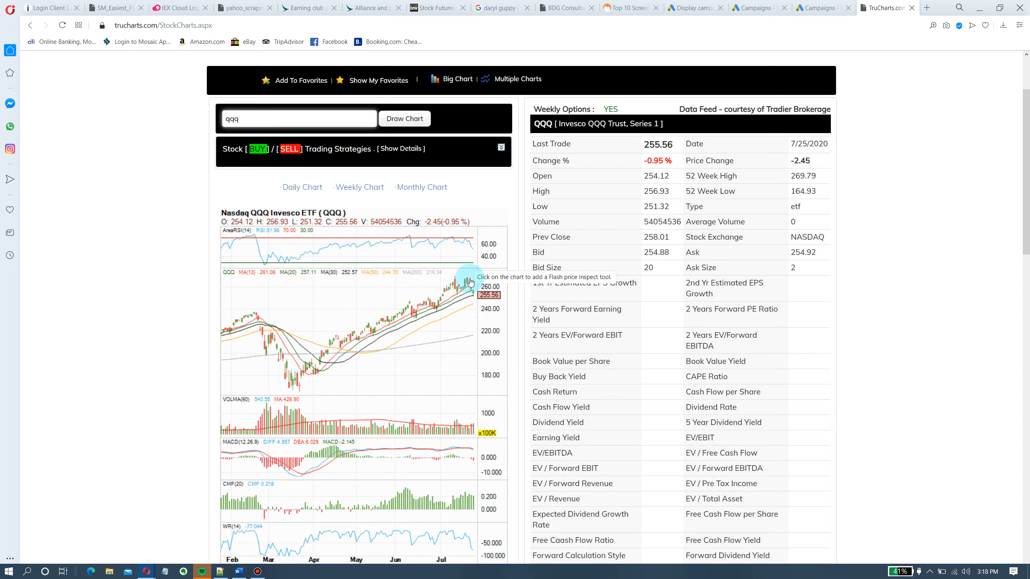
{"action": "mouse_move", "coordinate": [465, 294]}
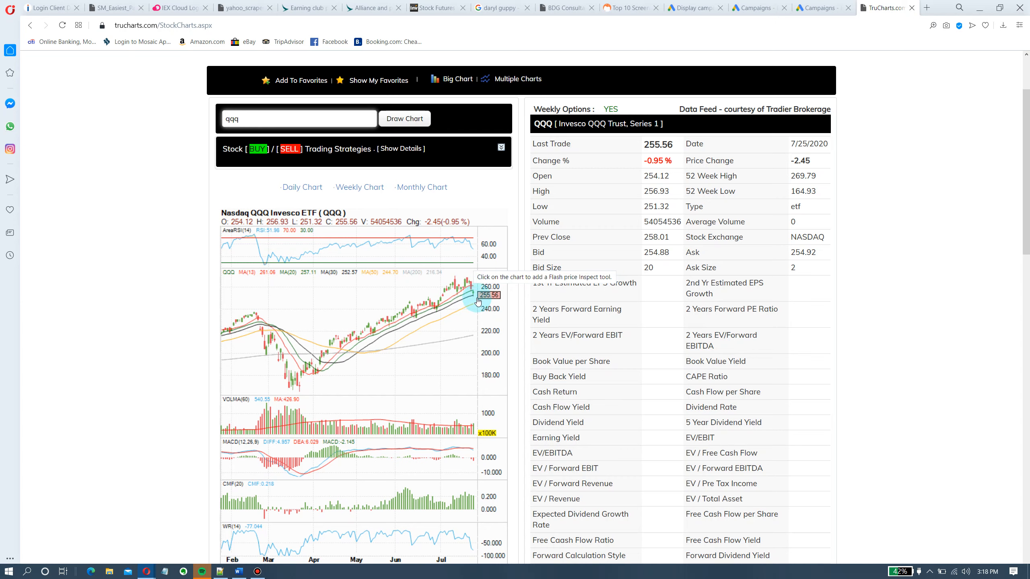
{"action": "mouse_move", "coordinate": [445, 240]}
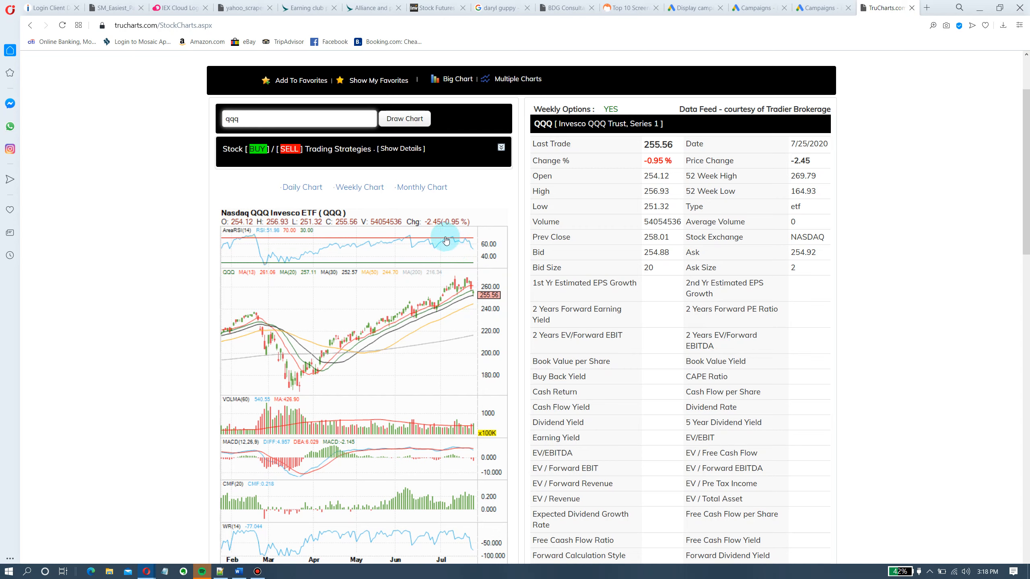
{"action": "mouse_move", "coordinate": [450, 238]}
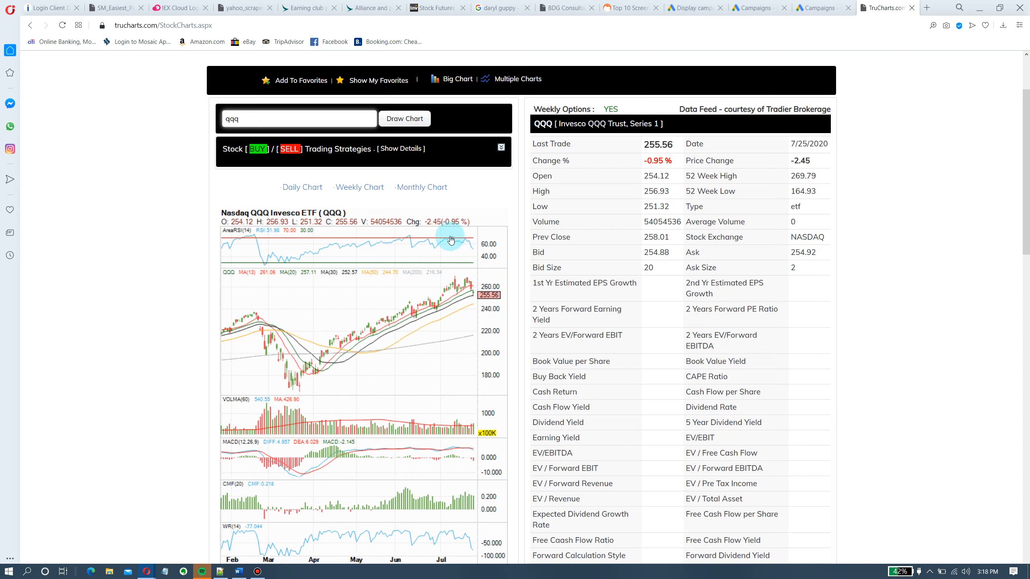
{"action": "mouse_move", "coordinate": [473, 284]}
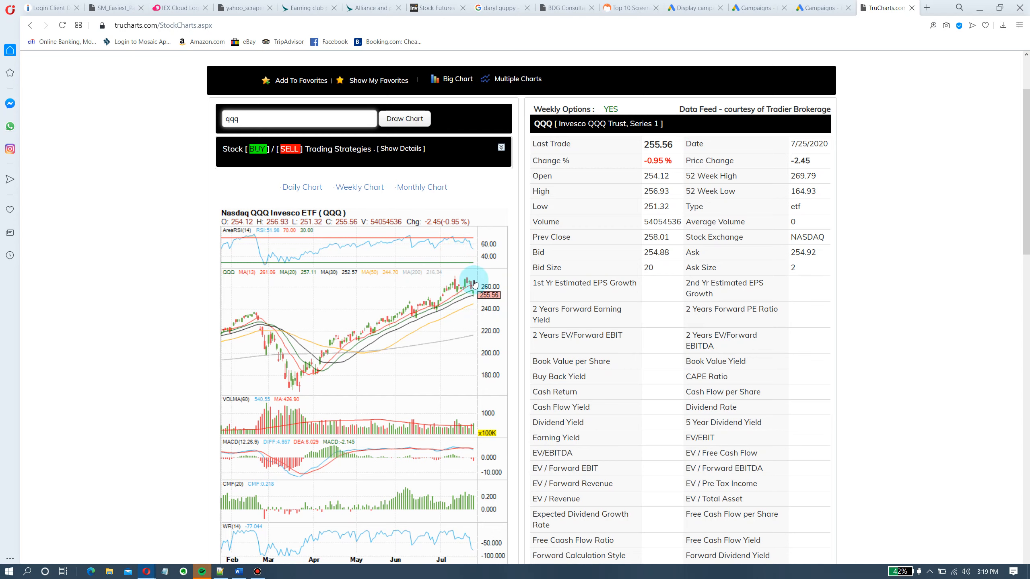
{"action": "mouse_move", "coordinate": [471, 300]}
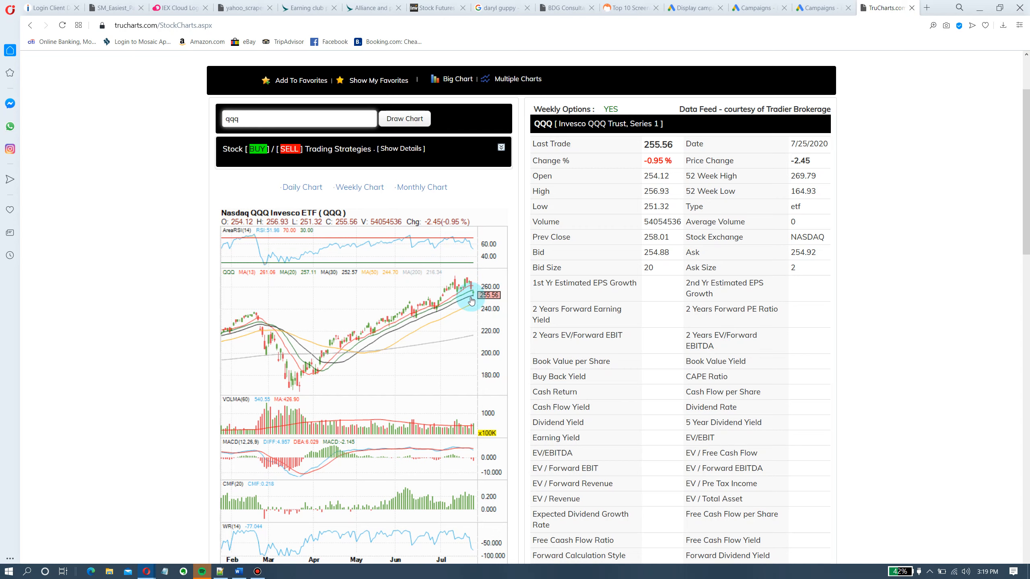
{"action": "mouse_move", "coordinate": [462, 452]}
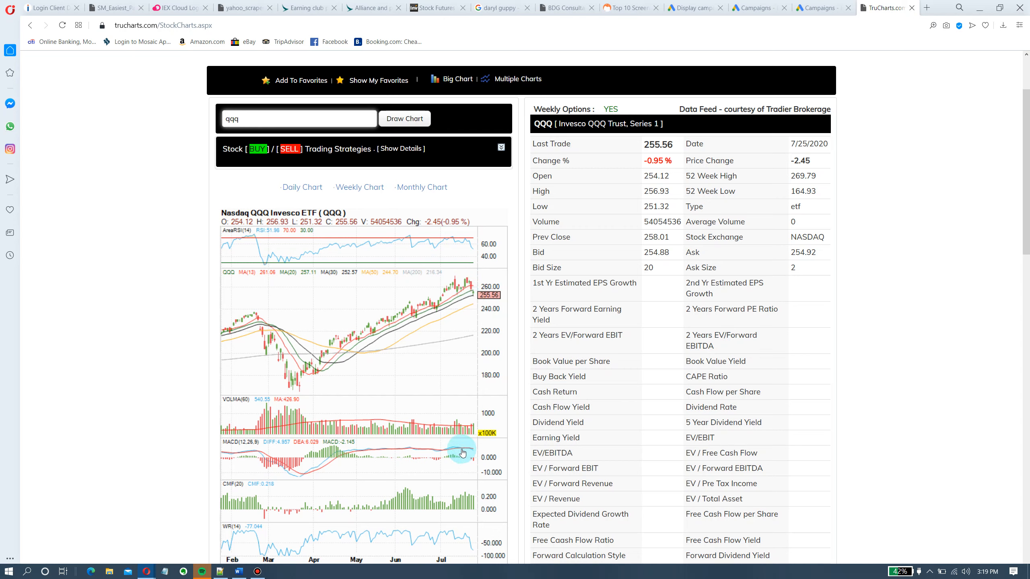
{"action": "mouse_move", "coordinate": [465, 504]}
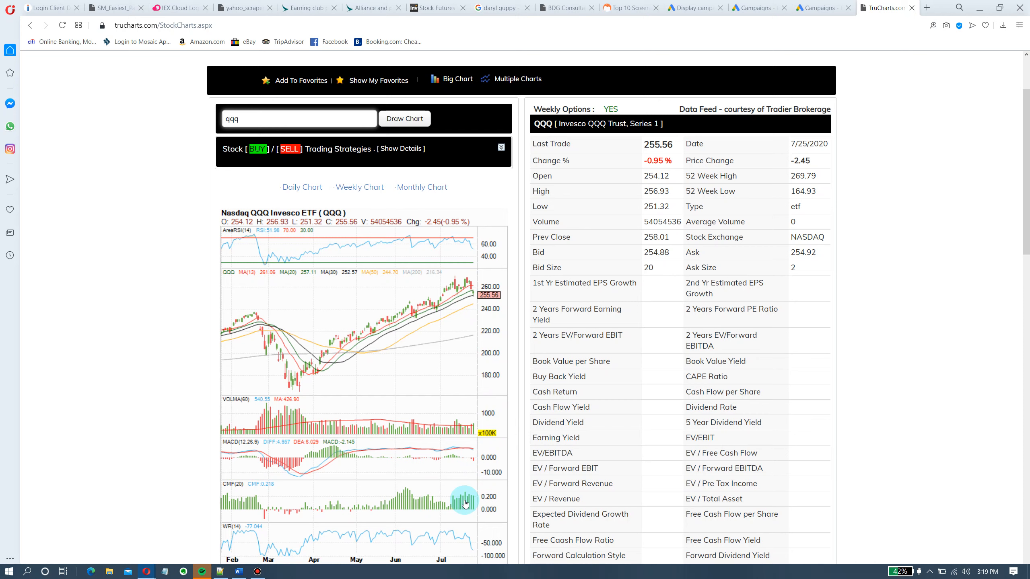
{"action": "mouse_move", "coordinate": [474, 495]}
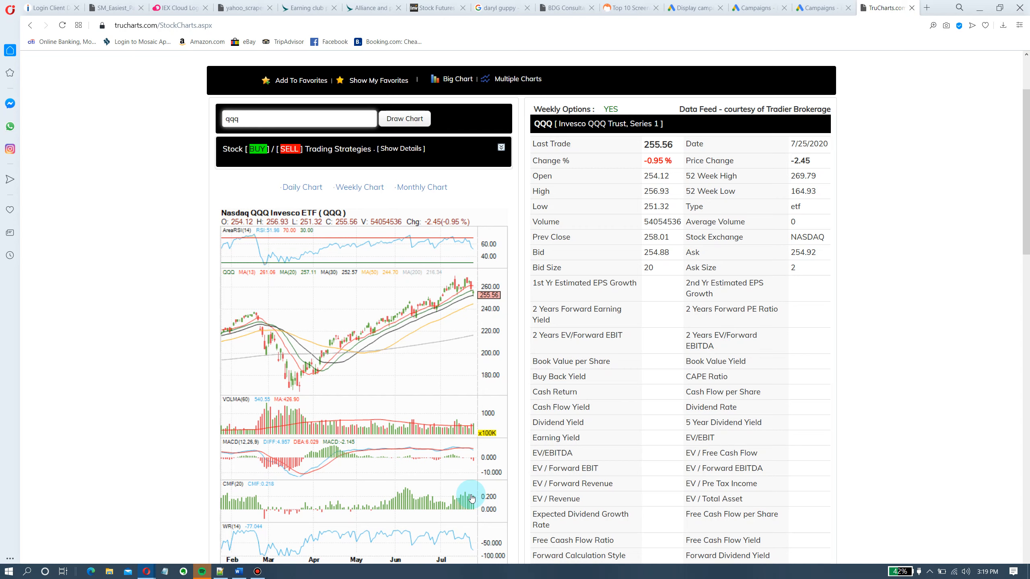
{"action": "mouse_move", "coordinate": [472, 306]}
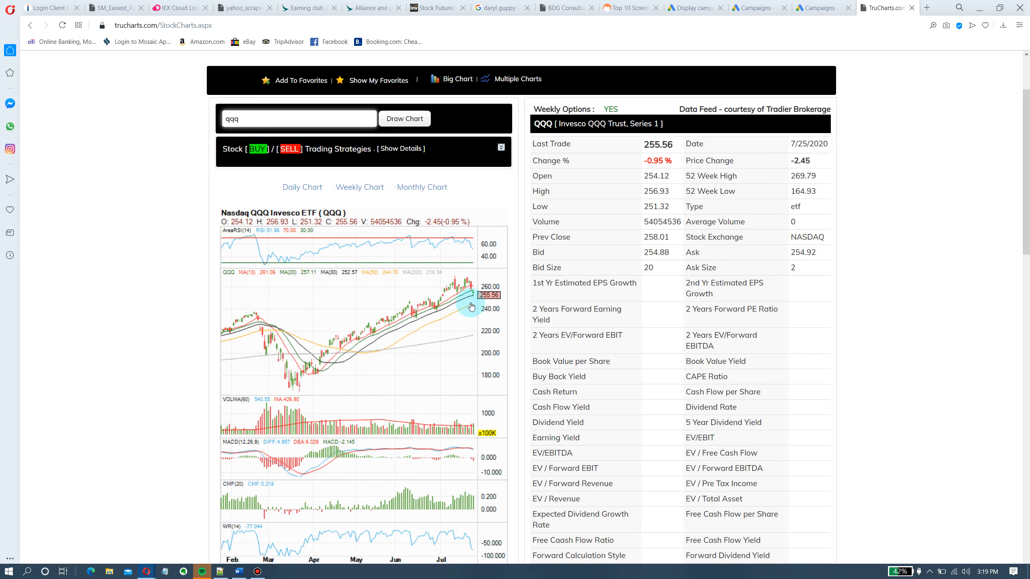
{"action": "mouse_move", "coordinate": [473, 301]}
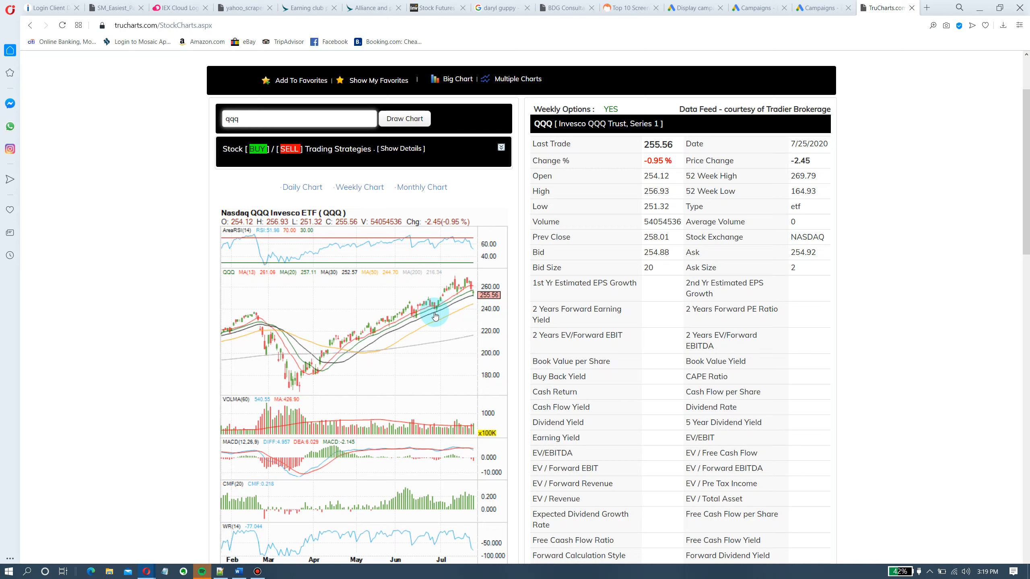
{"action": "mouse_move", "coordinate": [384, 360]}
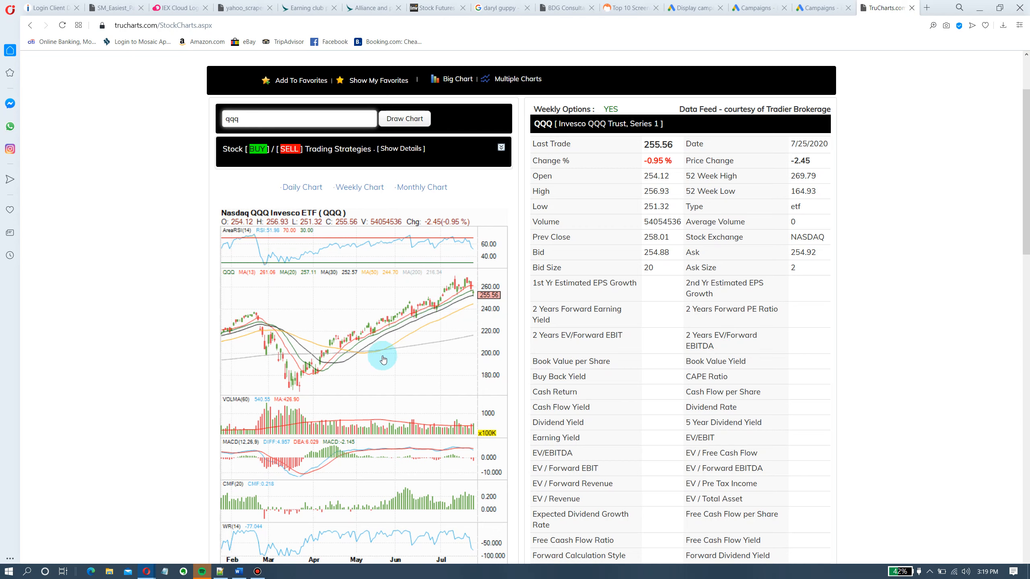
{"action": "mouse_move", "coordinate": [444, 317]}
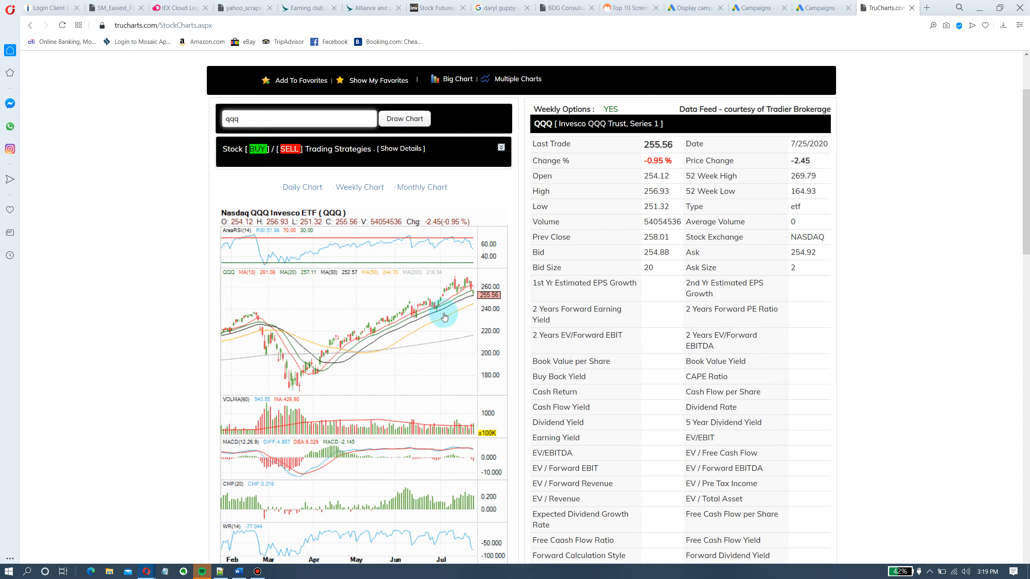
{"action": "mouse_move", "coordinate": [476, 305]}
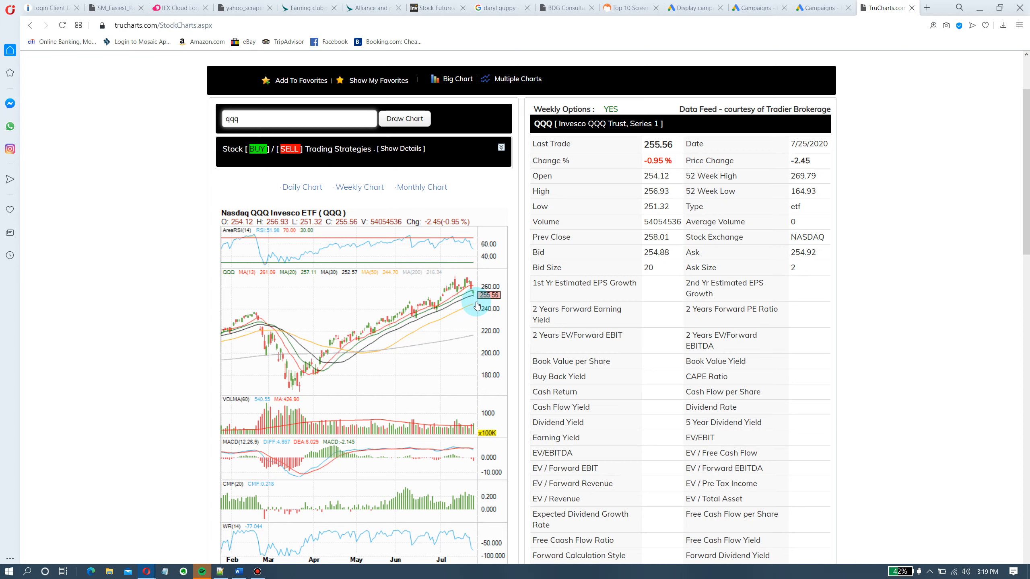
{"action": "mouse_move", "coordinate": [284, 203]}
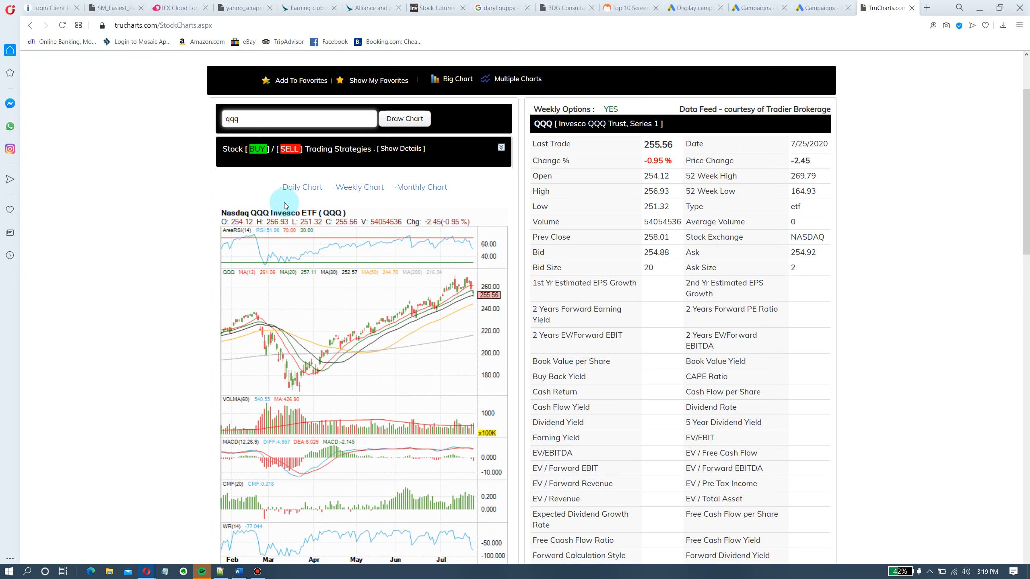
Show QQQ's weekly chart (July 2015 to July 2020) in a popup and view its lower indicators
{"action": "left_click", "coordinate": [359, 187]}
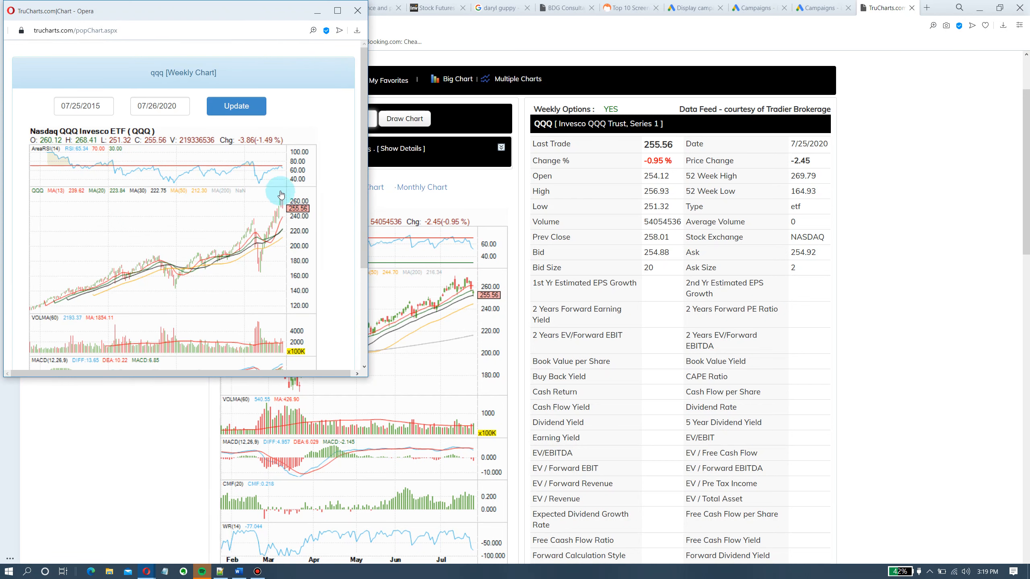
{"action": "mouse_move", "coordinate": [281, 213]}
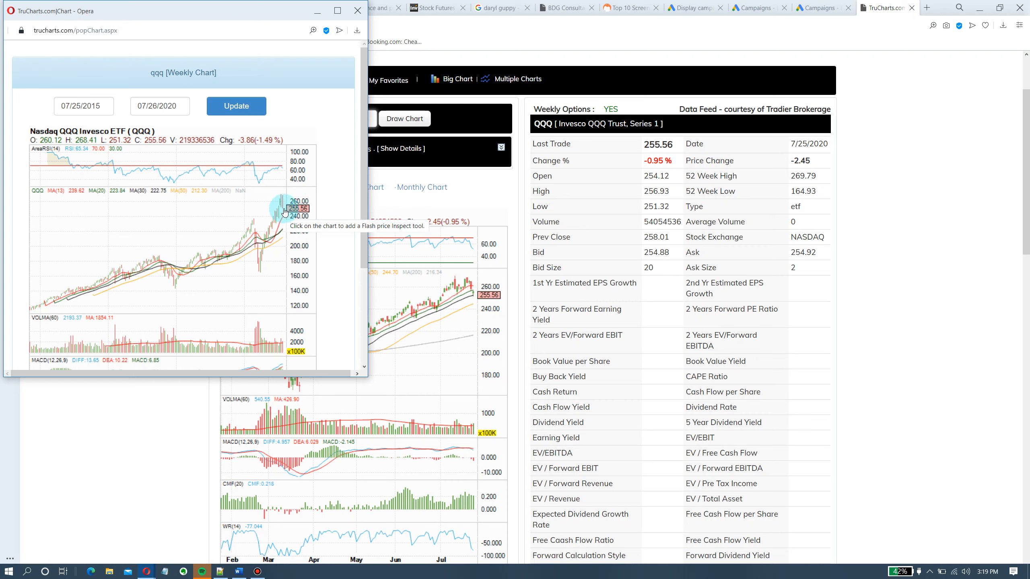
{"action": "mouse_move", "coordinate": [286, 199]}
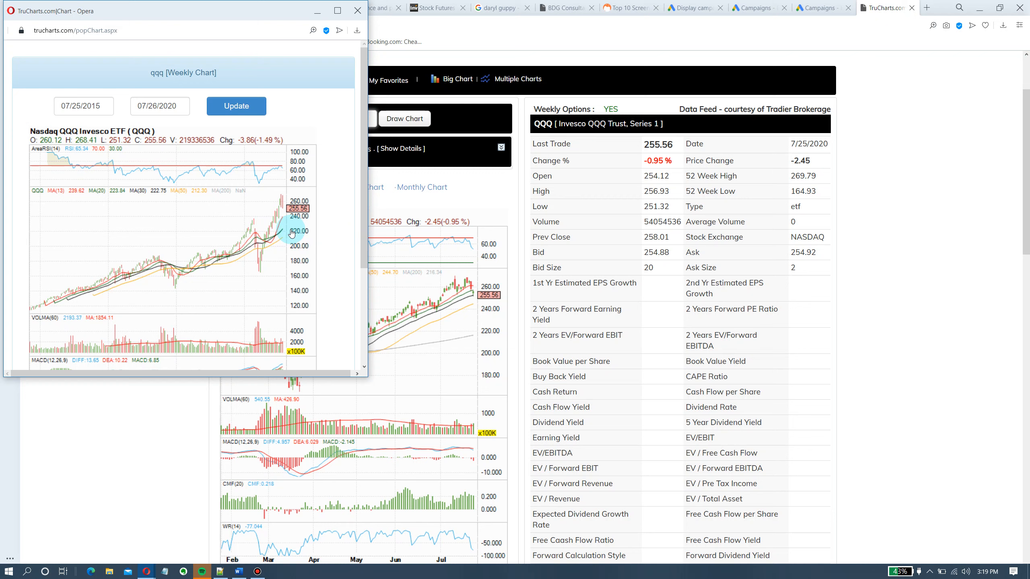
{"action": "mouse_move", "coordinate": [281, 237]}
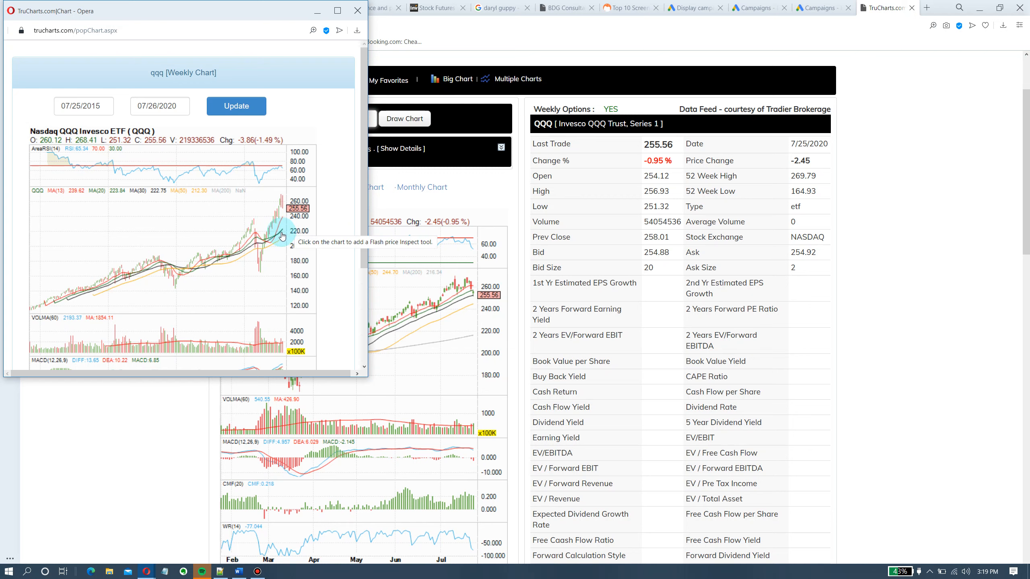
{"action": "mouse_move", "coordinate": [283, 219]}
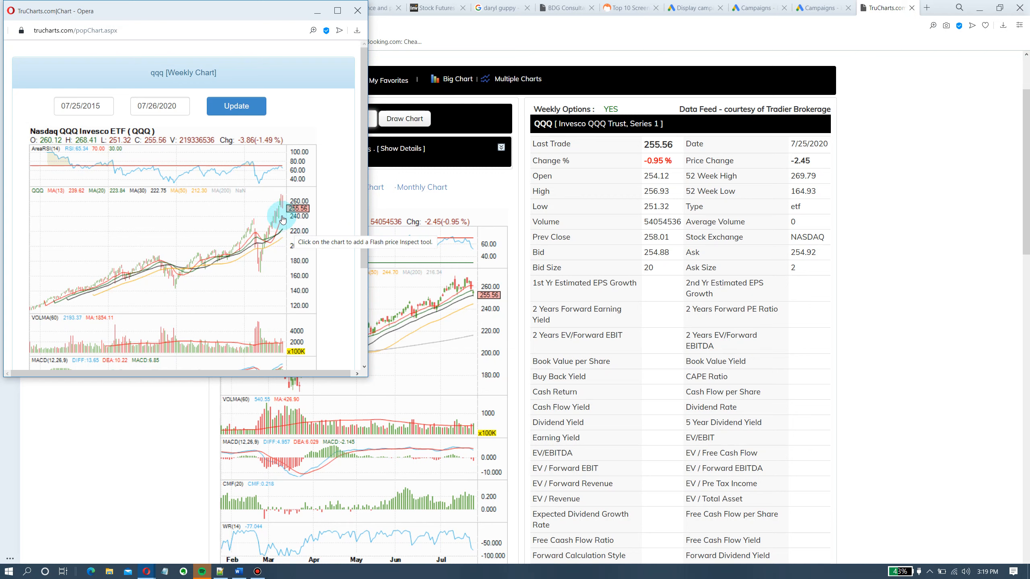
{"action": "mouse_move", "coordinate": [295, 194]}
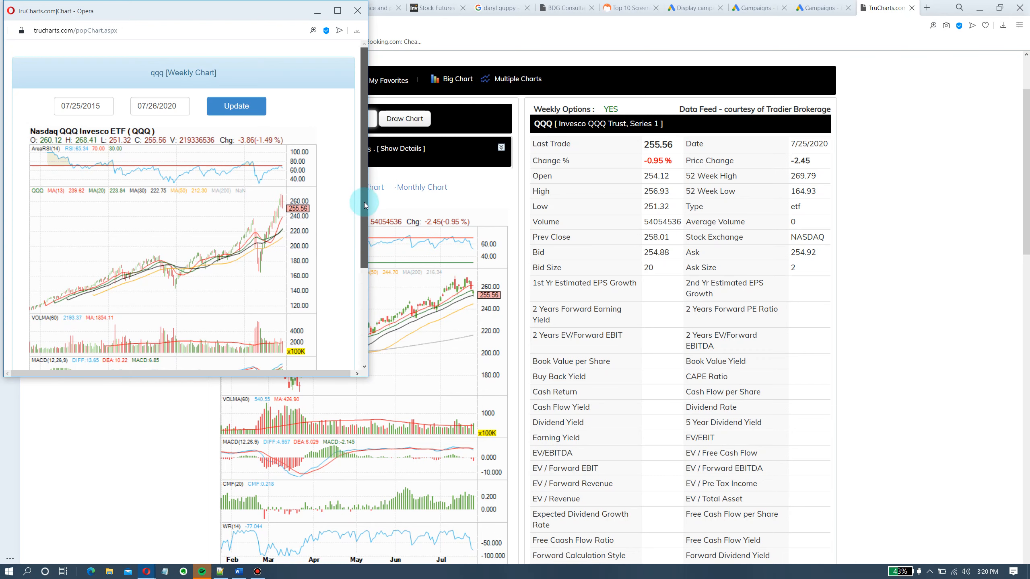
{"action": "scroll", "scroll_direction": "down", "scroll_amount": 3}
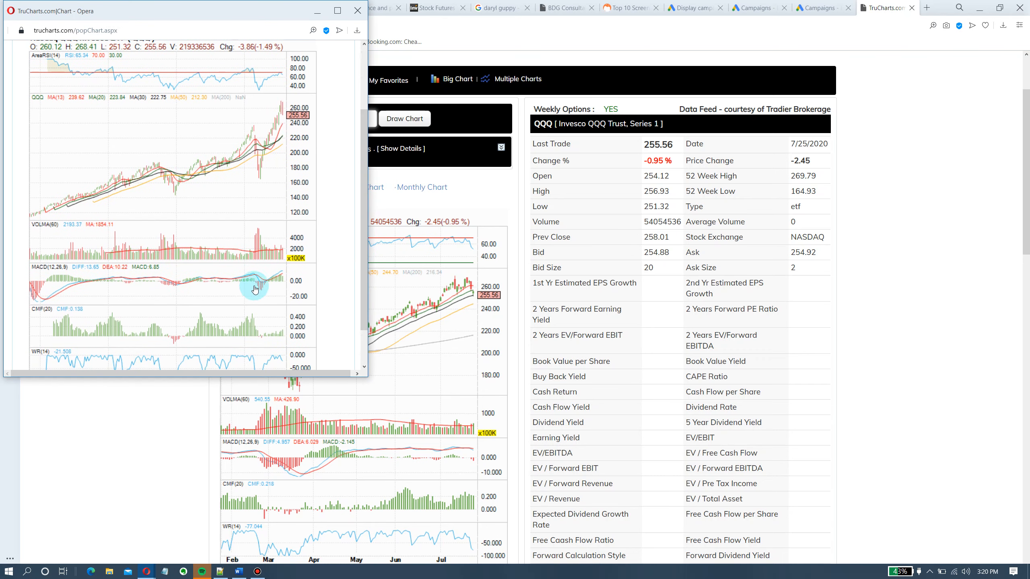
{"action": "mouse_move", "coordinate": [342, 202]}
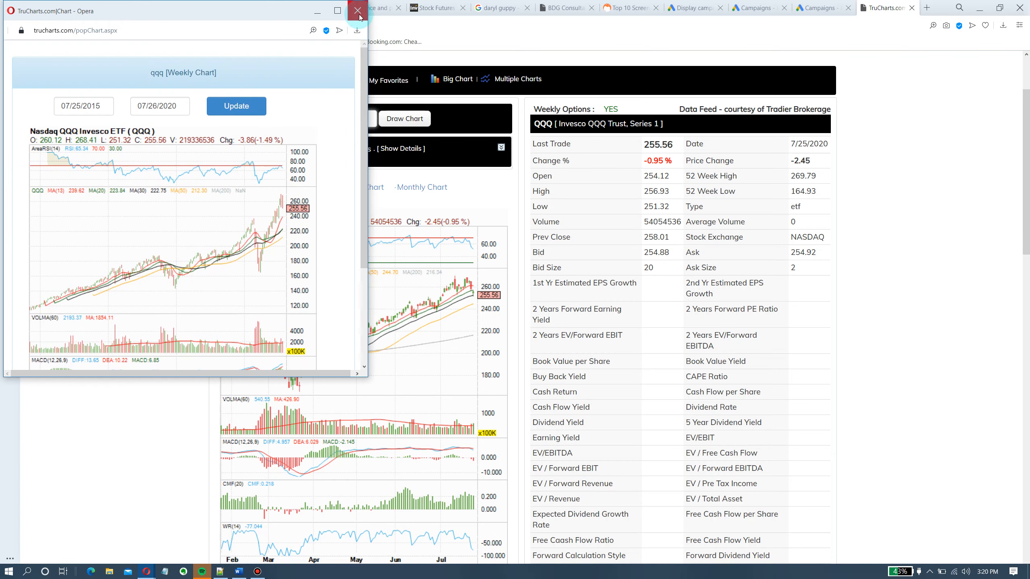
{"action": "left_click", "coordinate": [357, 11]}
{"action": "type", "text": "msft"}
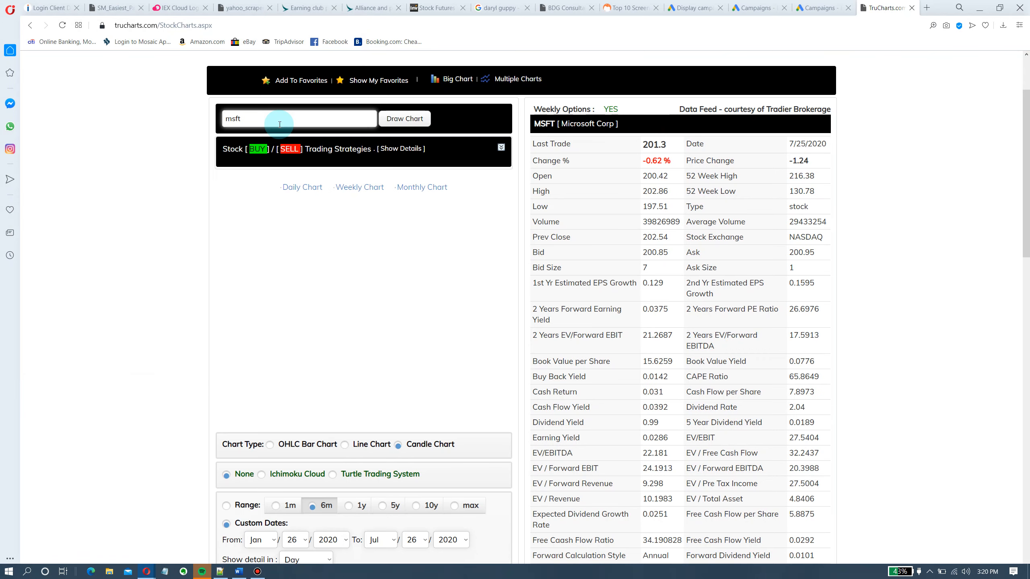
{"action": "left_click", "coordinate": [404, 119]}
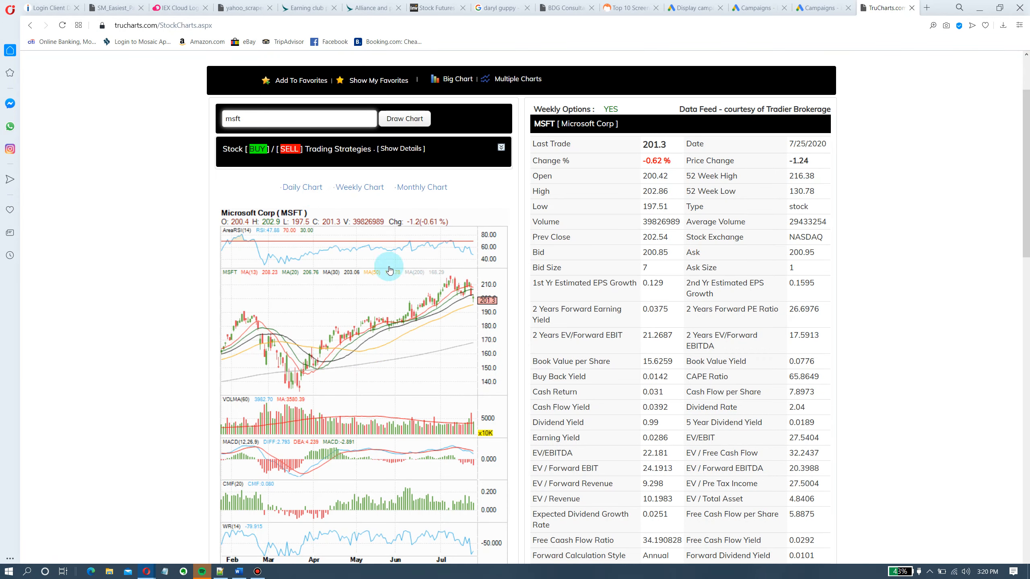
{"action": "mouse_move", "coordinate": [459, 299]}
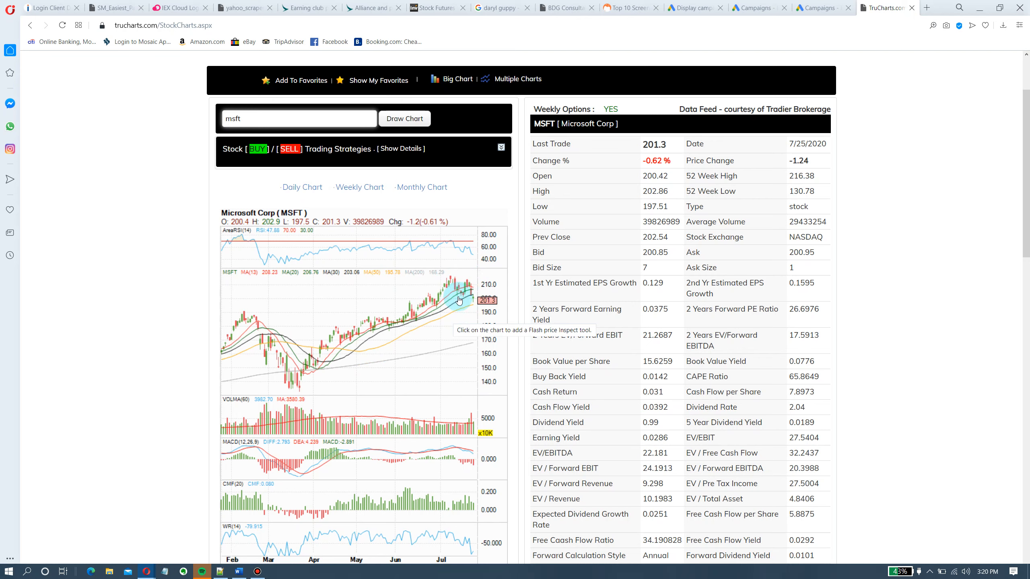
{"action": "mouse_move", "coordinate": [480, 287]}
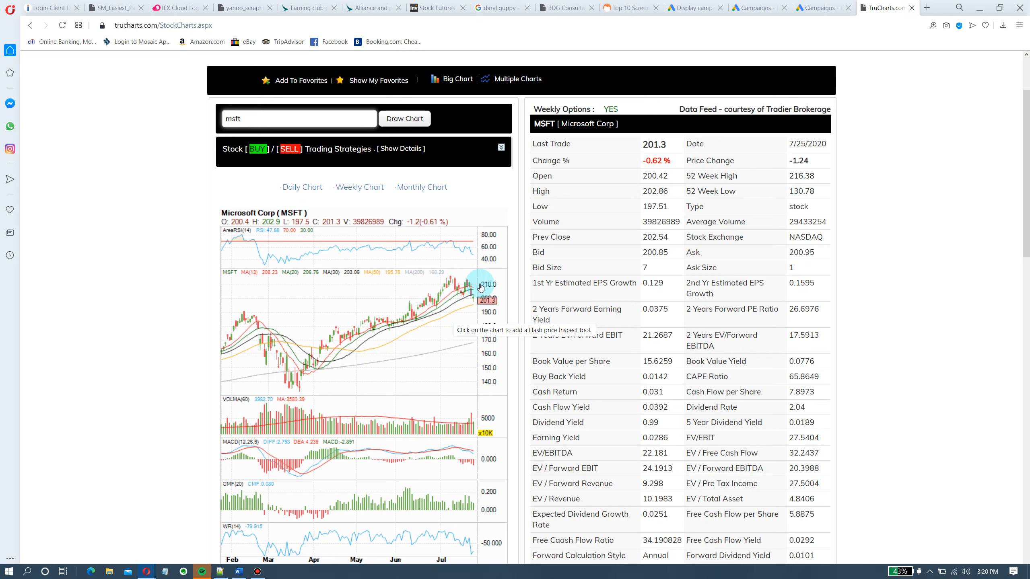
{"action": "mouse_move", "coordinate": [388, 334]}
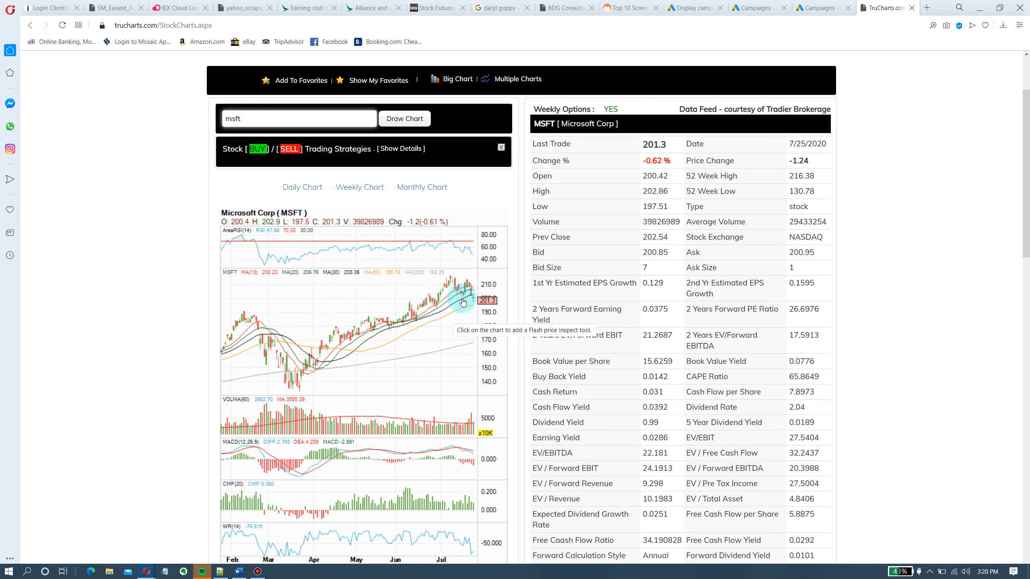
{"action": "mouse_move", "coordinate": [474, 311]}
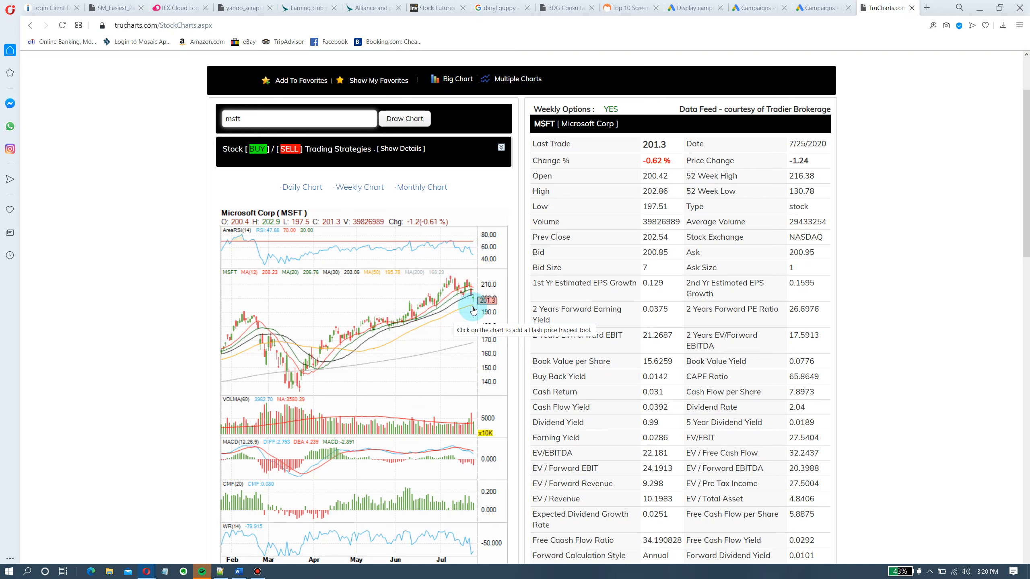
{"action": "mouse_move", "coordinate": [473, 488]}
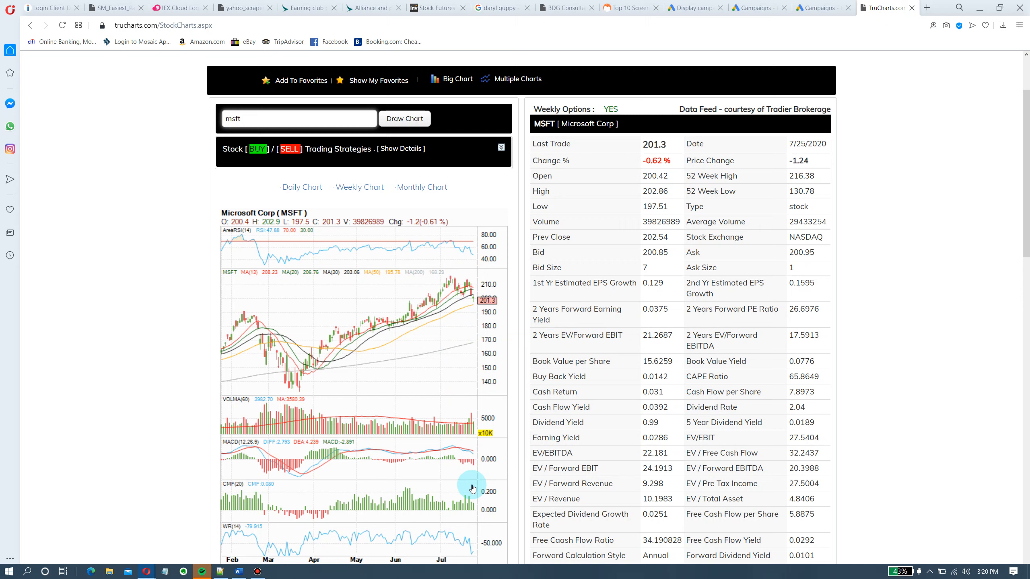
{"action": "mouse_move", "coordinate": [480, 510]}
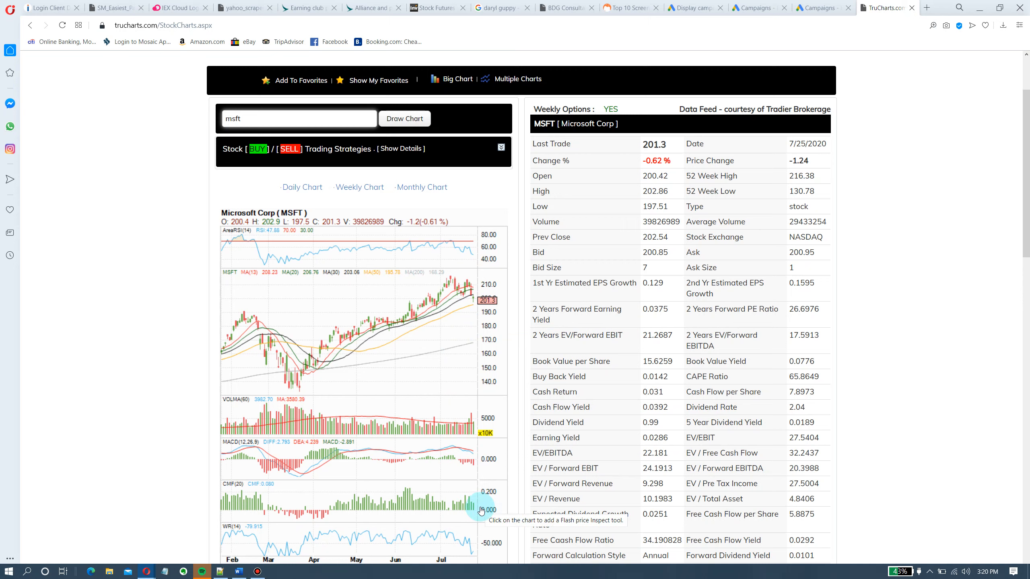
{"action": "mouse_move", "coordinate": [415, 392]}
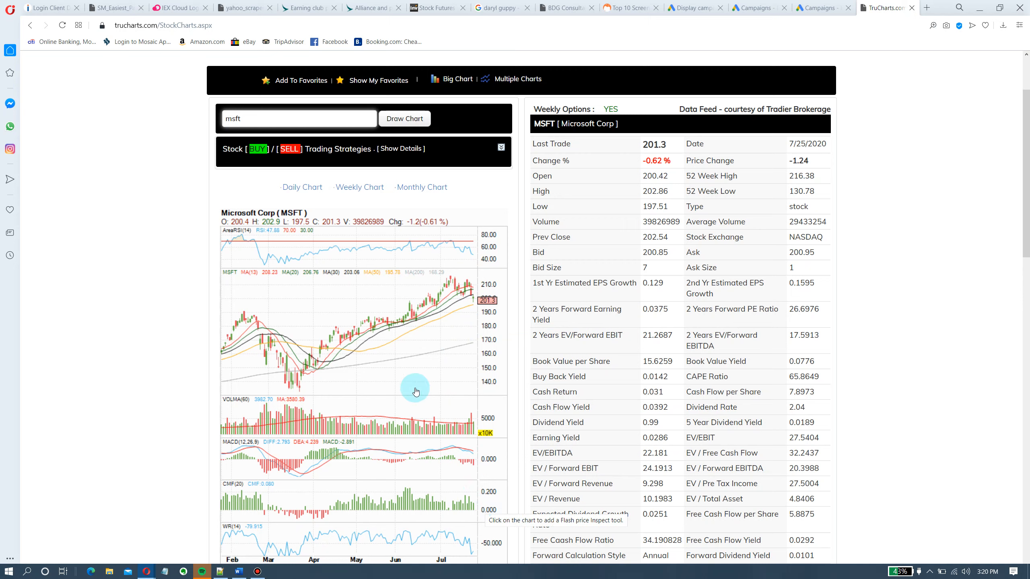
{"action": "mouse_move", "coordinate": [488, 293]}
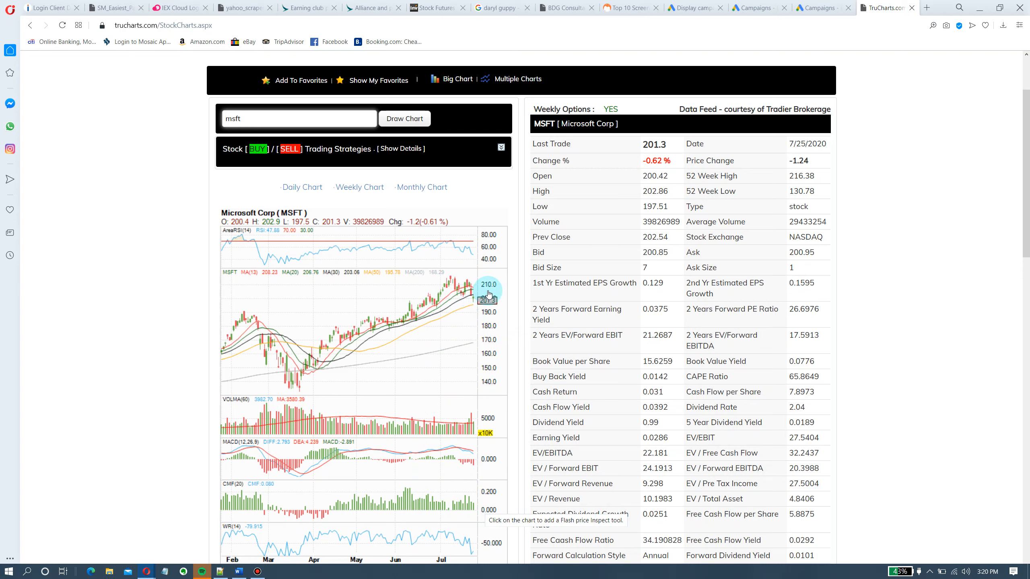
{"action": "mouse_move", "coordinate": [221, 324]}
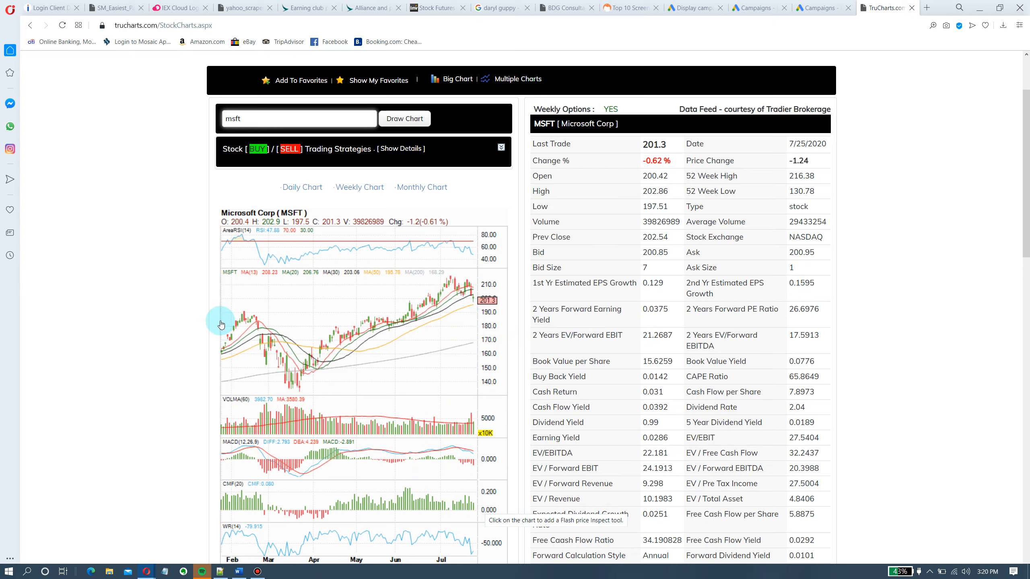
{"action": "mouse_move", "coordinate": [425, 323]}
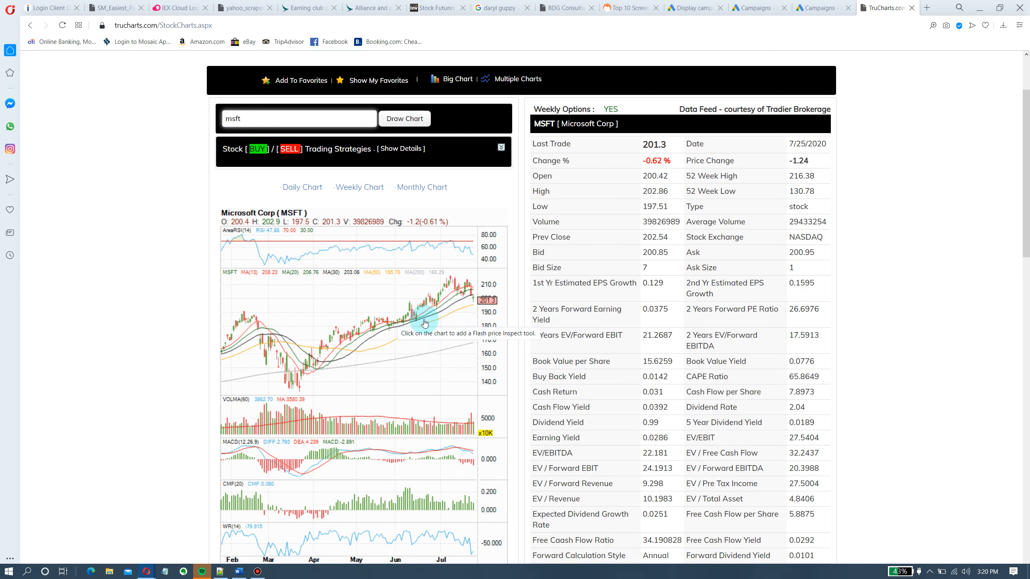
{"action": "mouse_move", "coordinate": [268, 132]}
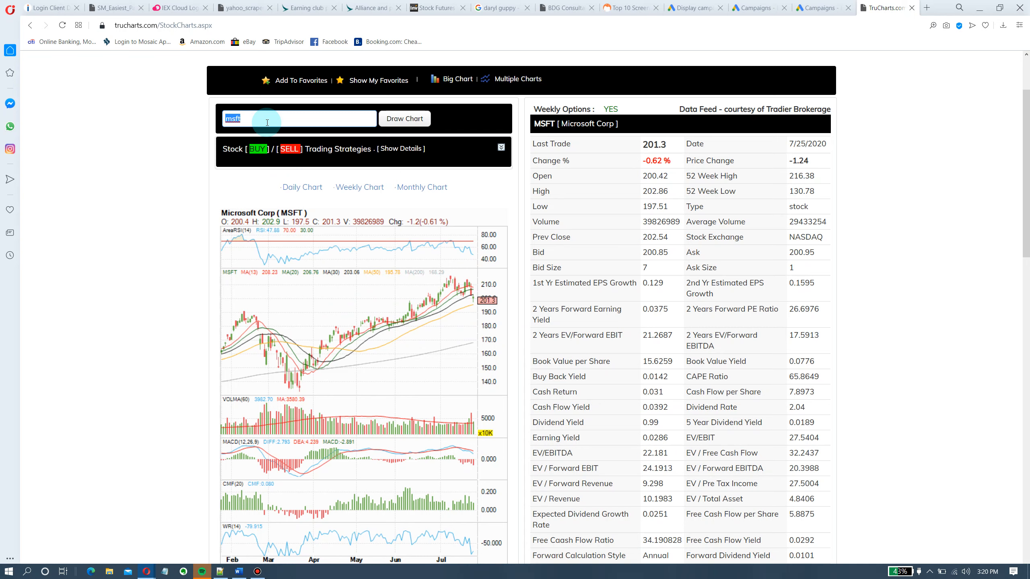
Draw the AMZN daily chart, picking amzn from the symbol suggestions
{"action": "type", "text": "am"}
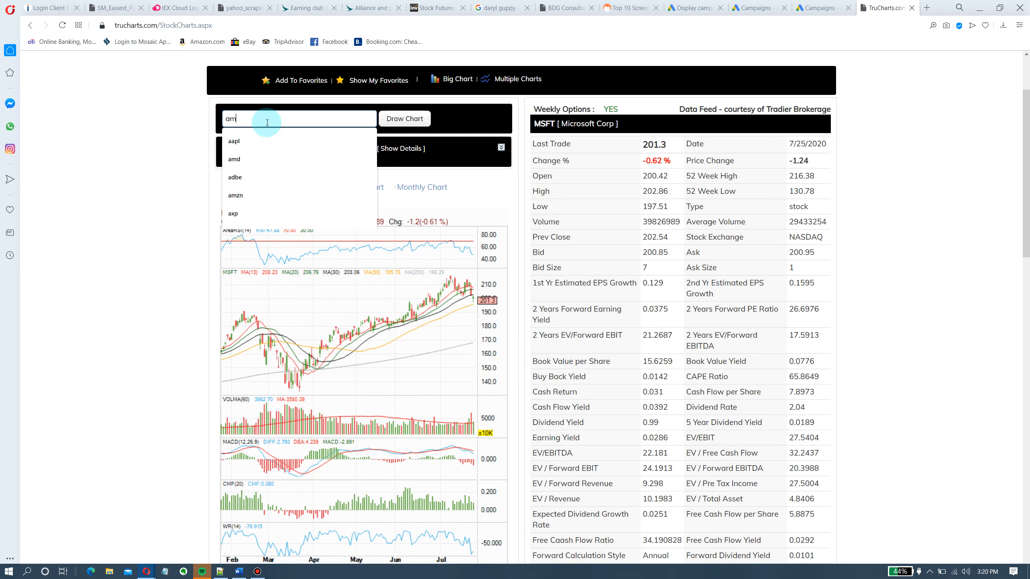
{"action": "left_click", "coordinate": [235, 194]}
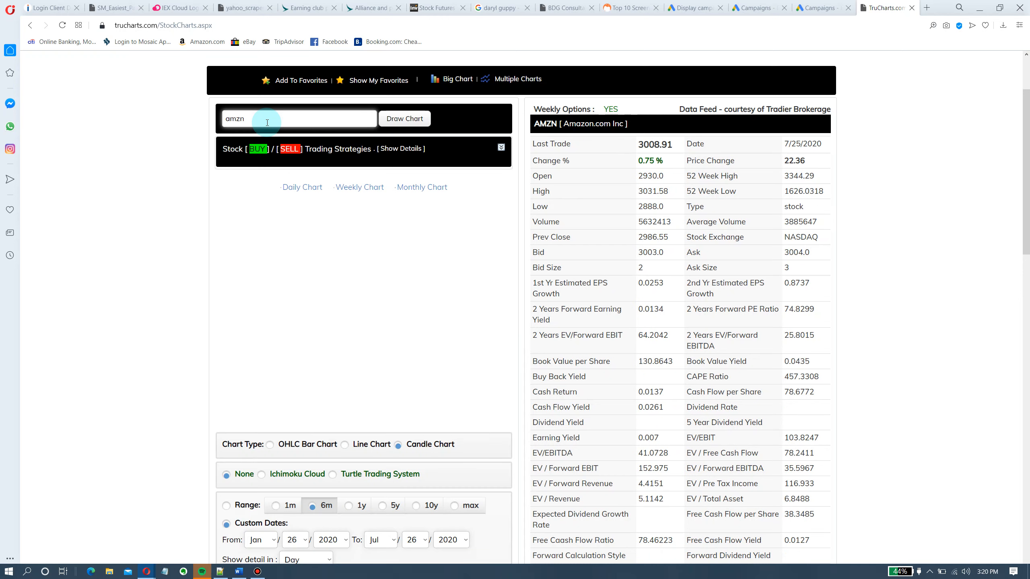
{"action": "left_click", "coordinate": [404, 118]}
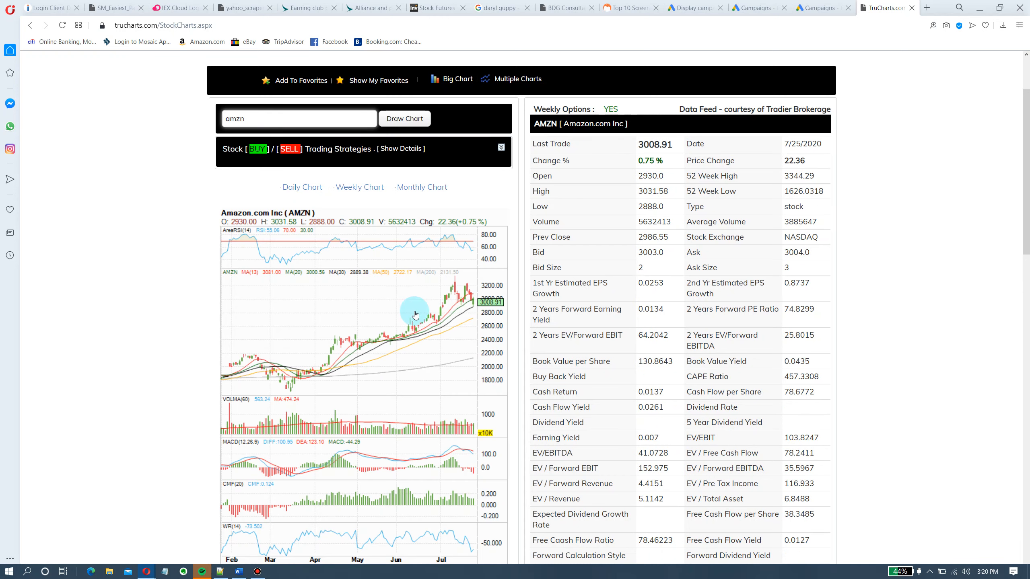
{"action": "mouse_move", "coordinate": [437, 328]}
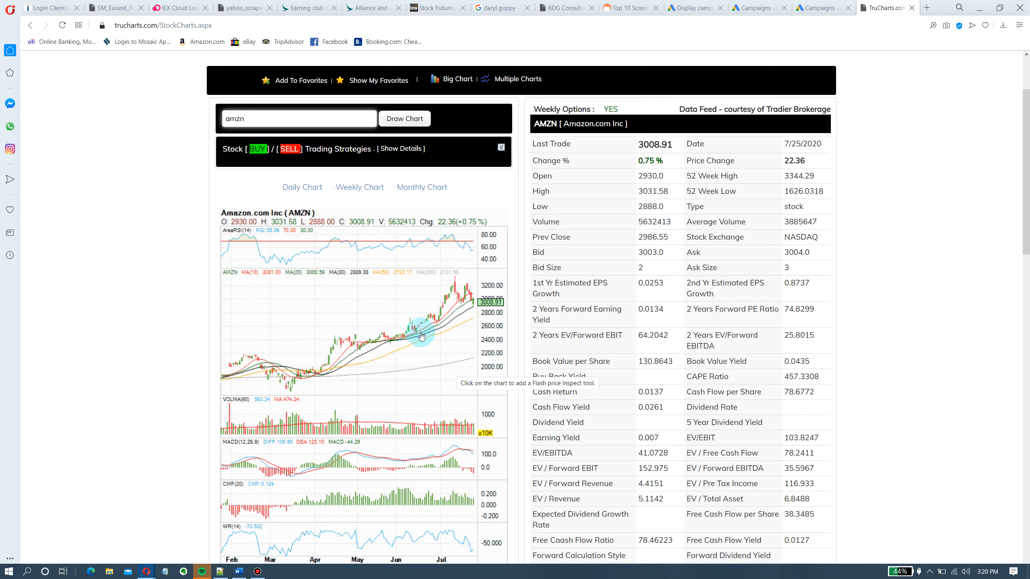
{"action": "mouse_move", "coordinate": [470, 308]}
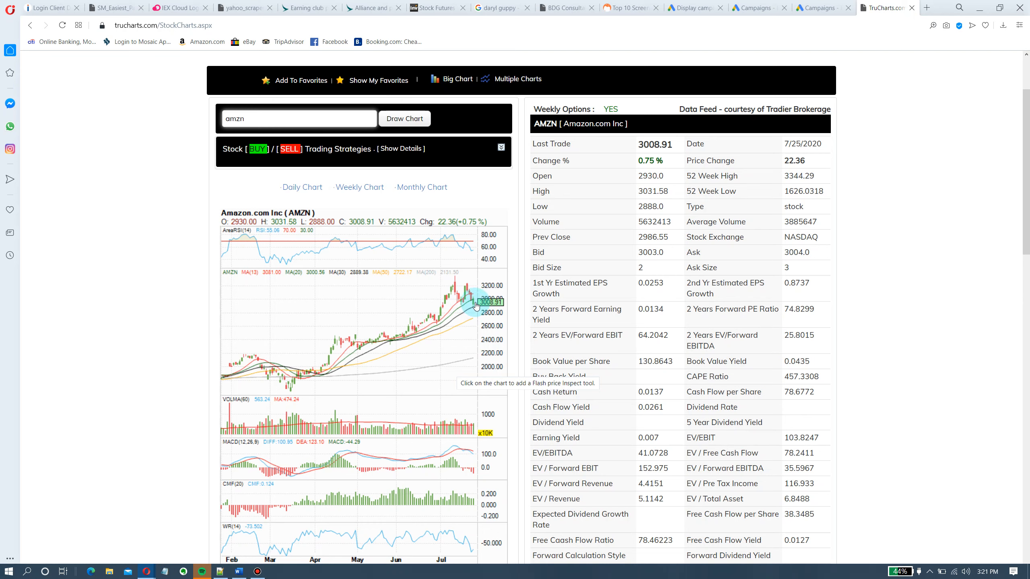
{"action": "mouse_move", "coordinate": [464, 244]}
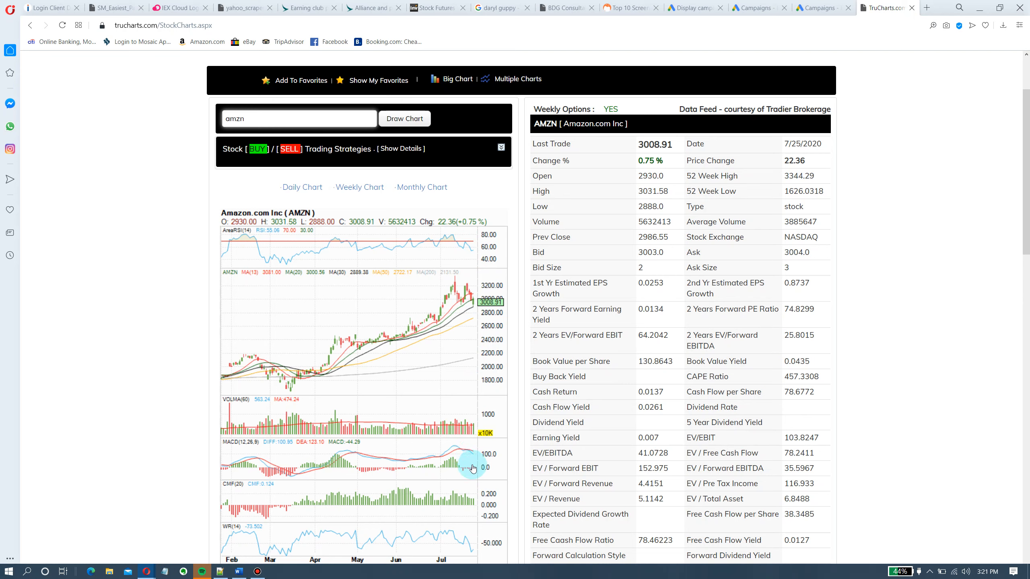
{"action": "mouse_move", "coordinate": [445, 477]}
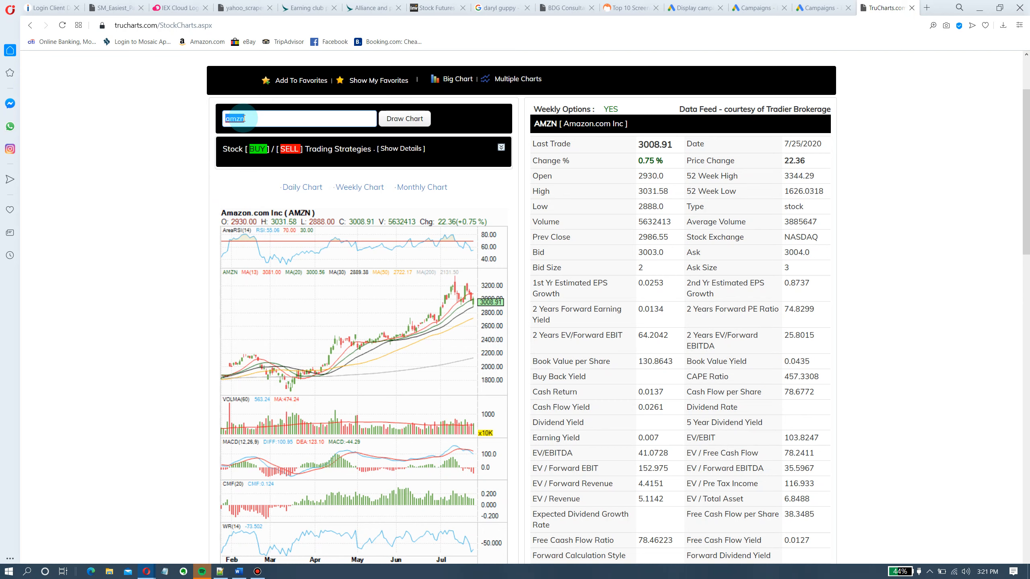
{"action": "mouse_move", "coordinate": [394, 351]}
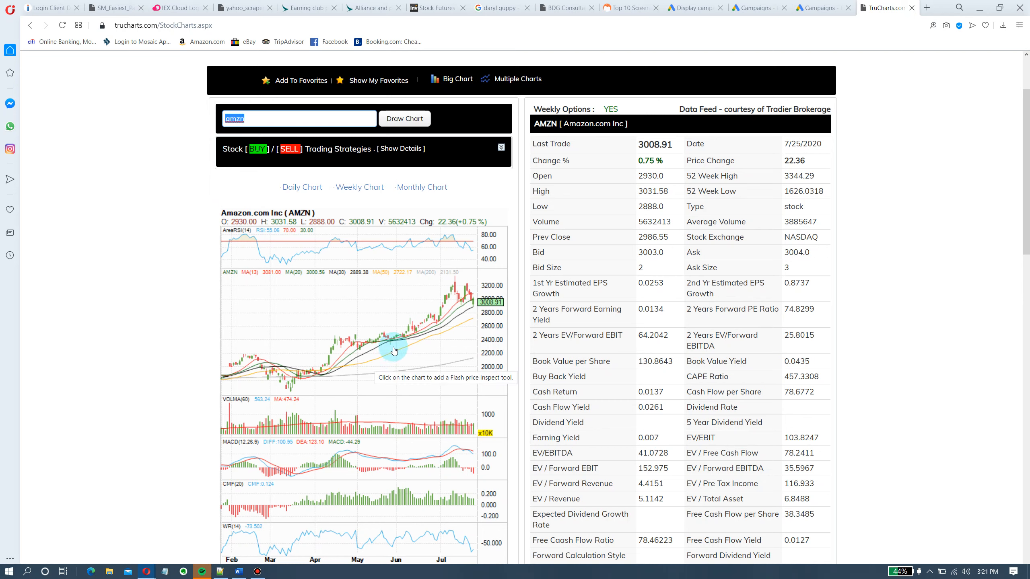
{"action": "mouse_move", "coordinate": [412, 349]}
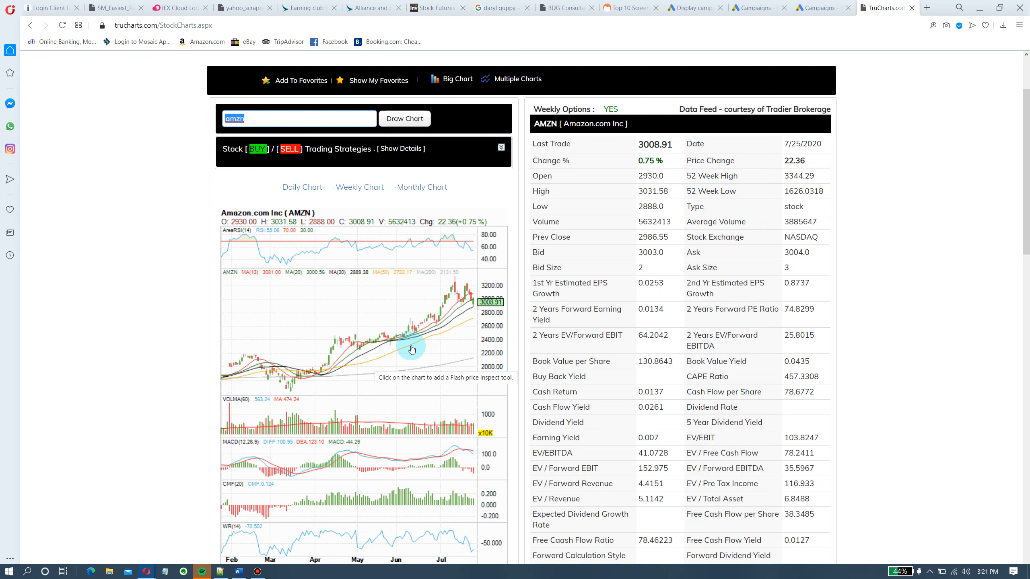
{"action": "mouse_move", "coordinate": [272, 119]}
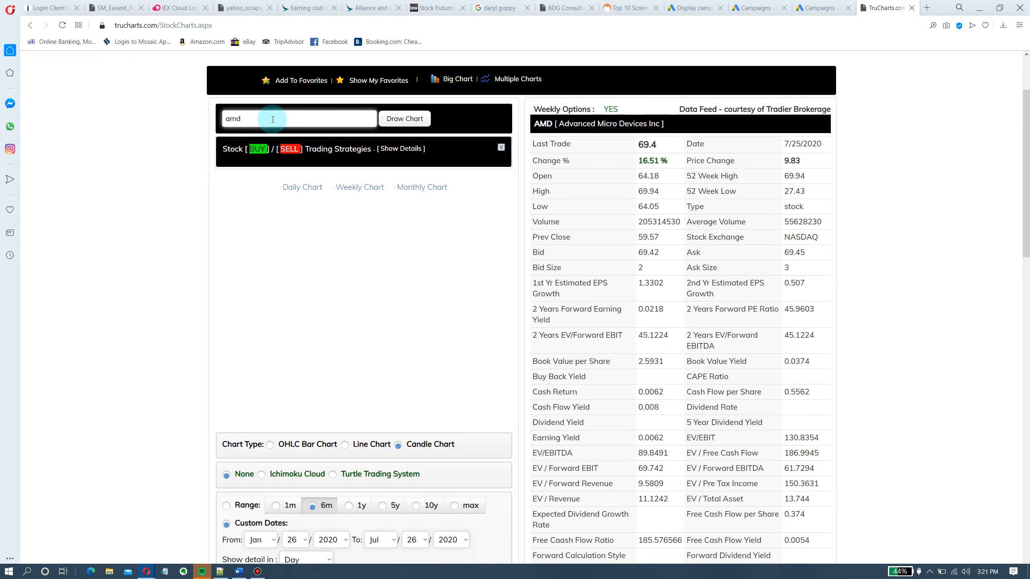
Draw AMD's daily chart, then bring up its weekly chart for July 2015 to July 2020
{"action": "left_click", "coordinate": [404, 119]}
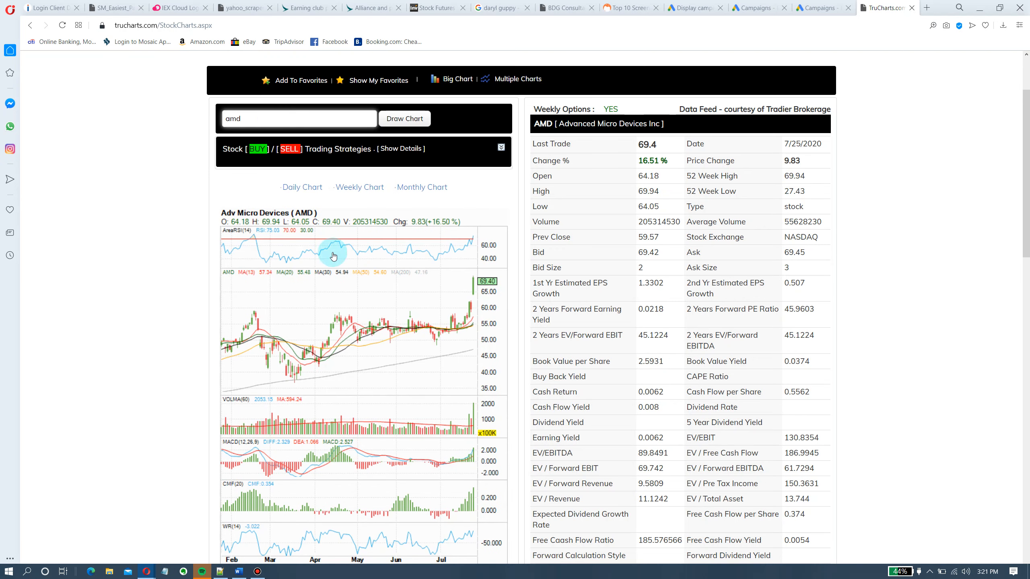
{"action": "mouse_move", "coordinate": [413, 334]}
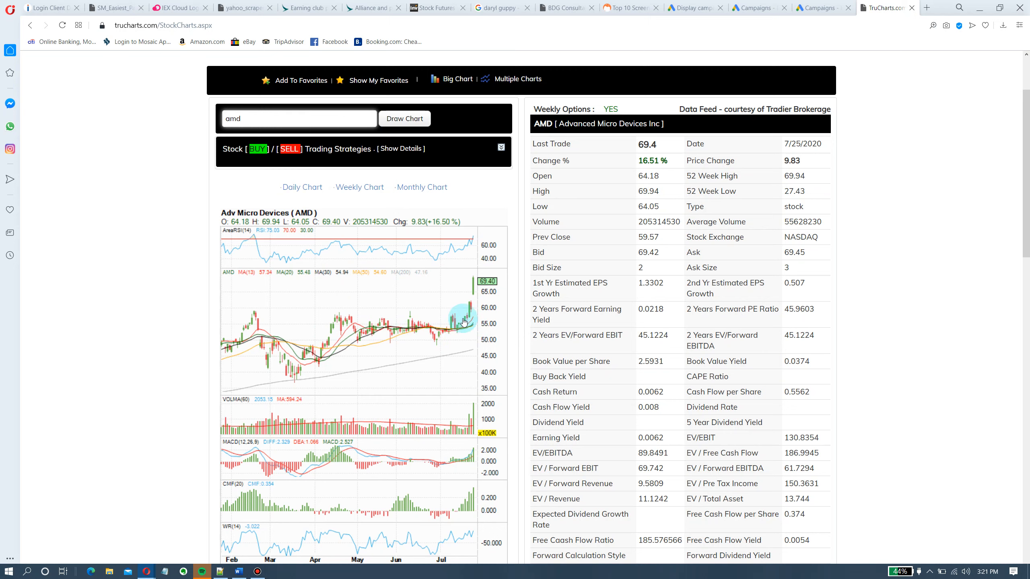
{"action": "mouse_move", "coordinate": [437, 324]}
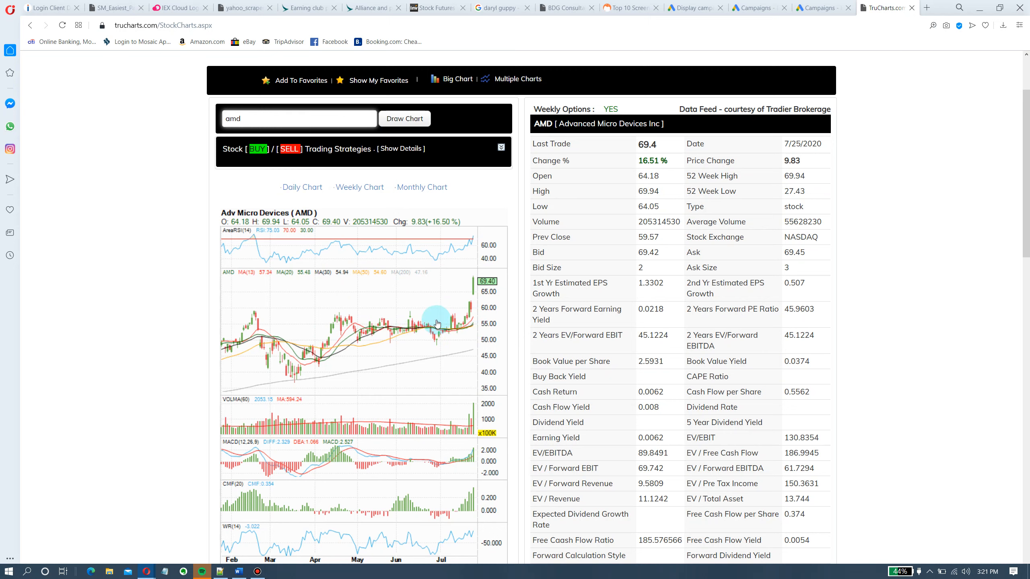
{"action": "mouse_move", "coordinate": [483, 276]}
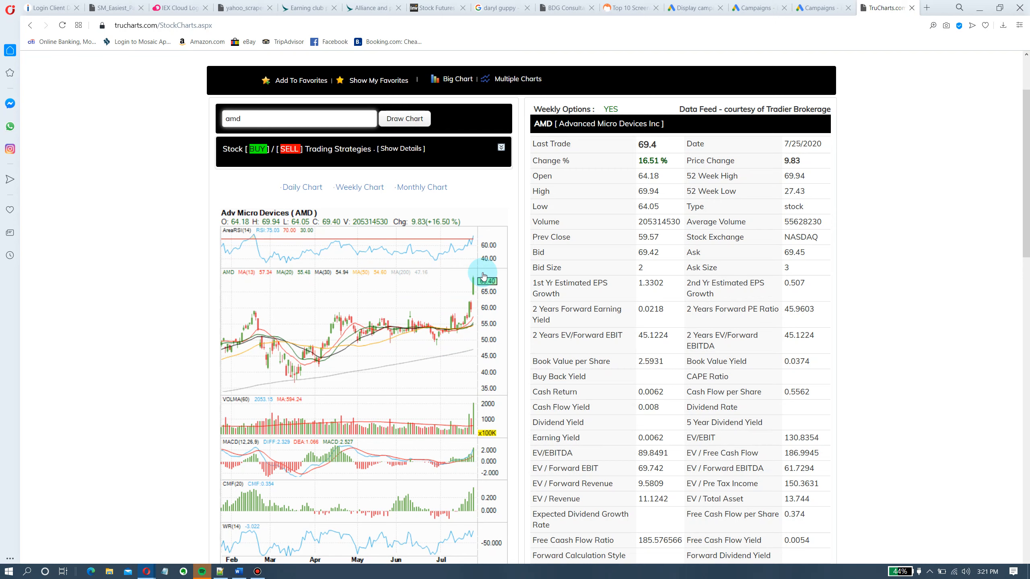
{"action": "mouse_move", "coordinate": [489, 361]}
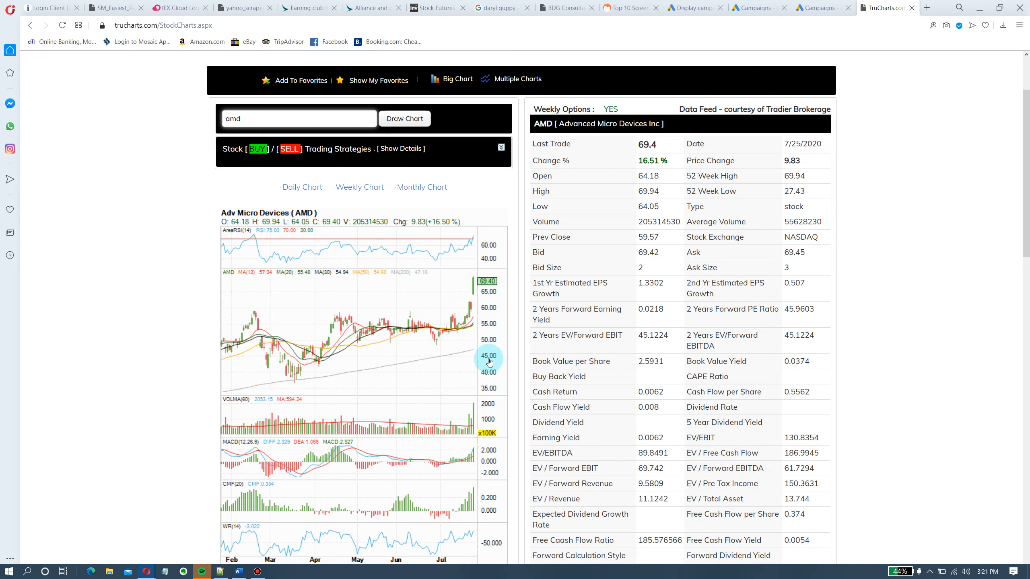
{"action": "mouse_move", "coordinate": [498, 280]}
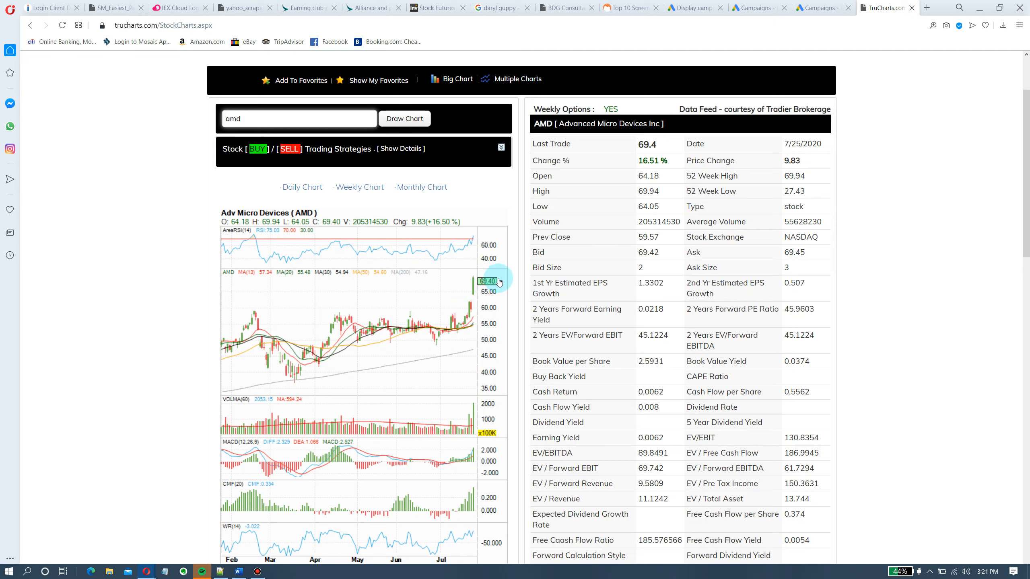
{"action": "mouse_move", "coordinate": [463, 318]}
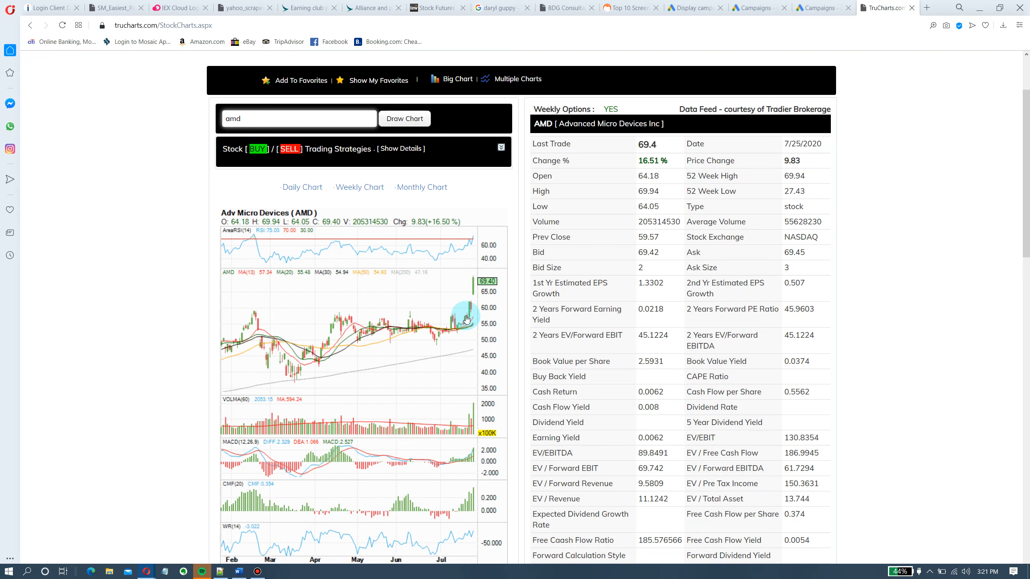
{"action": "mouse_move", "coordinate": [481, 297]}
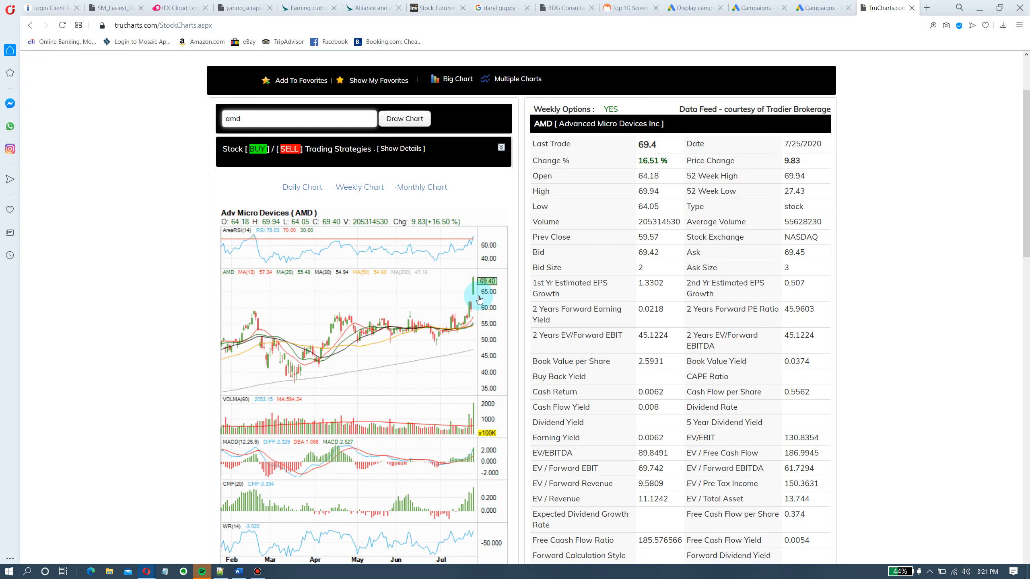
{"action": "mouse_move", "coordinate": [485, 273]}
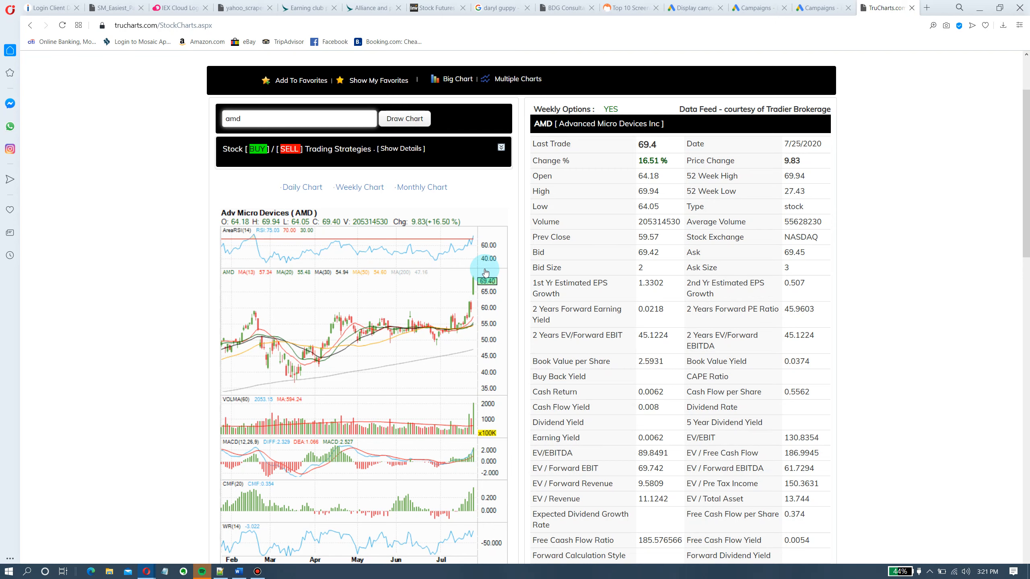
{"action": "mouse_move", "coordinate": [489, 434]}
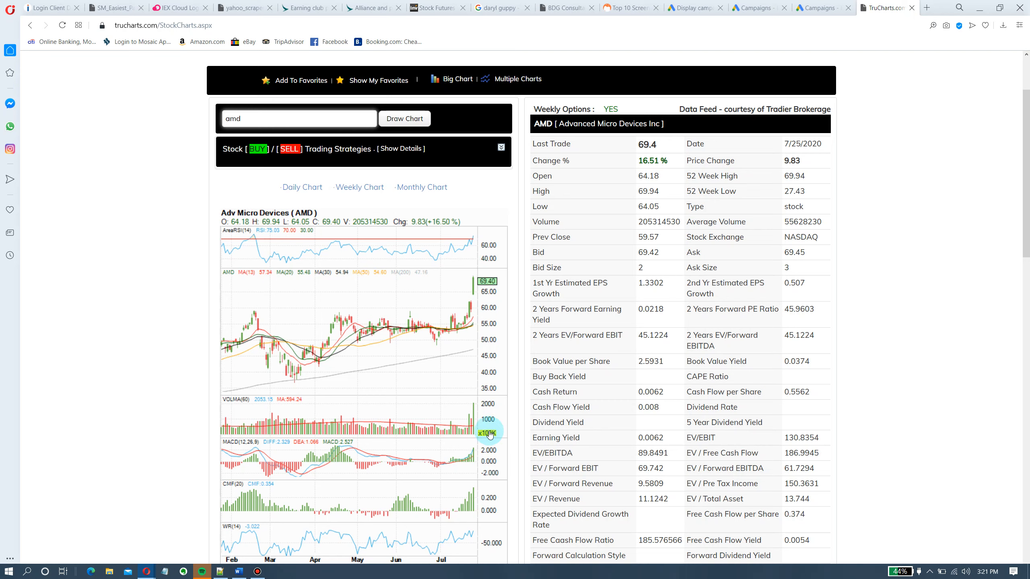
{"action": "mouse_move", "coordinate": [443, 309]}
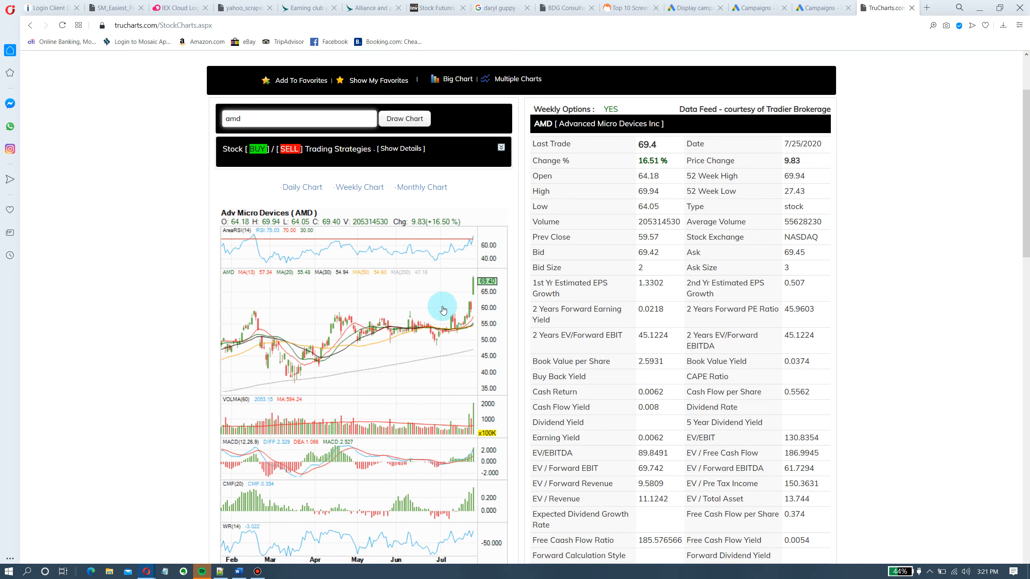
{"action": "mouse_move", "coordinate": [444, 314]}
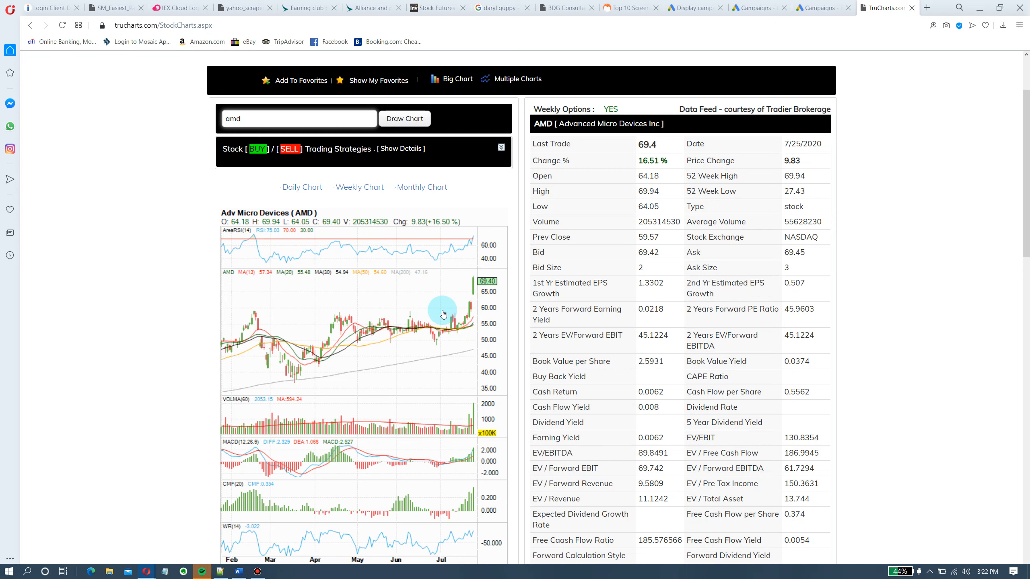
{"action": "mouse_move", "coordinate": [460, 317]}
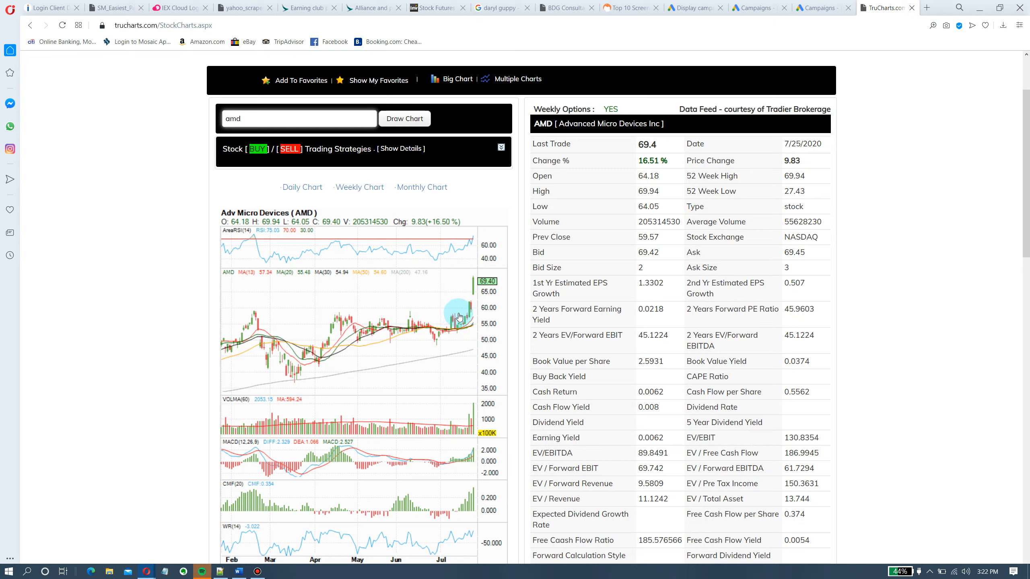
{"action": "mouse_move", "coordinate": [394, 316]}
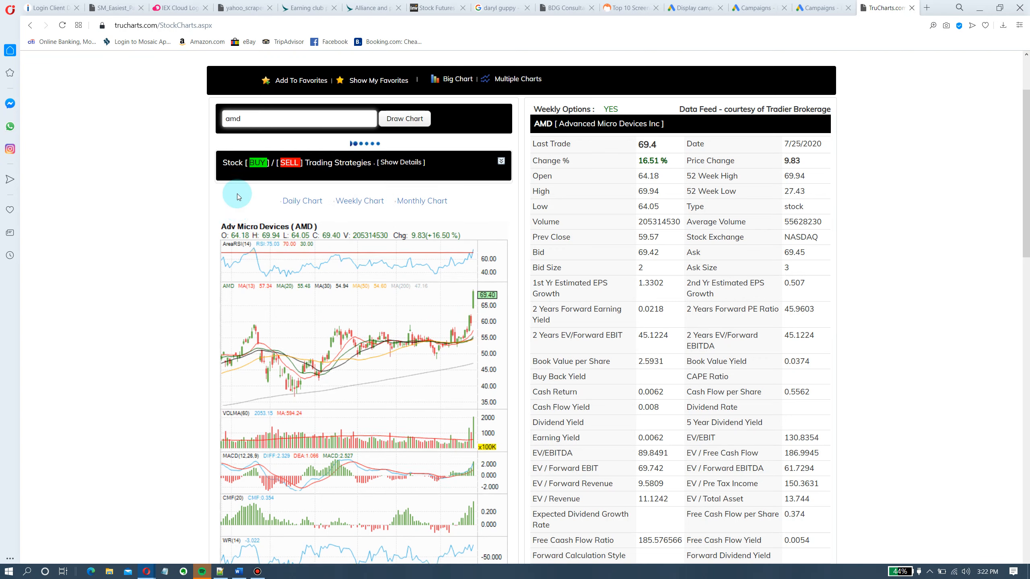
{"action": "left_click", "coordinate": [359, 201]}
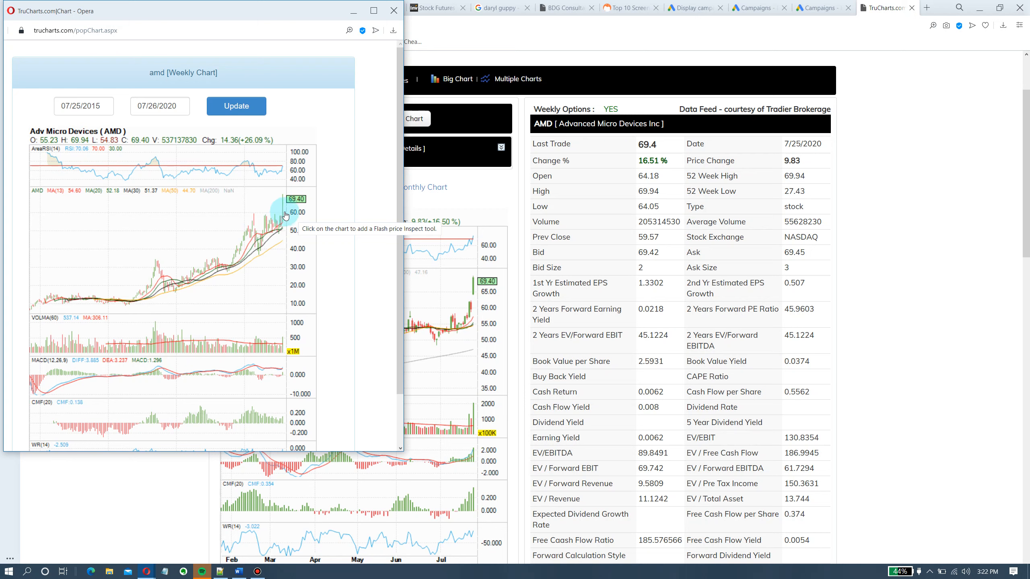
{"action": "mouse_move", "coordinate": [281, 263]}
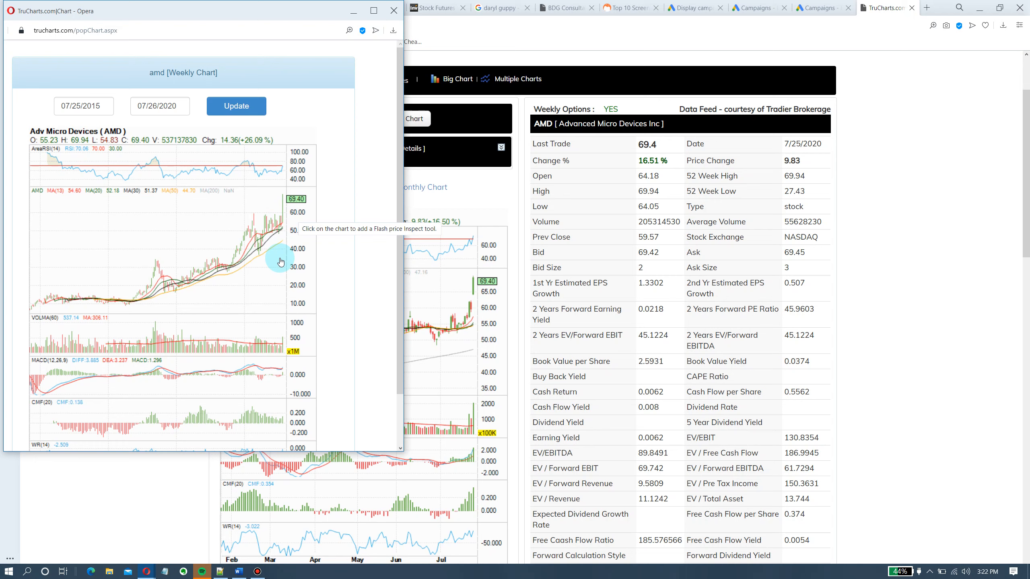
{"action": "mouse_move", "coordinate": [280, 256]}
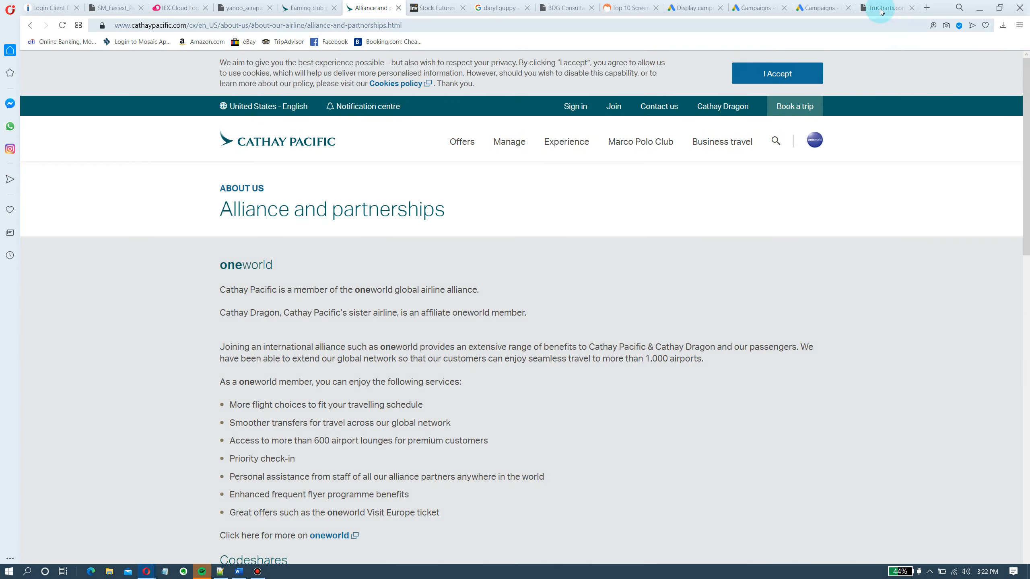
Return from the AMD weekly chart popup to the TruCharts stock chart page
{"action": "left_click", "coordinate": [883, 7]}
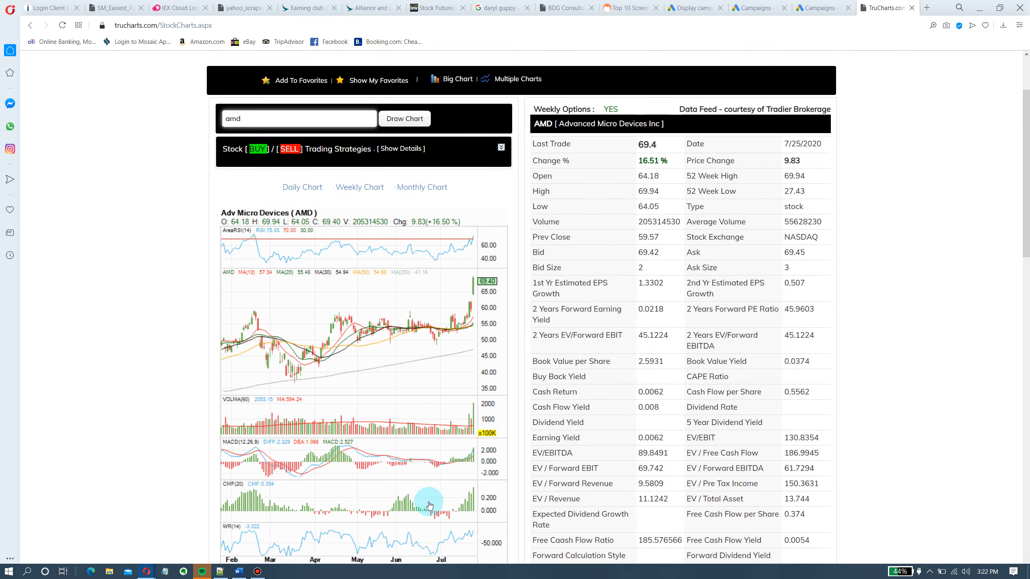
{"action": "mouse_move", "coordinate": [481, 383]}
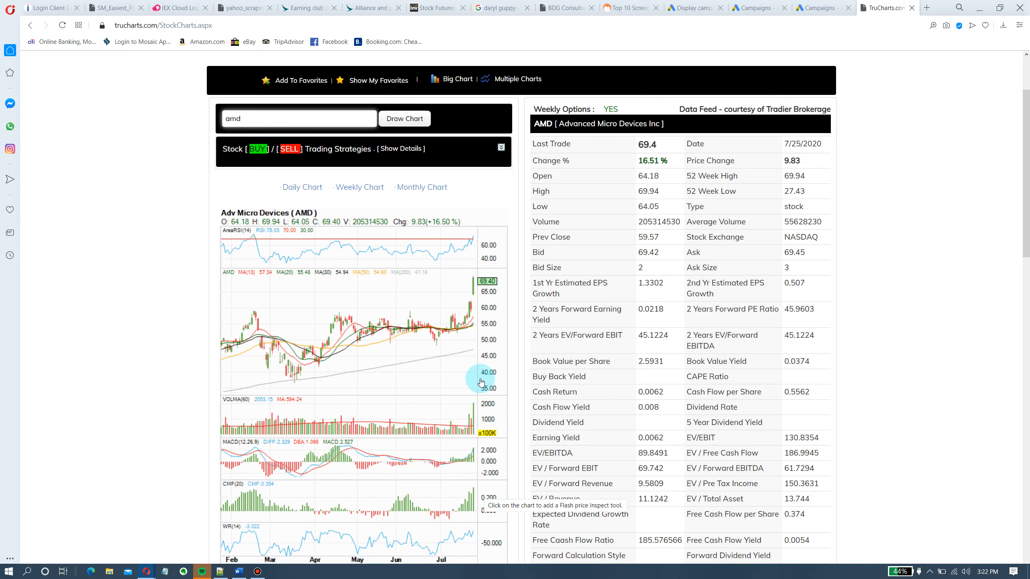
{"action": "mouse_move", "coordinate": [474, 307]}
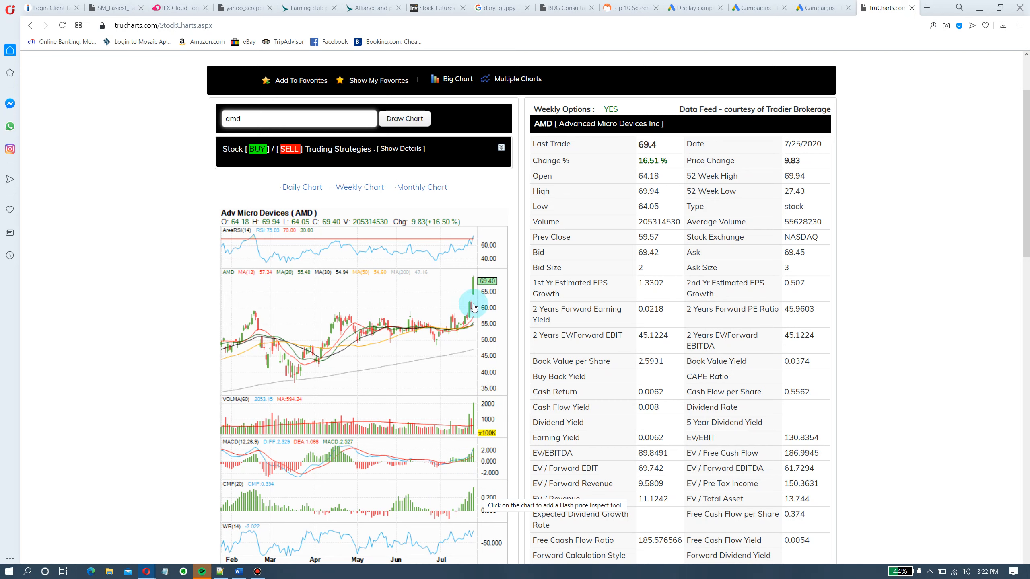
{"action": "mouse_move", "coordinate": [510, 249]}
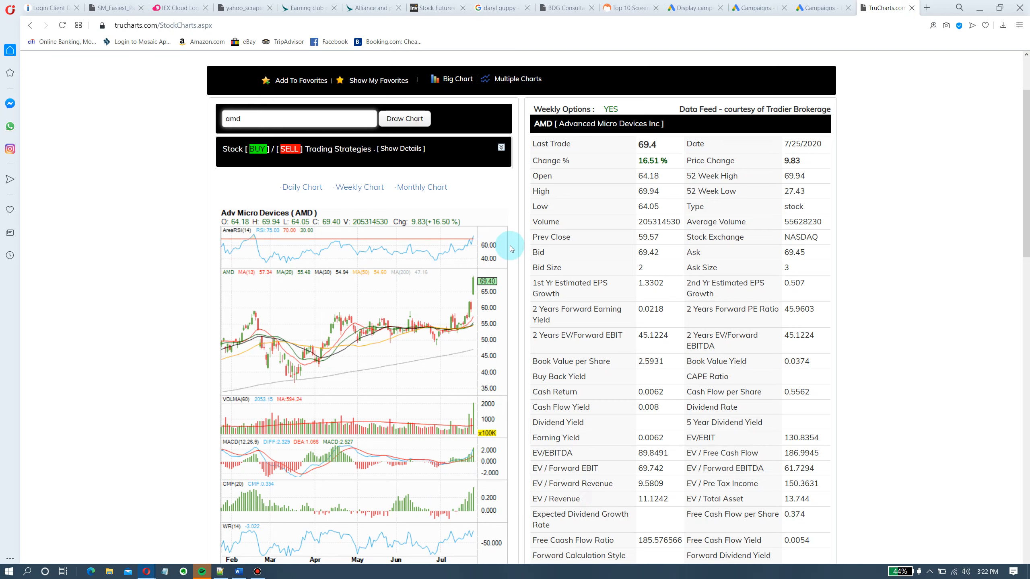
{"action": "mouse_move", "coordinate": [417, 148]}
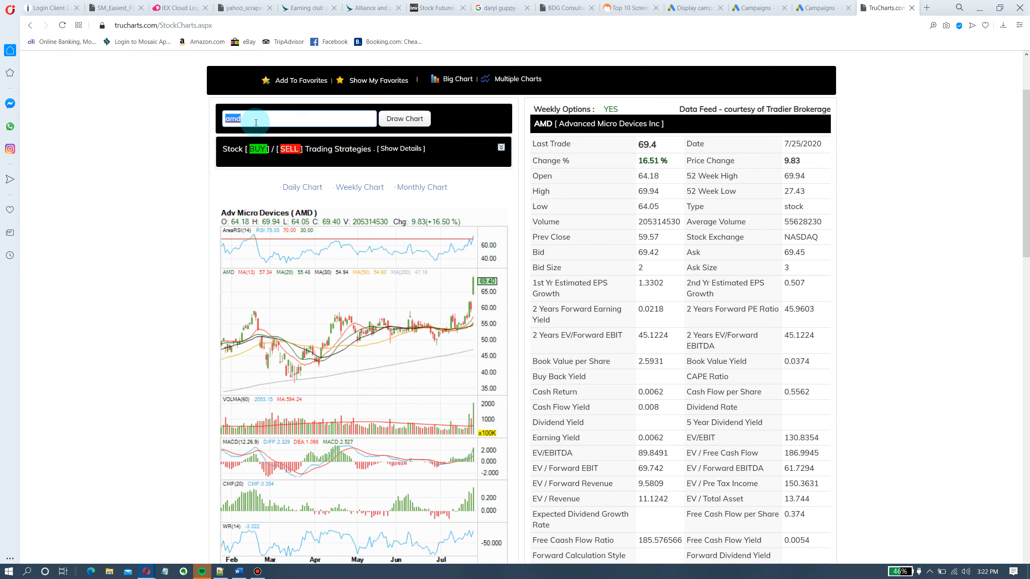
Enter tsla as the next symbol in place of AMD
{"action": "type", "text": "tsla"}
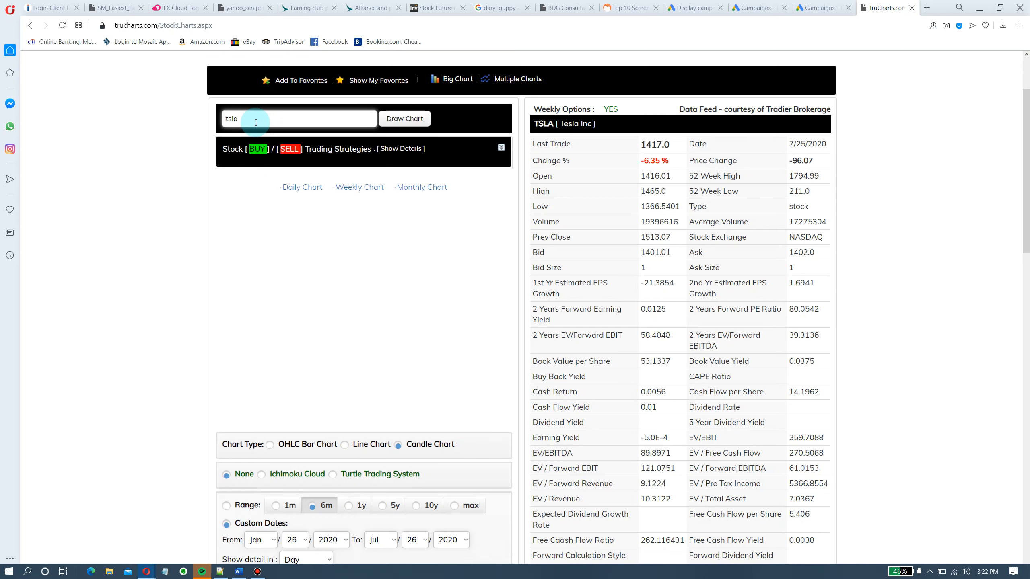
Draw Tesla's daily chart, then start entering intc as the next symbol
{"action": "left_click", "coordinate": [404, 119]}
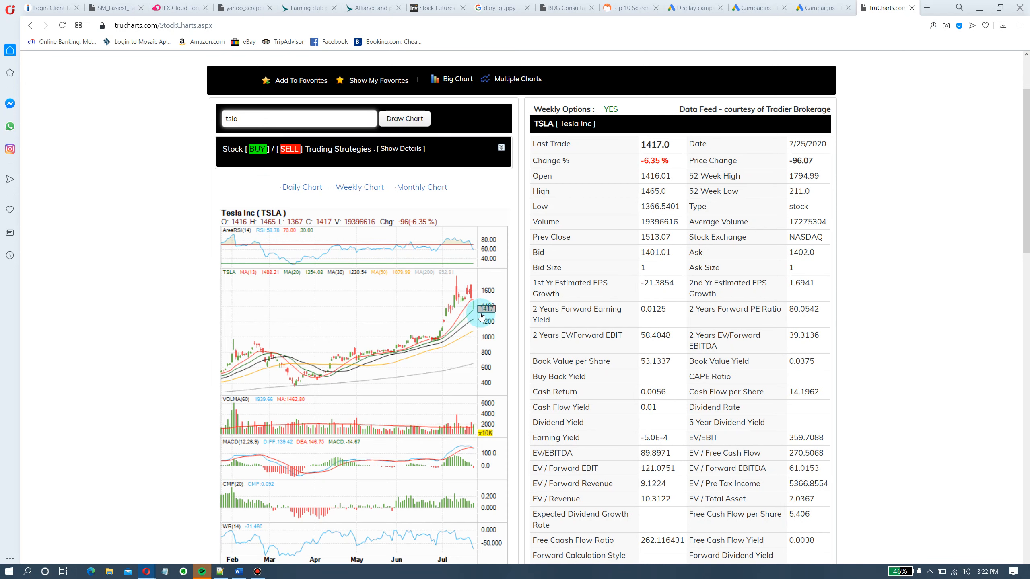
{"action": "mouse_move", "coordinate": [480, 313]}
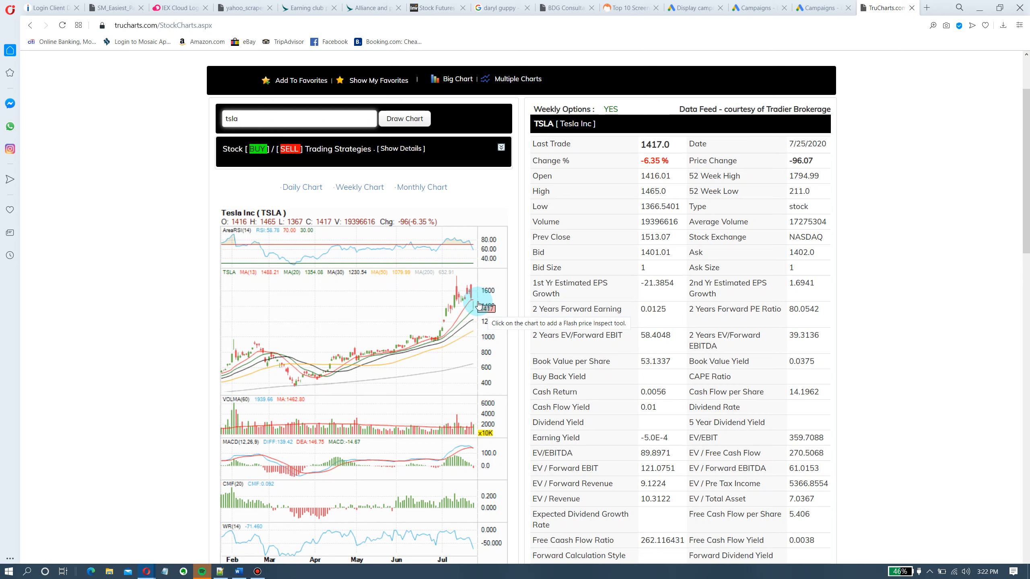
{"action": "mouse_move", "coordinate": [469, 324]}
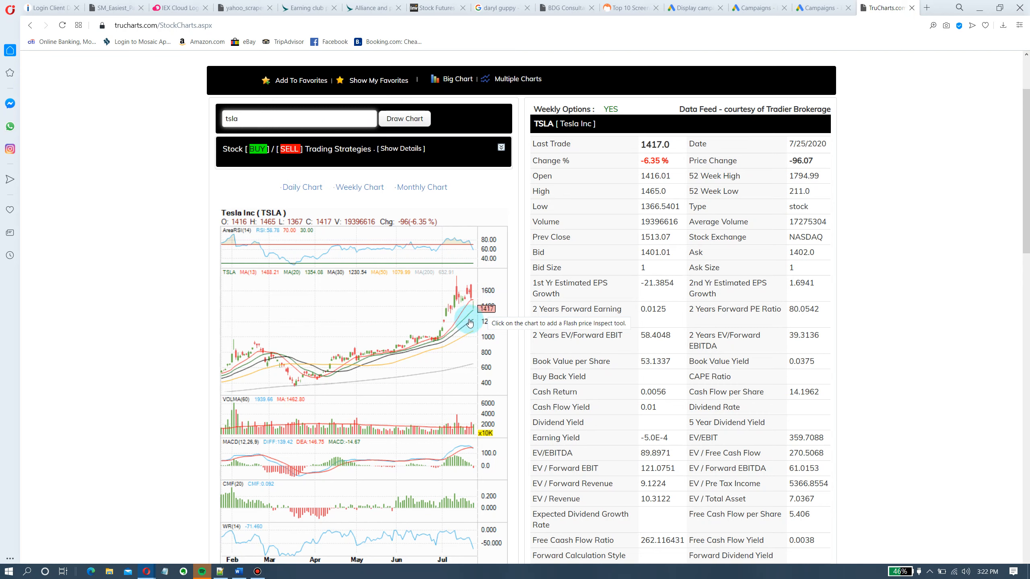
{"action": "mouse_move", "coordinate": [474, 330]}
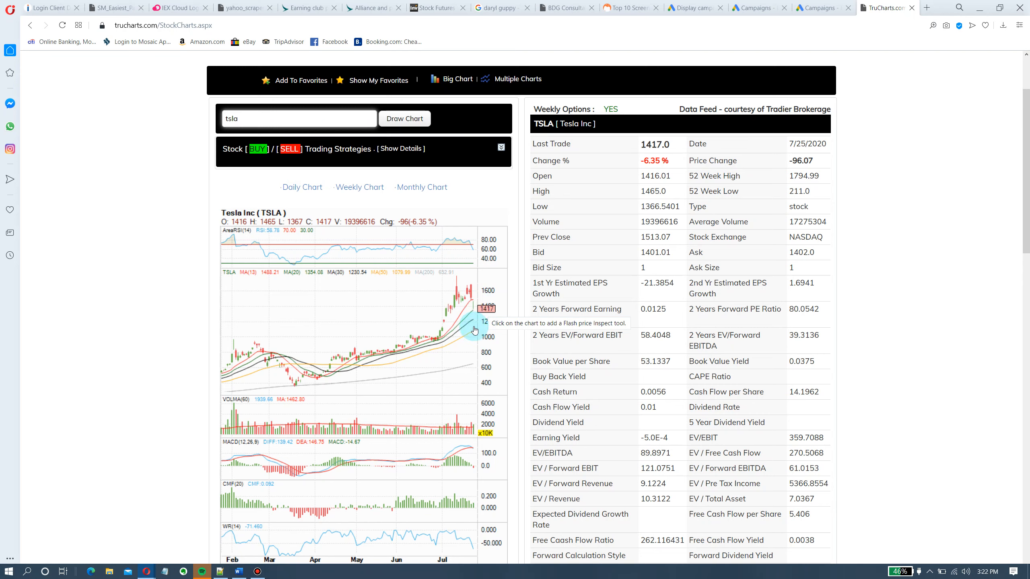
{"action": "mouse_move", "coordinate": [475, 339]}
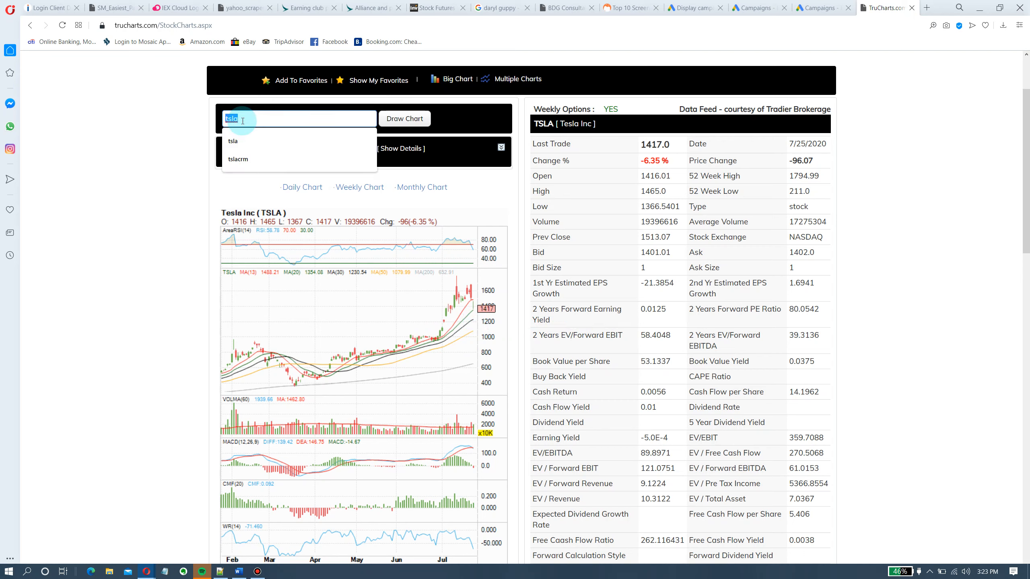
{"action": "type", "text": "int"}
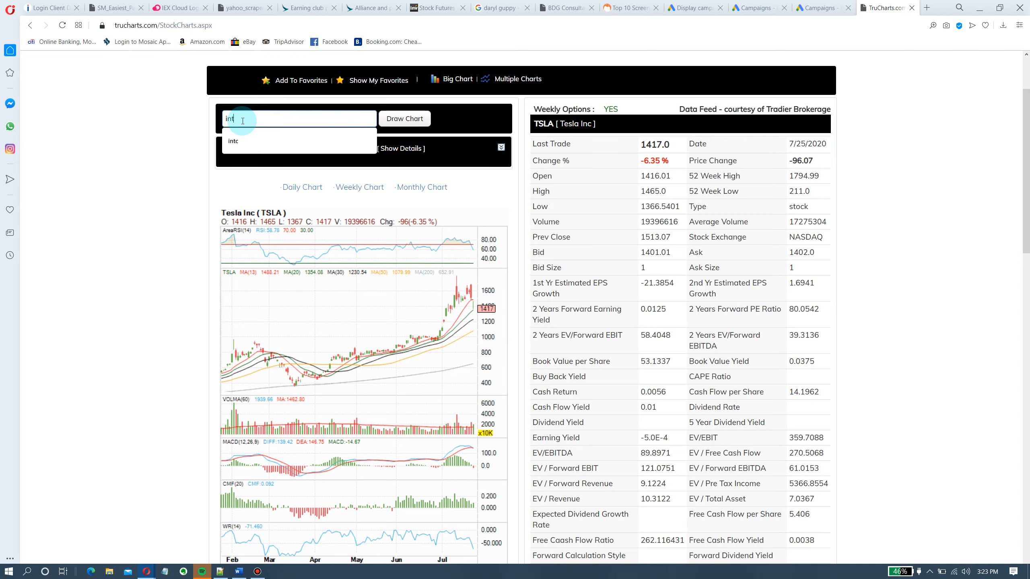
Draw Intel's daily chart from the intc suggestion, then enter jpm as the next symbol
{"action": "left_click", "coordinate": [233, 141]}
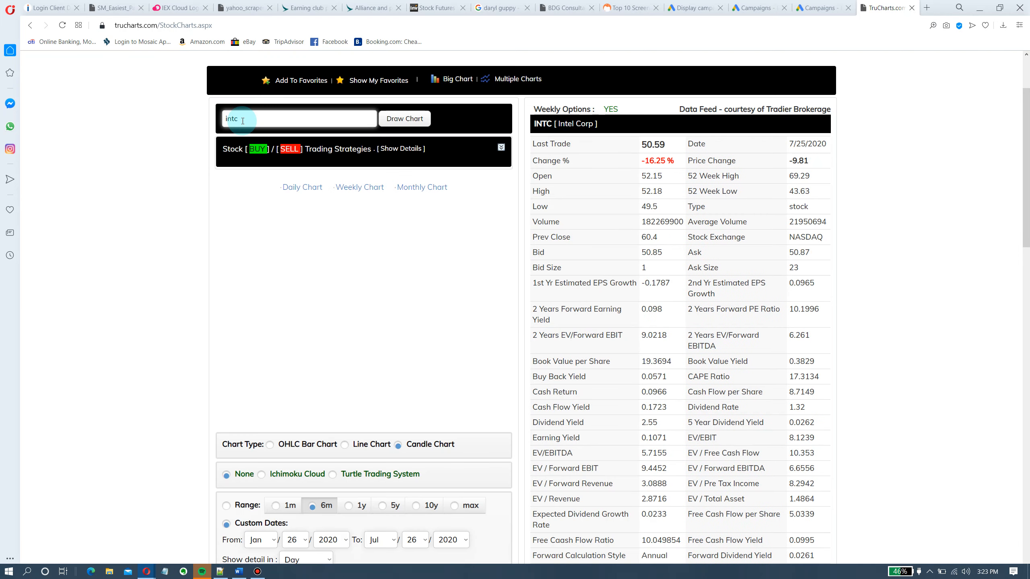
{"action": "left_click", "coordinate": [404, 119]}
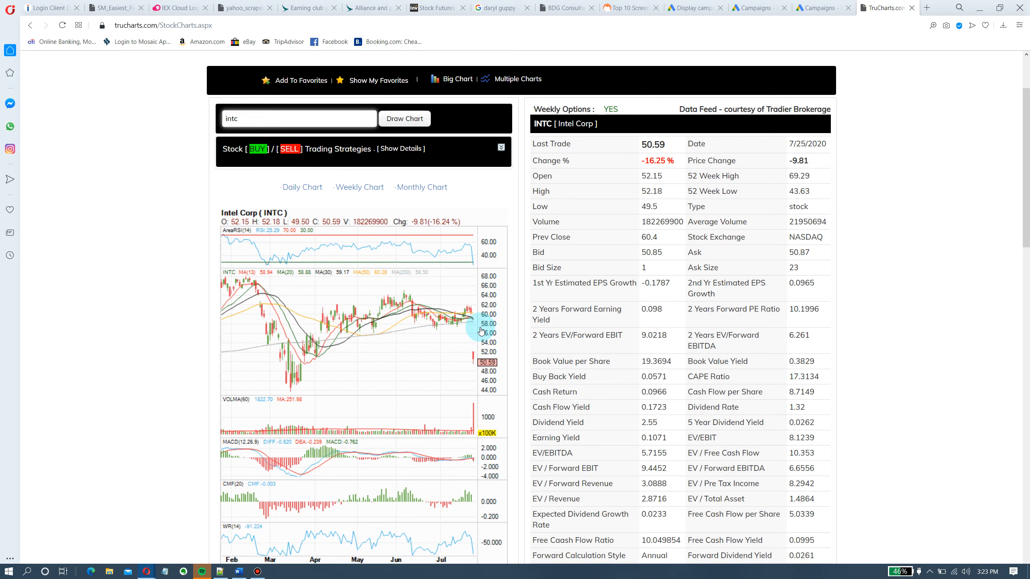
{"action": "mouse_move", "coordinate": [473, 322]}
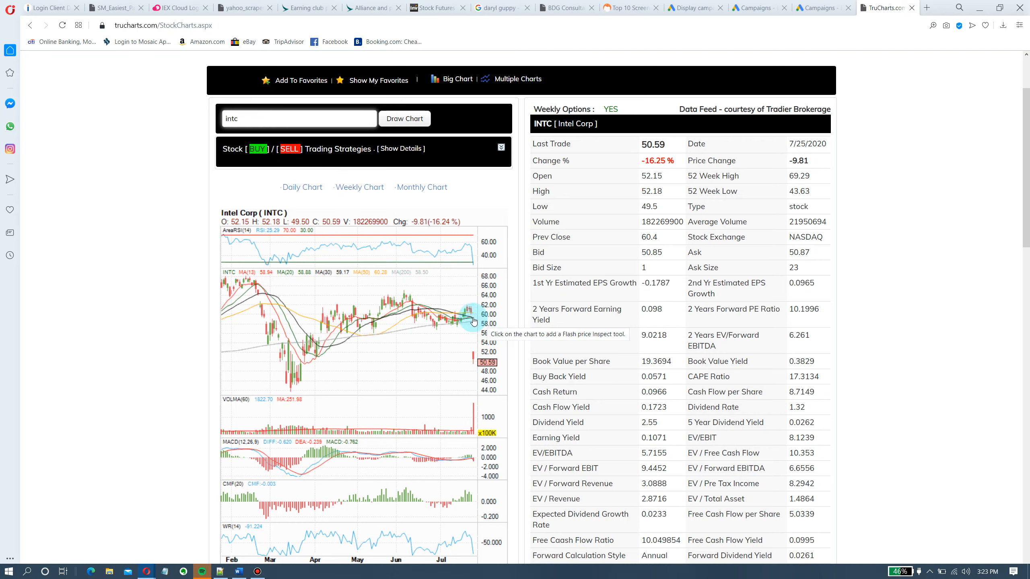
{"action": "mouse_move", "coordinate": [471, 313]}
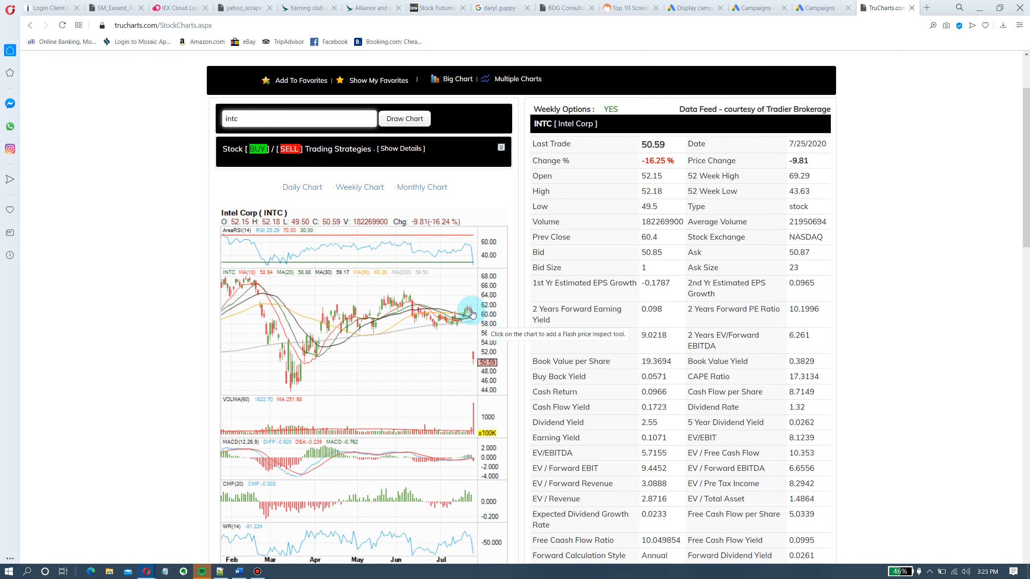
{"action": "mouse_move", "coordinate": [465, 335]}
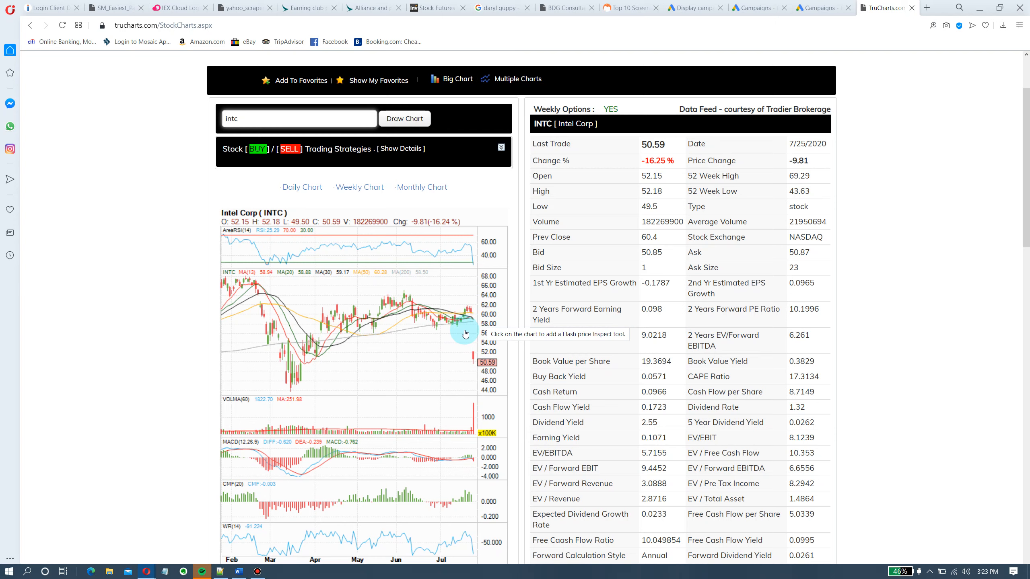
{"action": "mouse_move", "coordinate": [461, 391]}
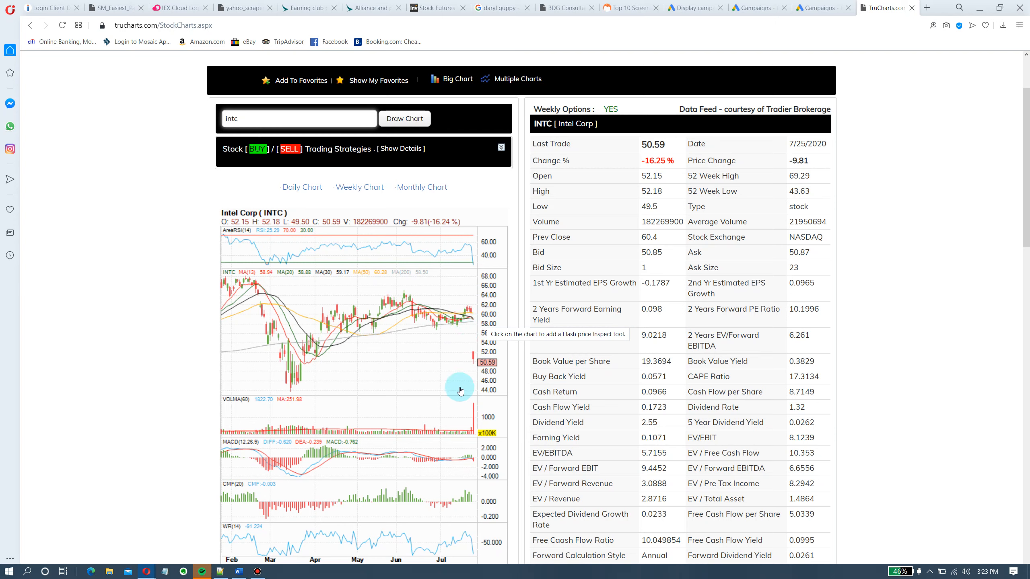
{"action": "mouse_move", "coordinate": [452, 337]}
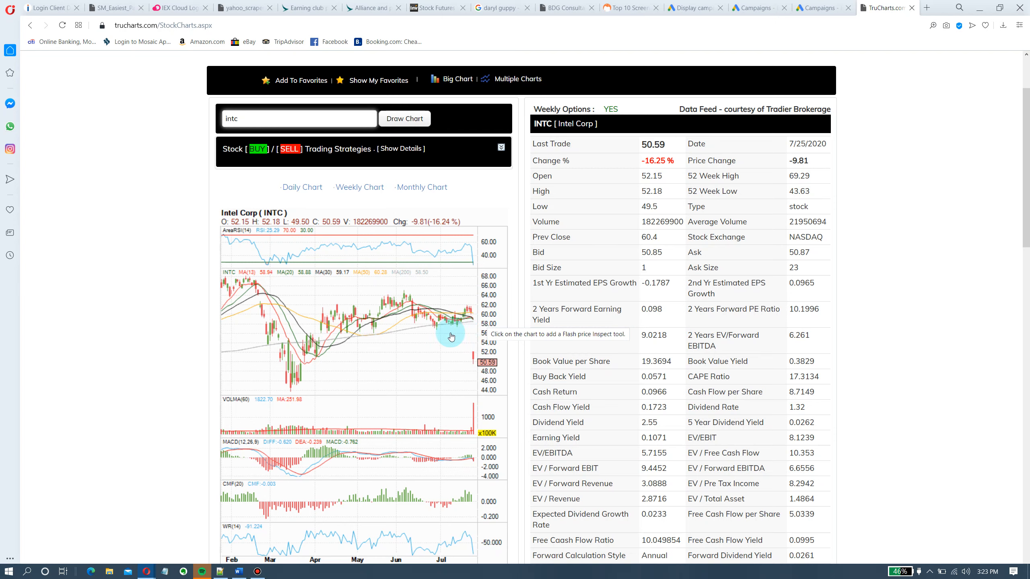
{"action": "mouse_move", "coordinate": [457, 324]}
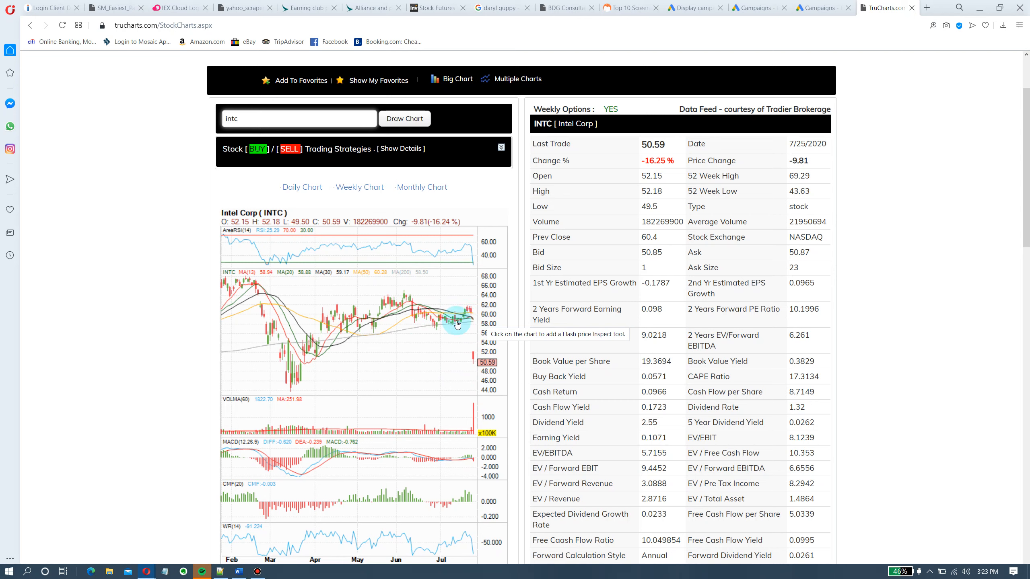
{"action": "mouse_move", "coordinate": [478, 378]}
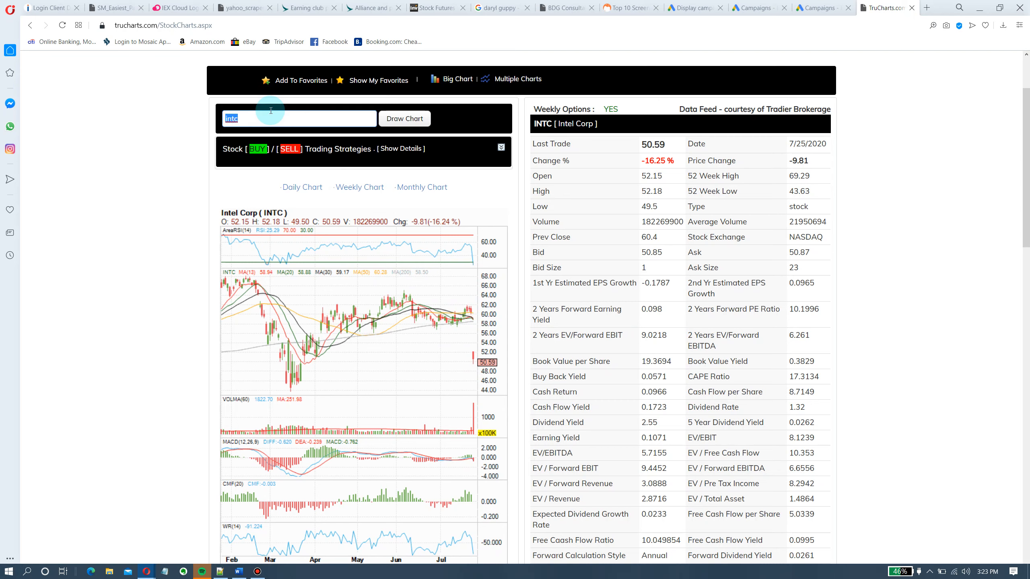
{"action": "type", "text": "jpm"}
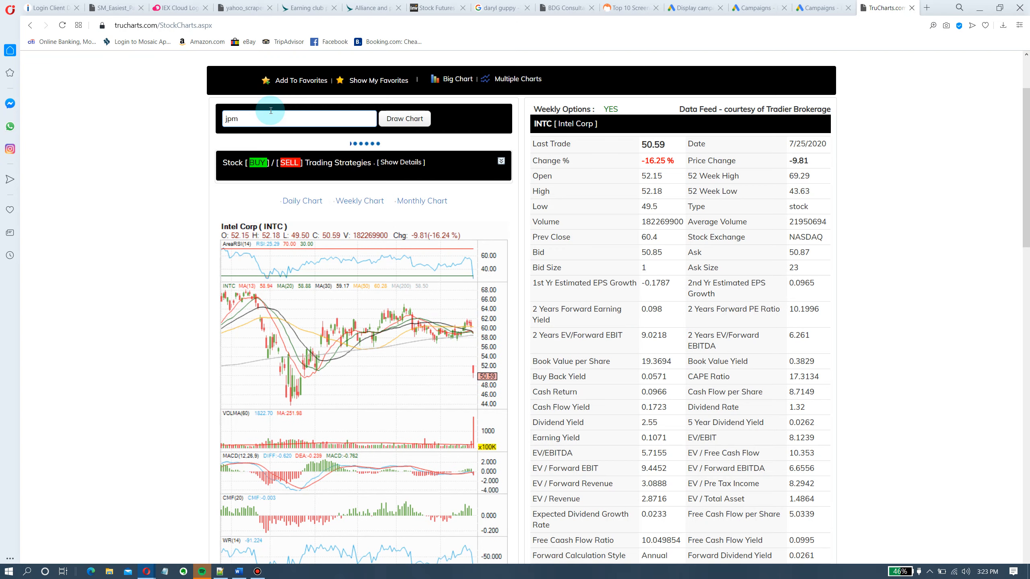
Draw JPMorgan's chart, then Bank of America's (BAC) daily candlestick chart
{"action": "left_click", "coordinate": [404, 119]}
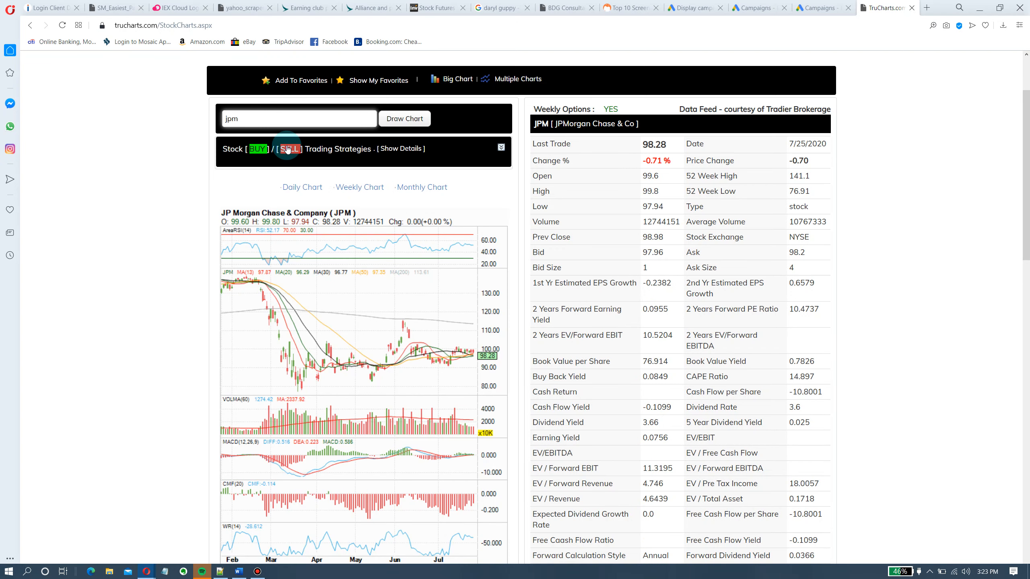
{"action": "mouse_move", "coordinate": [474, 363]}
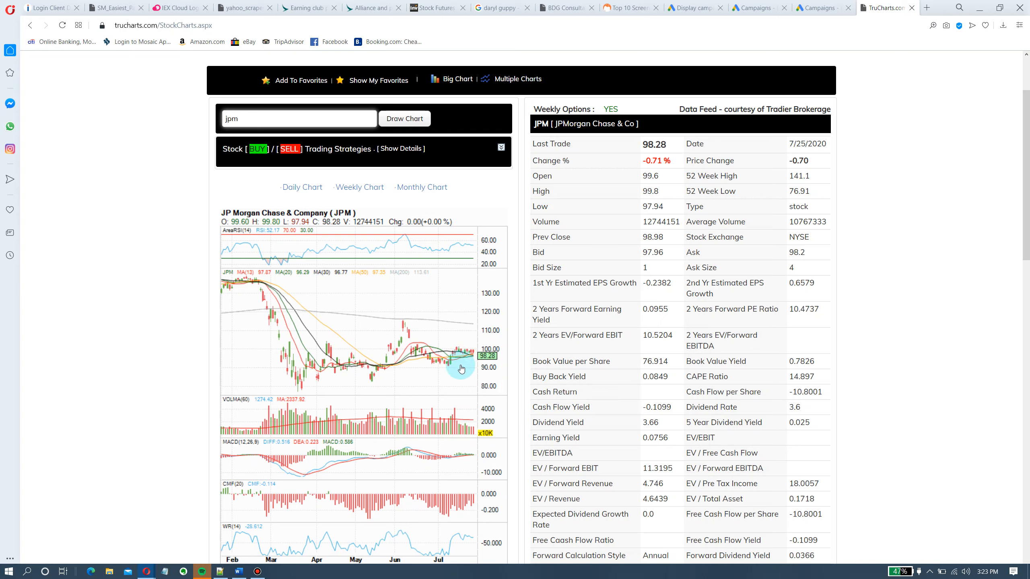
{"action": "mouse_move", "coordinate": [257, 149]}
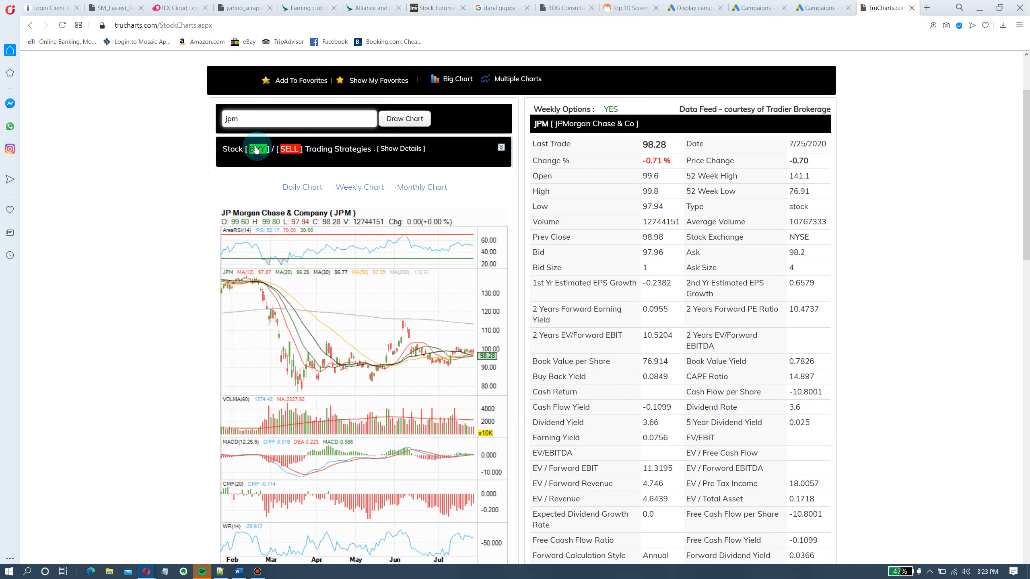
{"action": "mouse_move", "coordinate": [481, 376]}
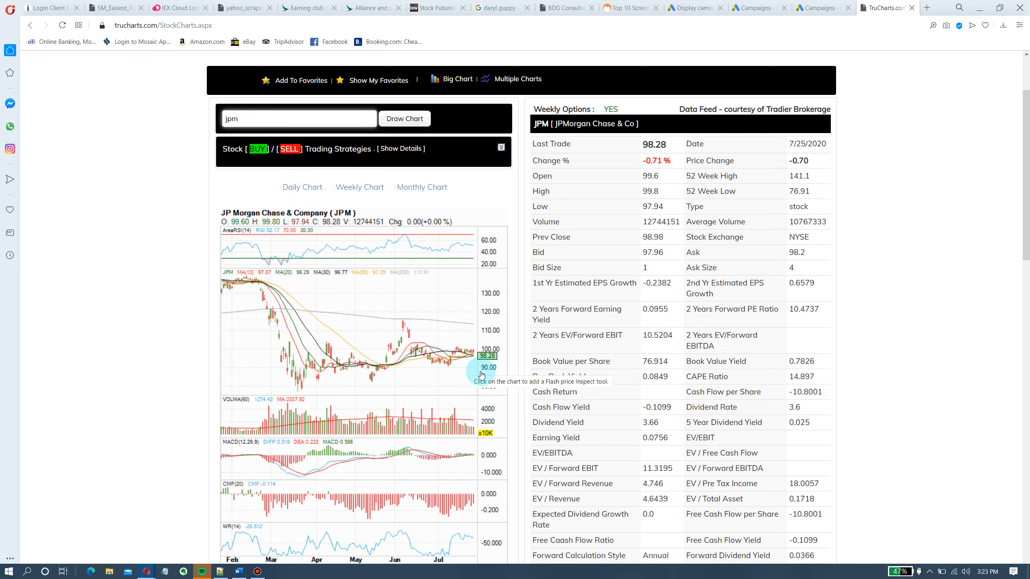
{"action": "mouse_move", "coordinate": [335, 145]}
{"action": "type", "text": "bac"}
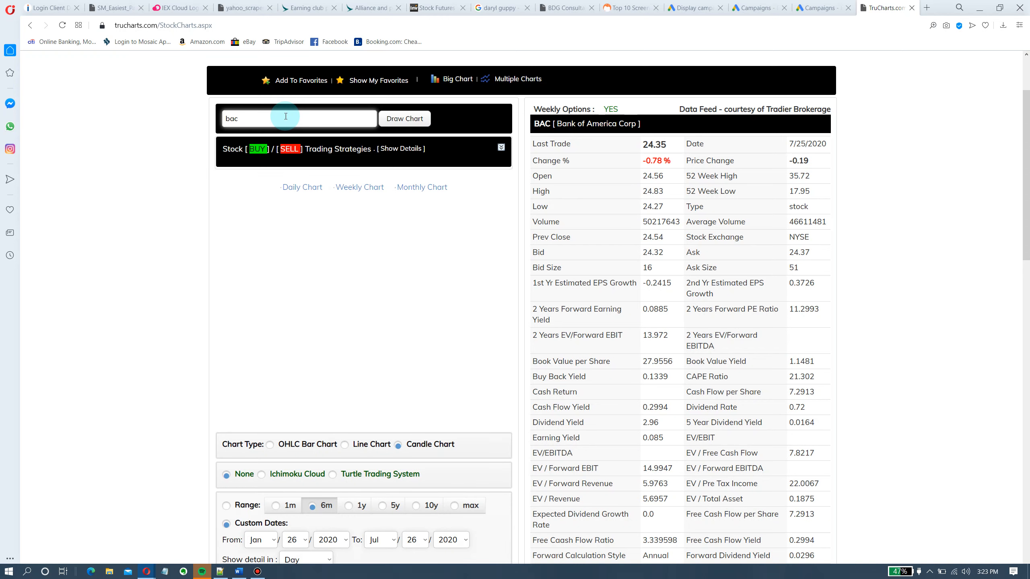
{"action": "left_click", "coordinate": [404, 118]}
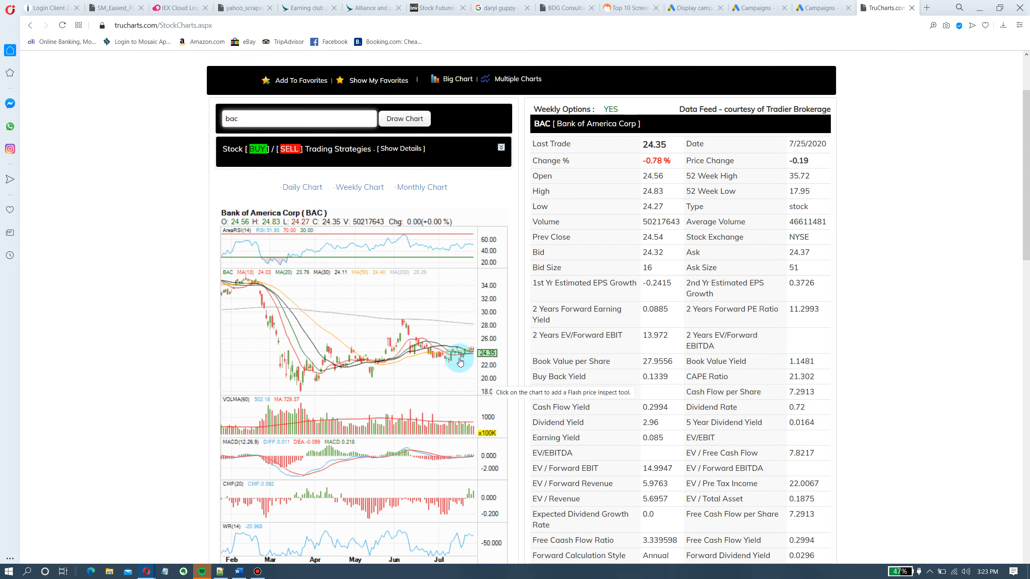
{"action": "mouse_move", "coordinate": [465, 356]}
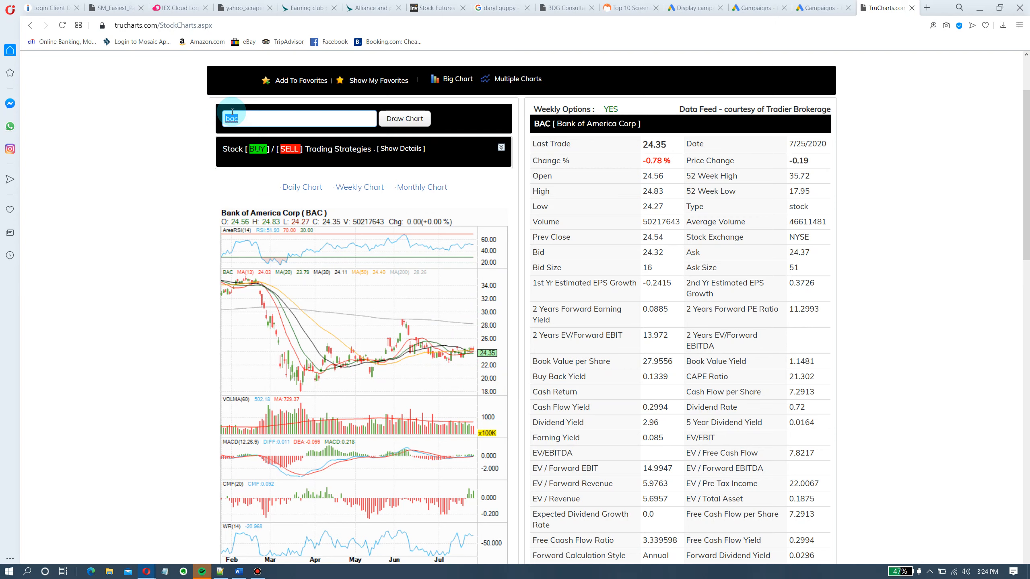
Draw JPMorgan Chase's (JPM) daily chart in place of Bank of America's
{"action": "type", "text": "jpm"}
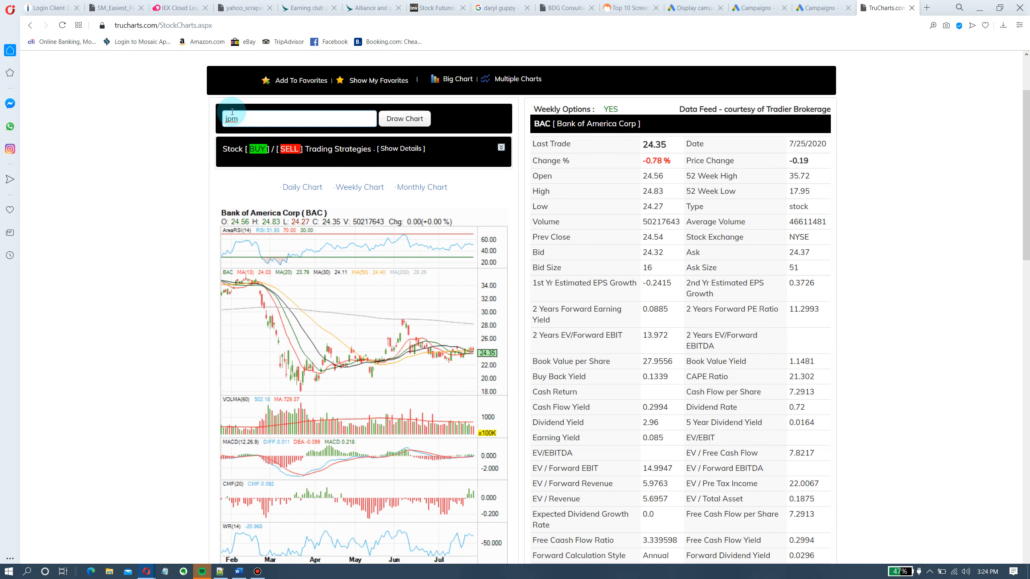
{"action": "left_click", "coordinate": [404, 119]}
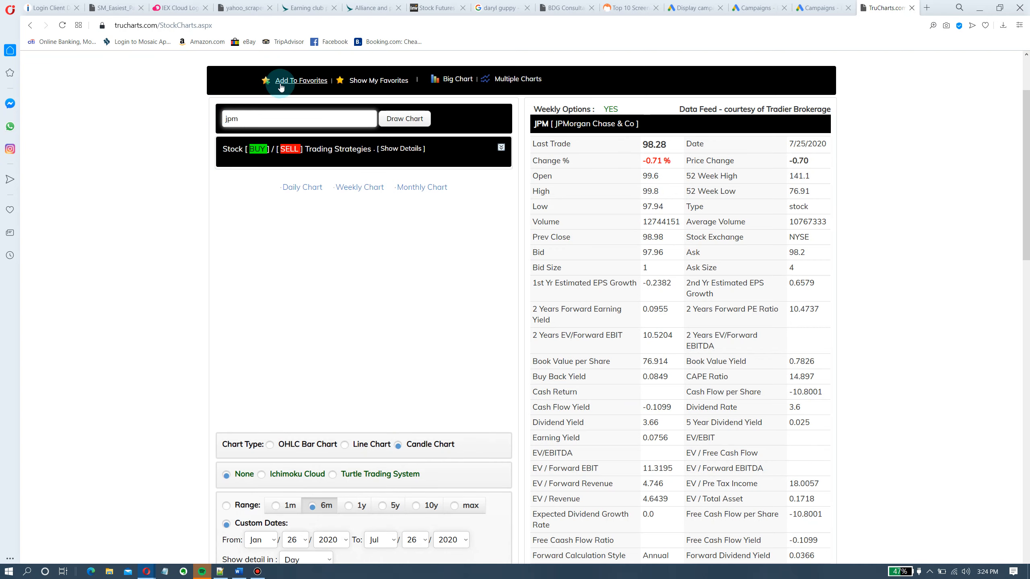
{"action": "left_click", "coordinate": [403, 119]}
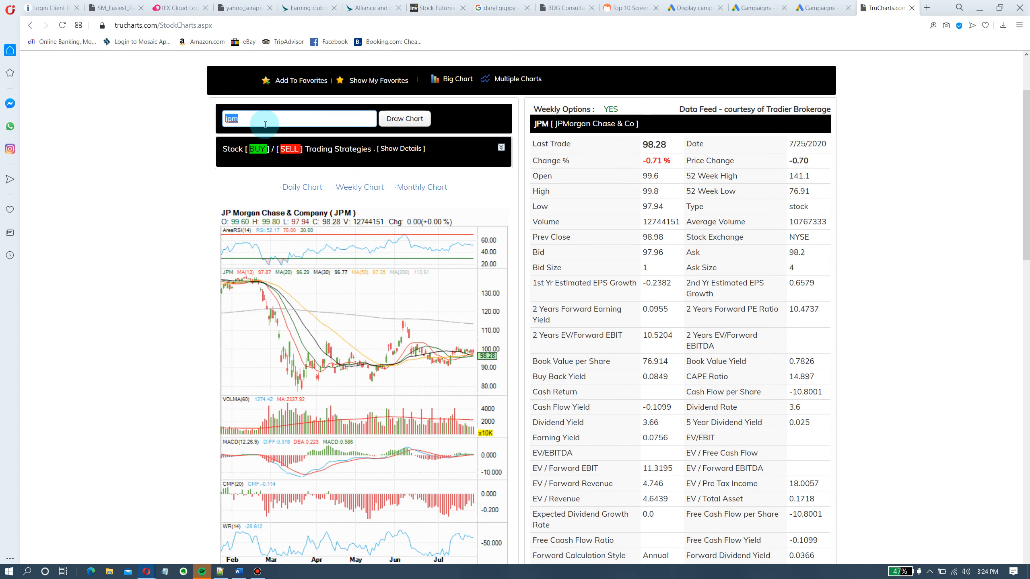
Draw the Wells Fargo (WFC) daily chart, then the KLA Corp (KLAC) chart
{"action": "type", "text": "wfc"}
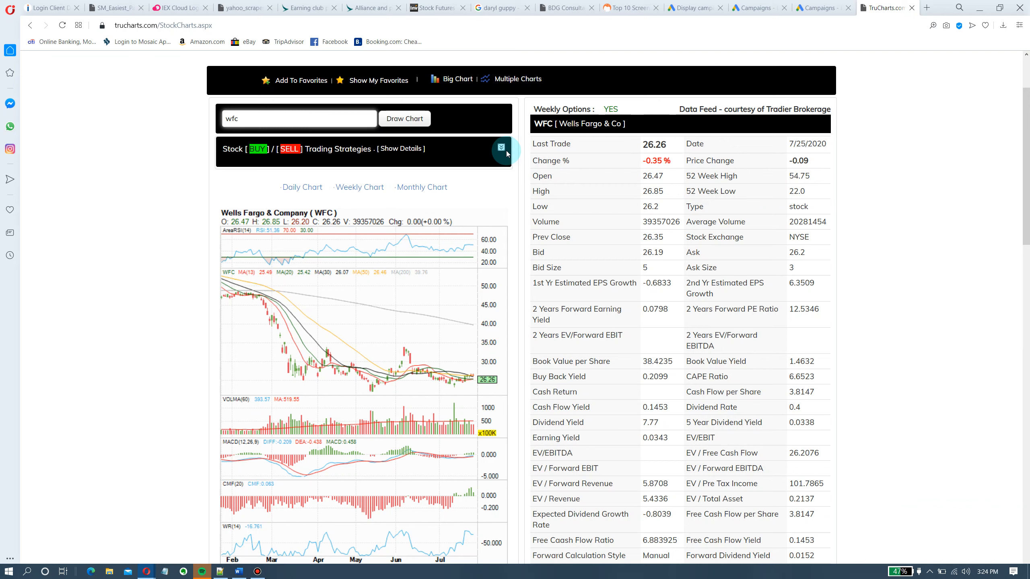
{"action": "mouse_move", "coordinate": [425, 363]}
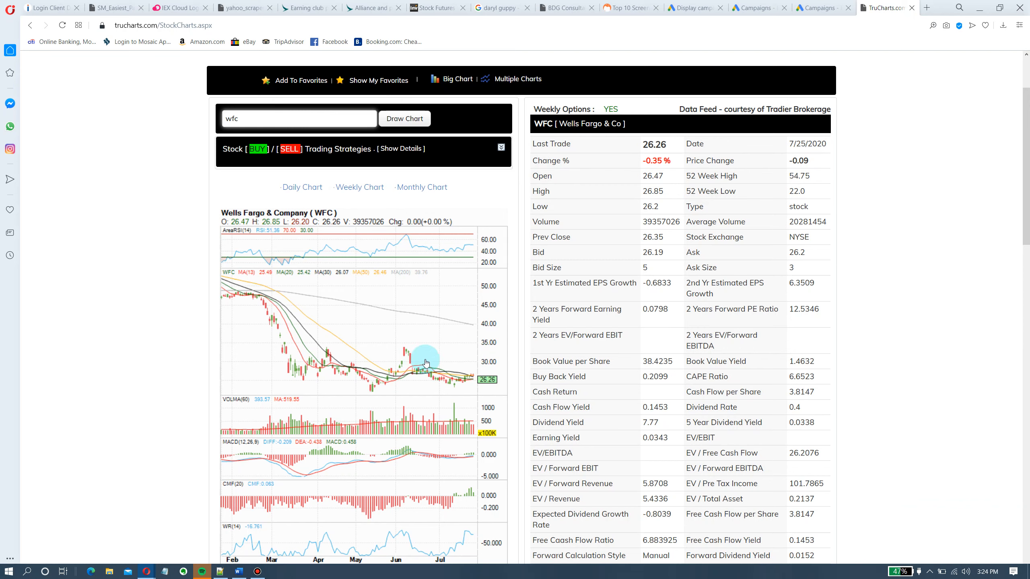
{"action": "mouse_move", "coordinate": [469, 375]}
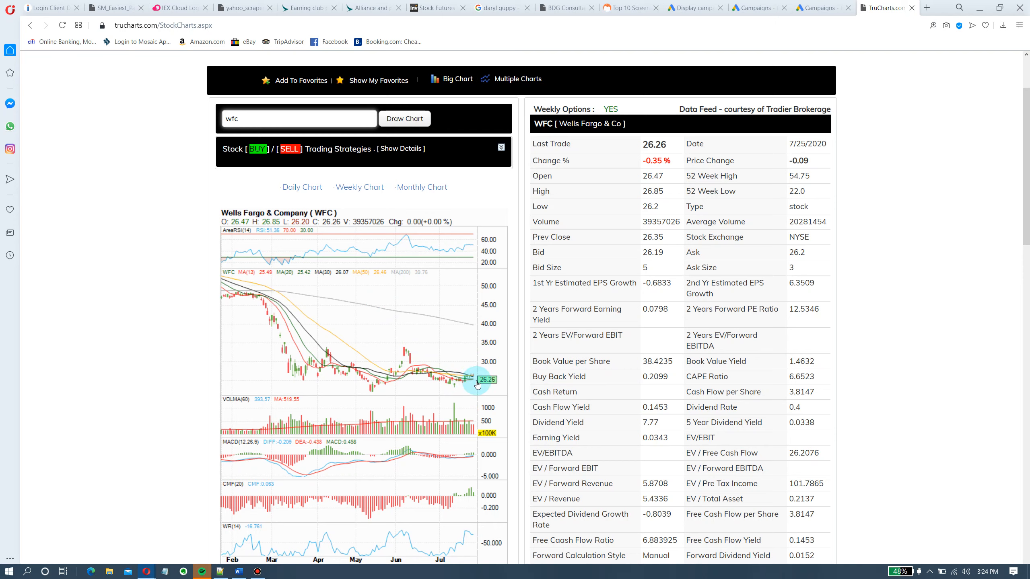
{"action": "mouse_move", "coordinate": [453, 385]}
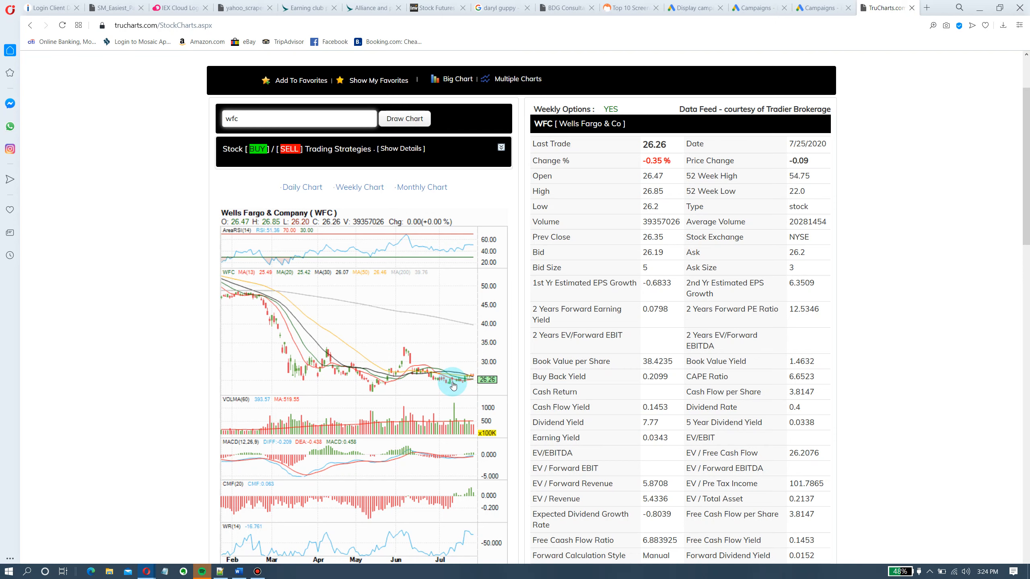
{"action": "mouse_move", "coordinate": [472, 490]}
{"action": "type", "text": "klac"}
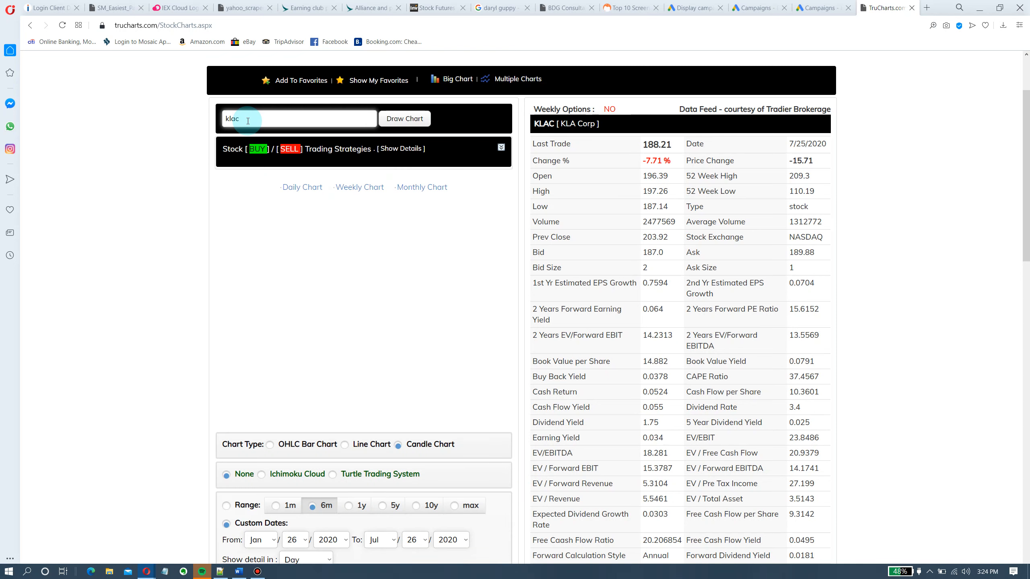
{"action": "left_click", "coordinate": [404, 119]}
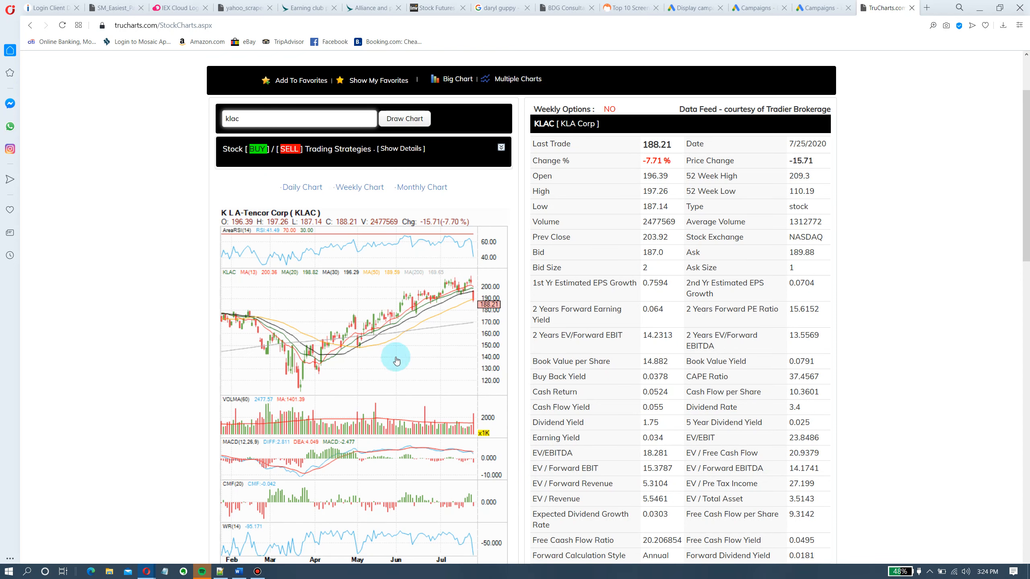
{"action": "mouse_move", "coordinate": [348, 356]}
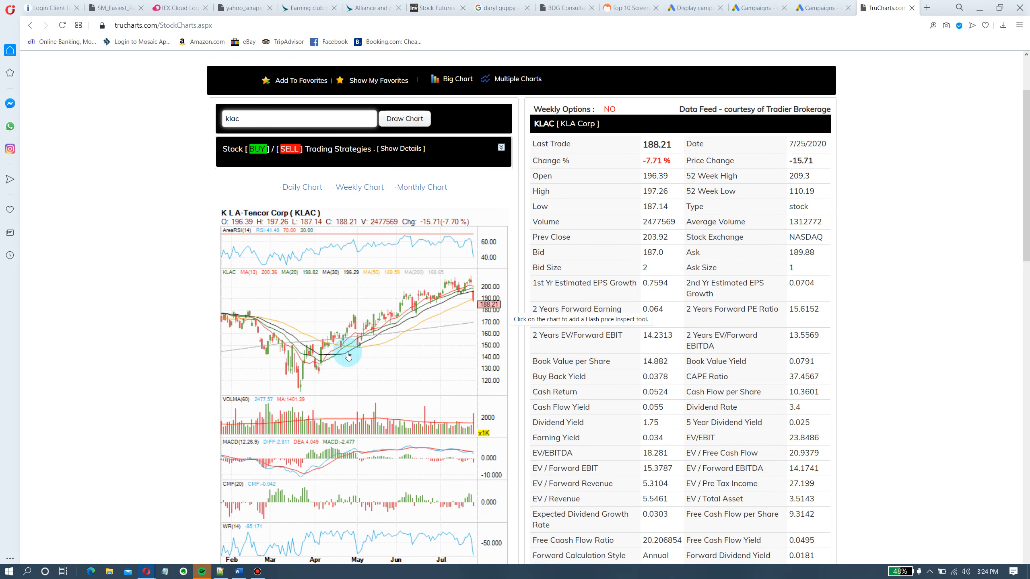
{"action": "mouse_move", "coordinate": [459, 301]}
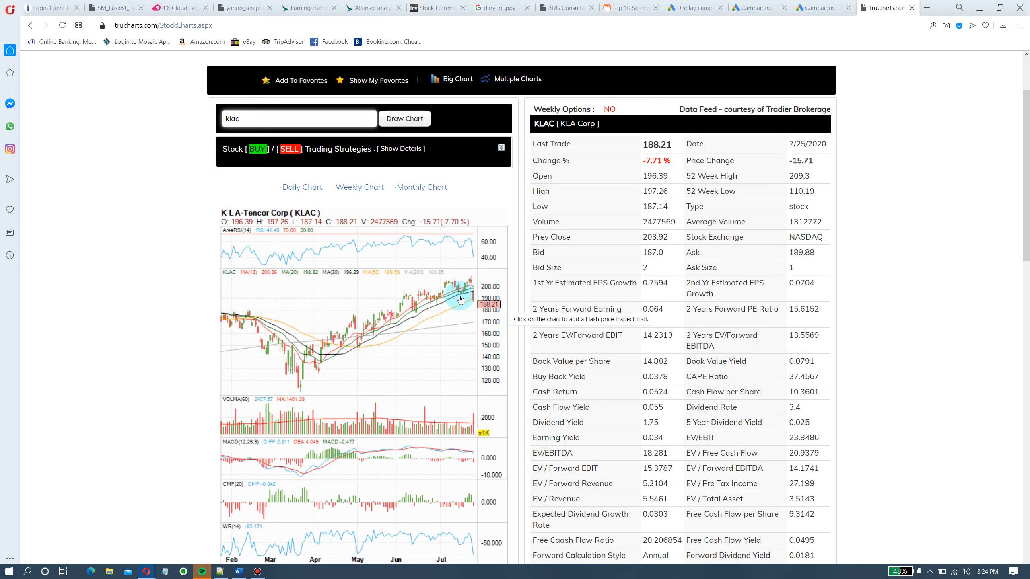
{"action": "mouse_move", "coordinate": [476, 308]}
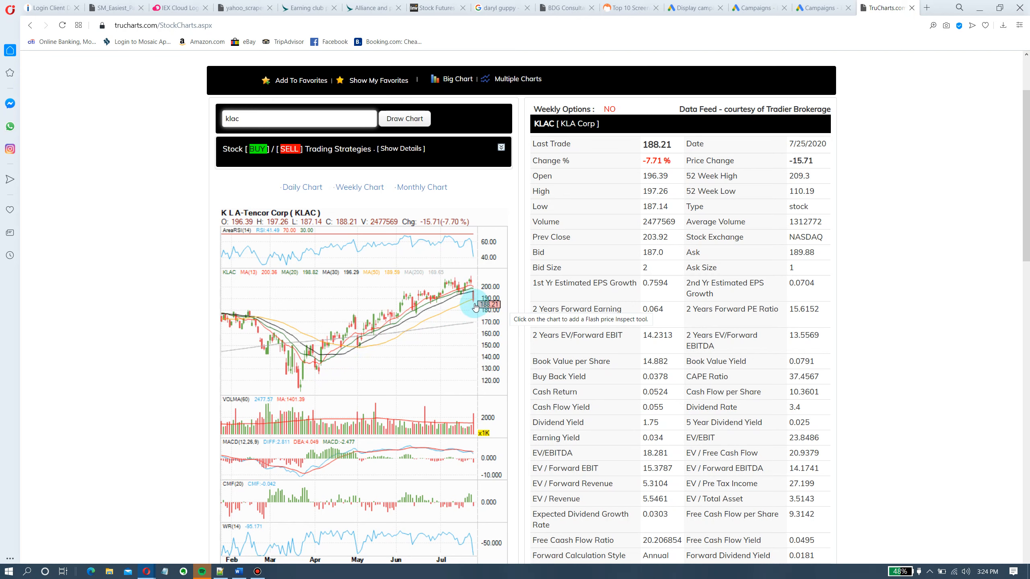
{"action": "mouse_move", "coordinate": [368, 294]}
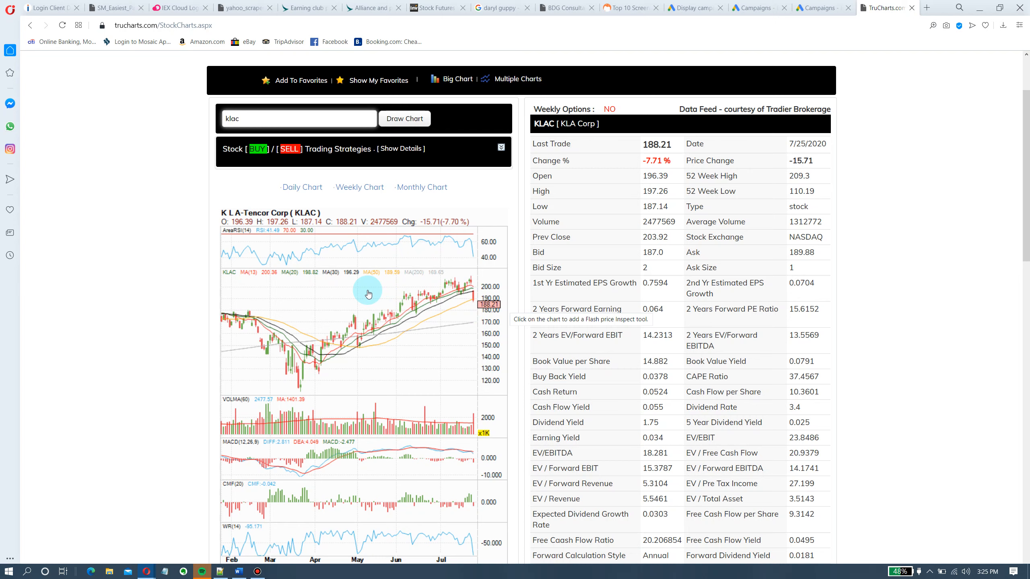
{"action": "mouse_move", "coordinate": [396, 282]}
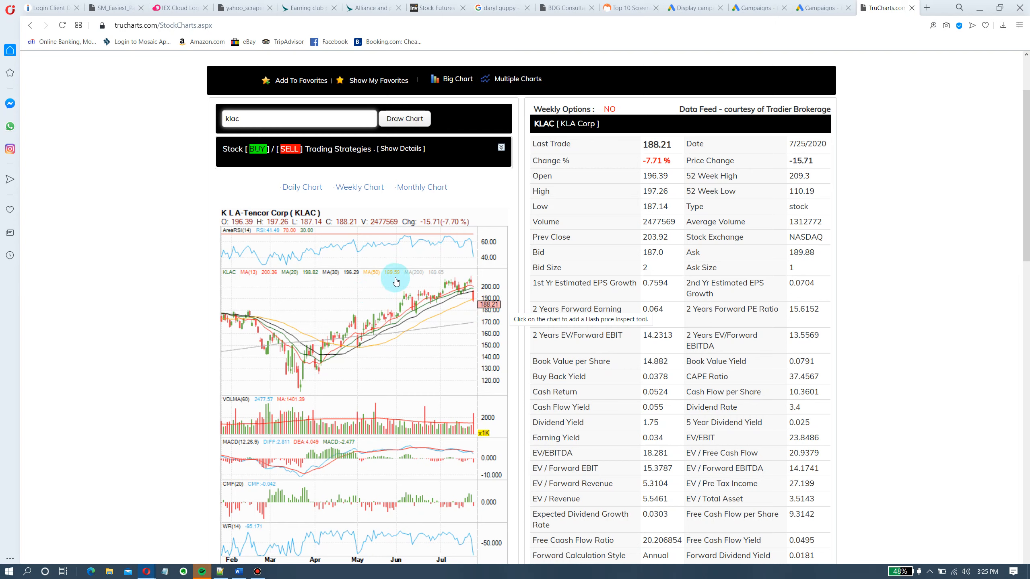
{"action": "mouse_move", "coordinate": [656, 147]}
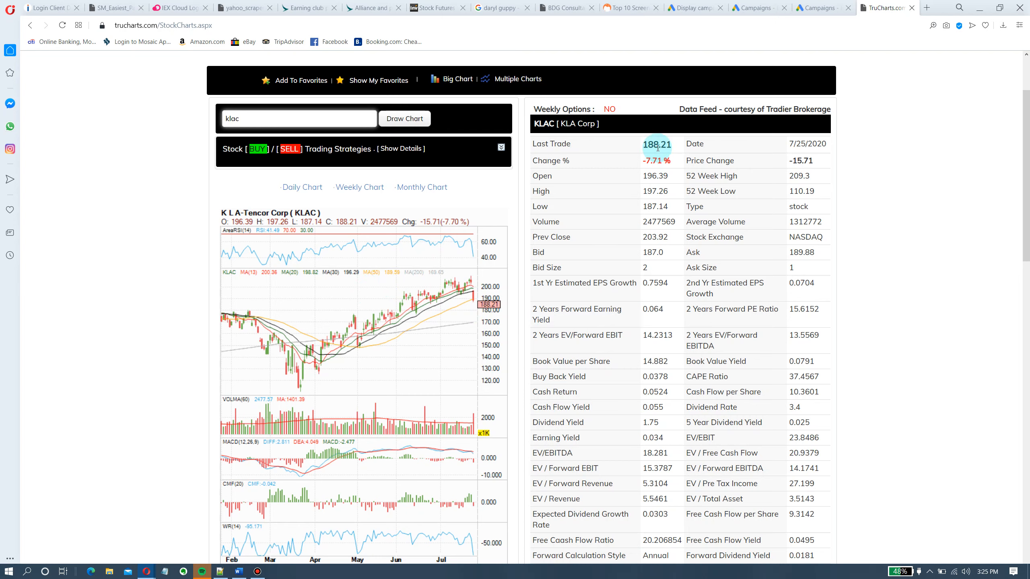
{"action": "mouse_move", "coordinate": [480, 304]}
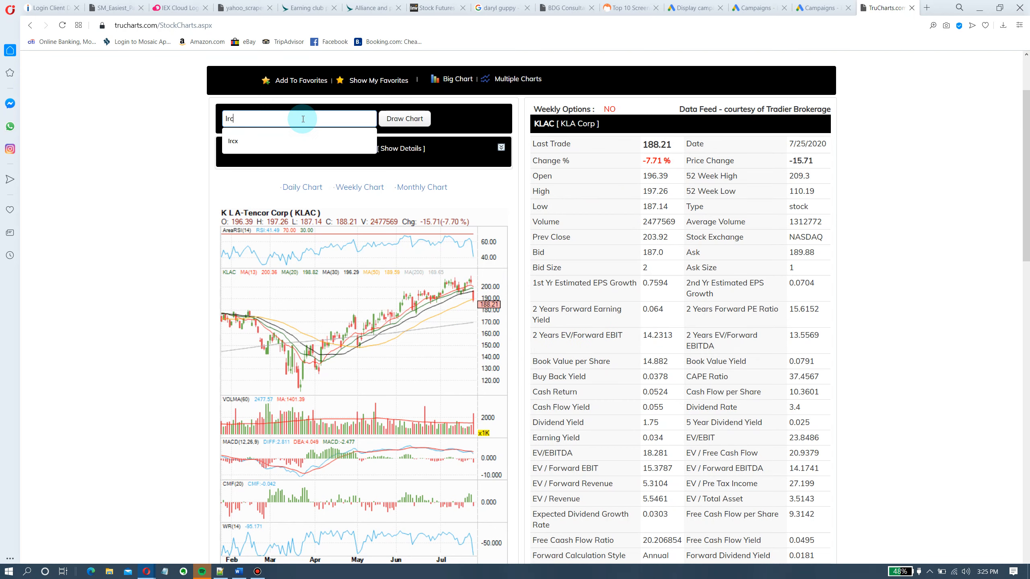
Load Lam Research (LRCX) quote details via the 'lrcx' ticker suggestion
{"action": "left_click", "coordinate": [233, 141]}
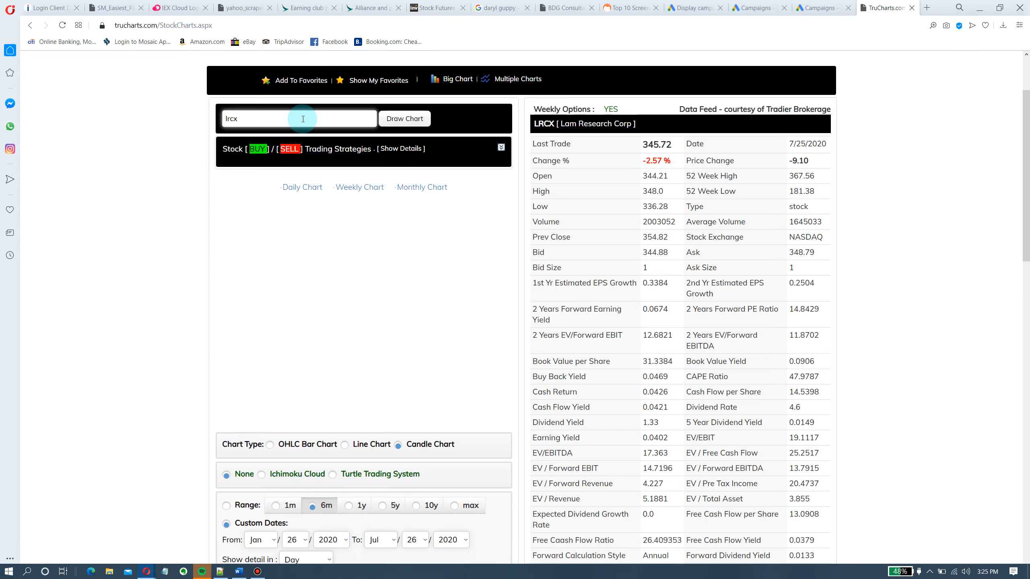
Draw Lam Research's (LRCX) six-month daily candlestick chart with indicator panels
{"action": "left_click", "coordinate": [404, 119]}
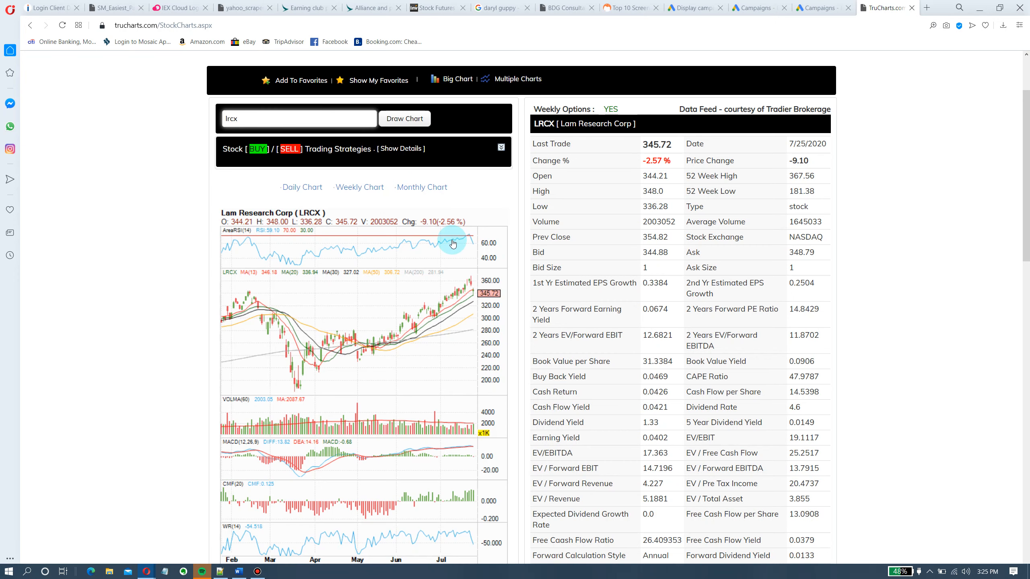
{"action": "mouse_move", "coordinate": [475, 303]}
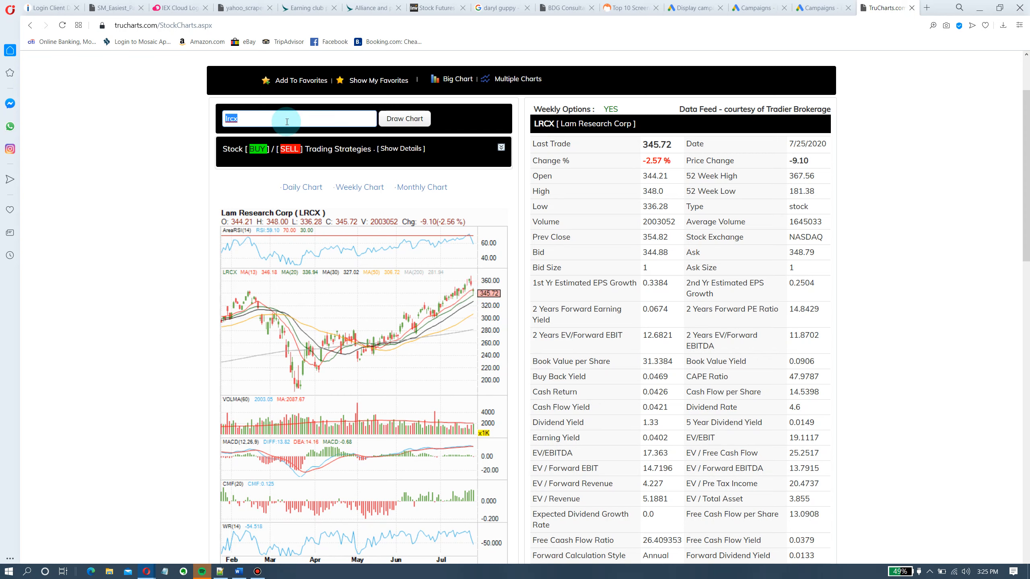
Draw Apple's (AAPL) daily chart and fundamentals for review
{"action": "type", "text": "aapl"}
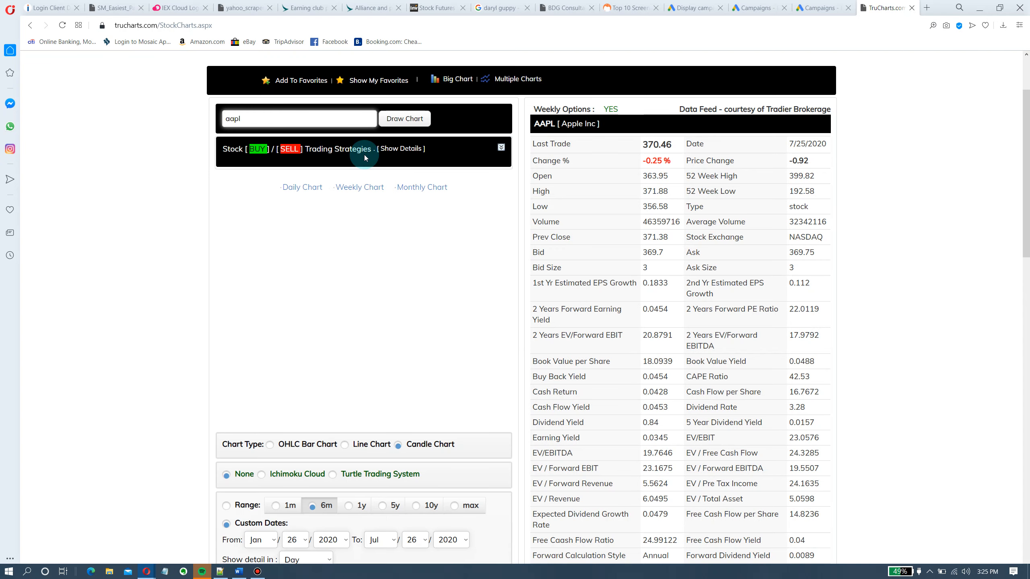
{"action": "left_click", "coordinate": [404, 119]}
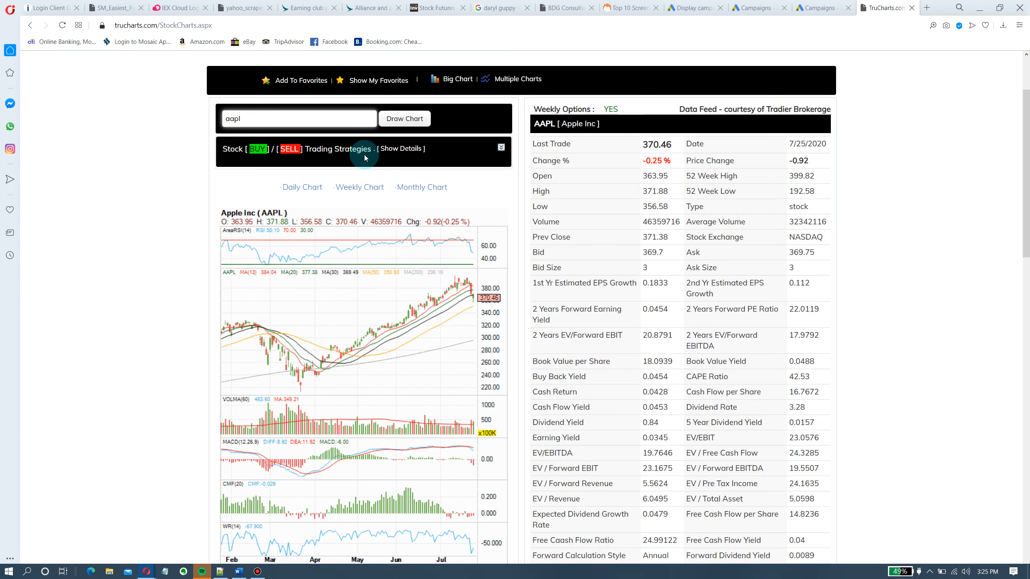
{"action": "mouse_move", "coordinate": [409, 293]}
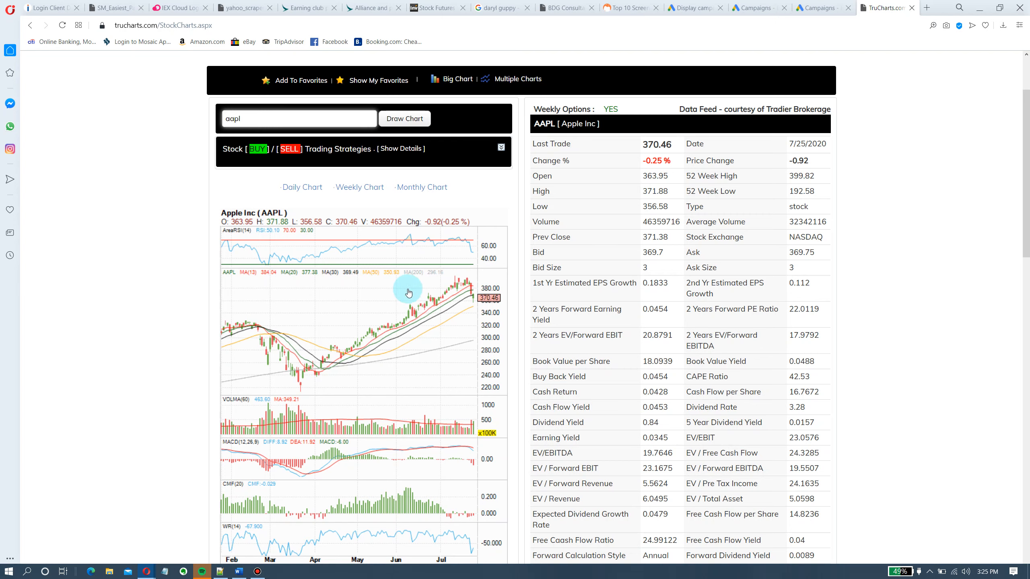
{"action": "mouse_move", "coordinate": [476, 301]}
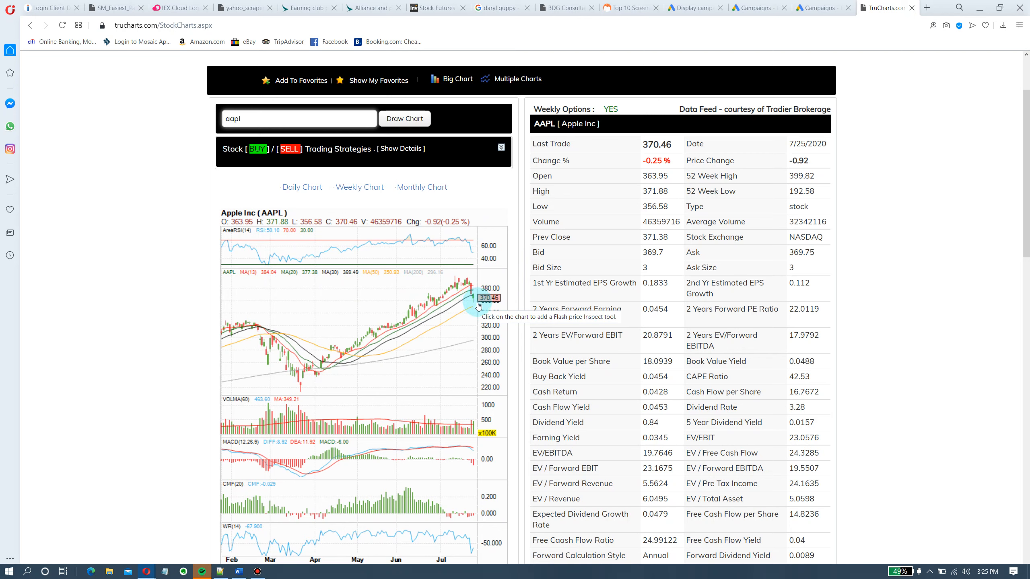
{"action": "mouse_move", "coordinate": [473, 313]}
{"action": "type", "text": "mrna"}
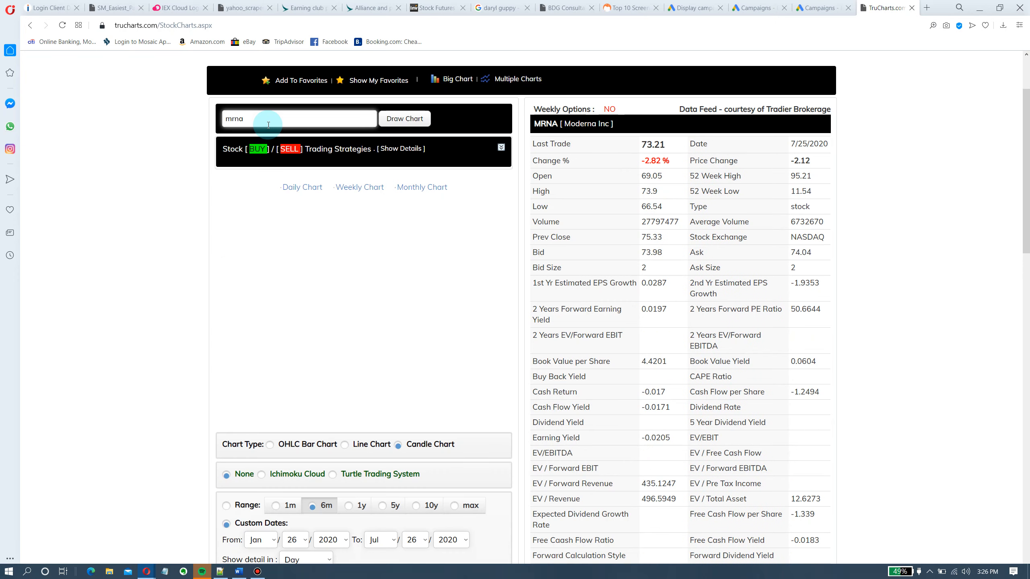
Draw Moderna's (MRNA) daily candle chart with indicator panels
{"action": "left_click", "coordinate": [404, 118]}
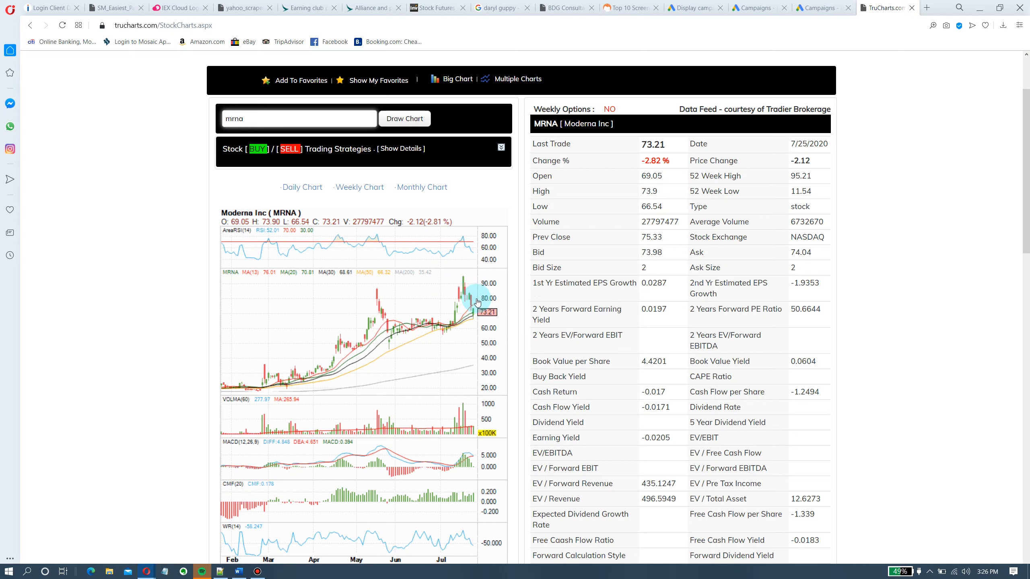
{"action": "mouse_move", "coordinate": [467, 298]}
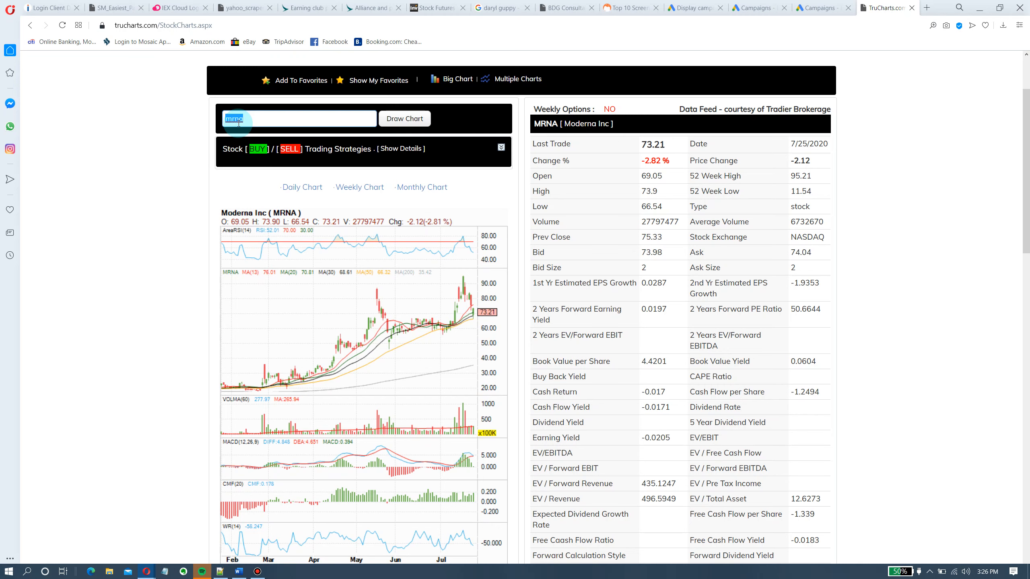
Load Novavax (NVAX) quote data and draw its daily chart
{"action": "type", "text": "nvax"}
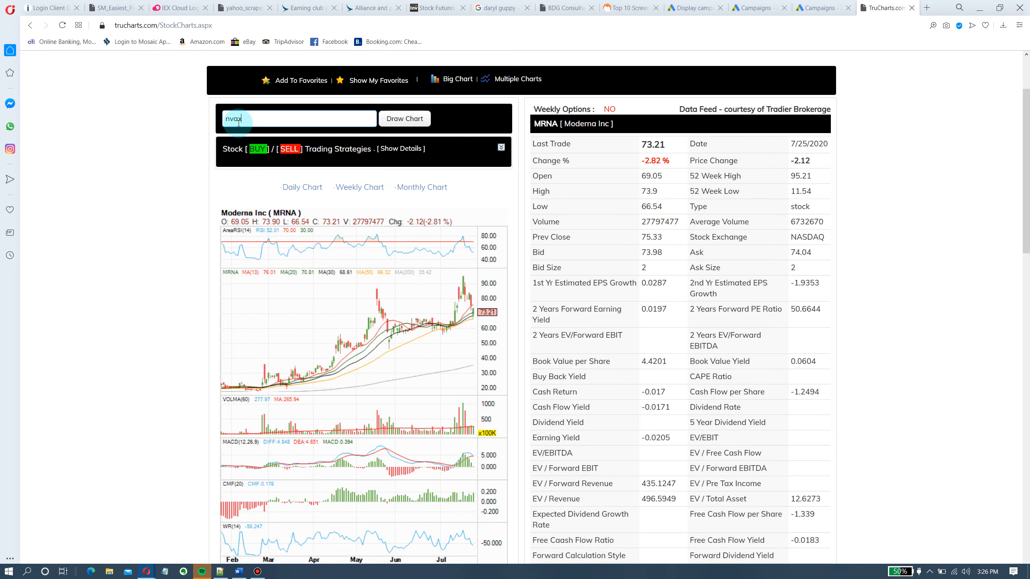
{"action": "left_click", "coordinate": [405, 120]}
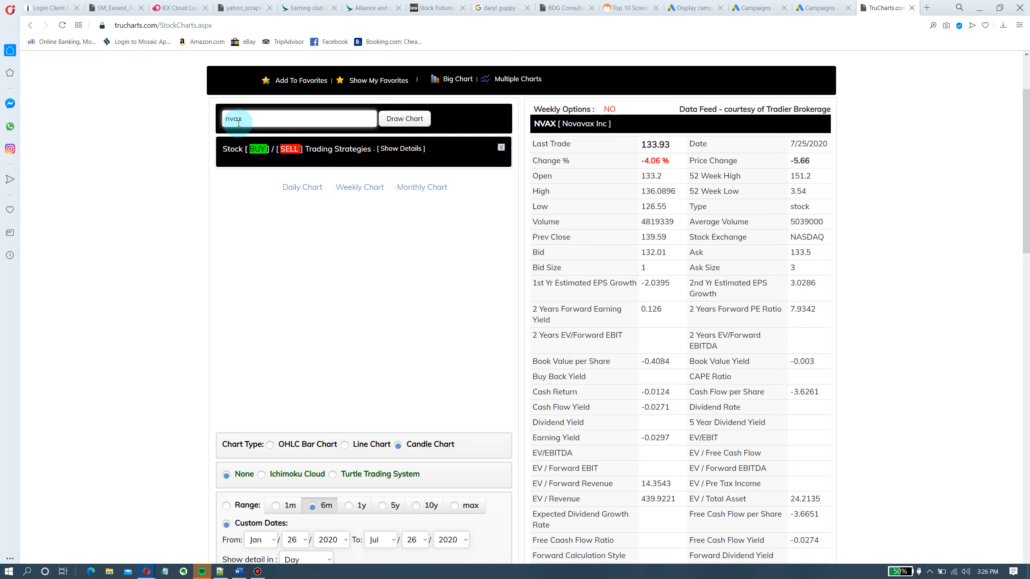
{"action": "left_click", "coordinate": [404, 119]}
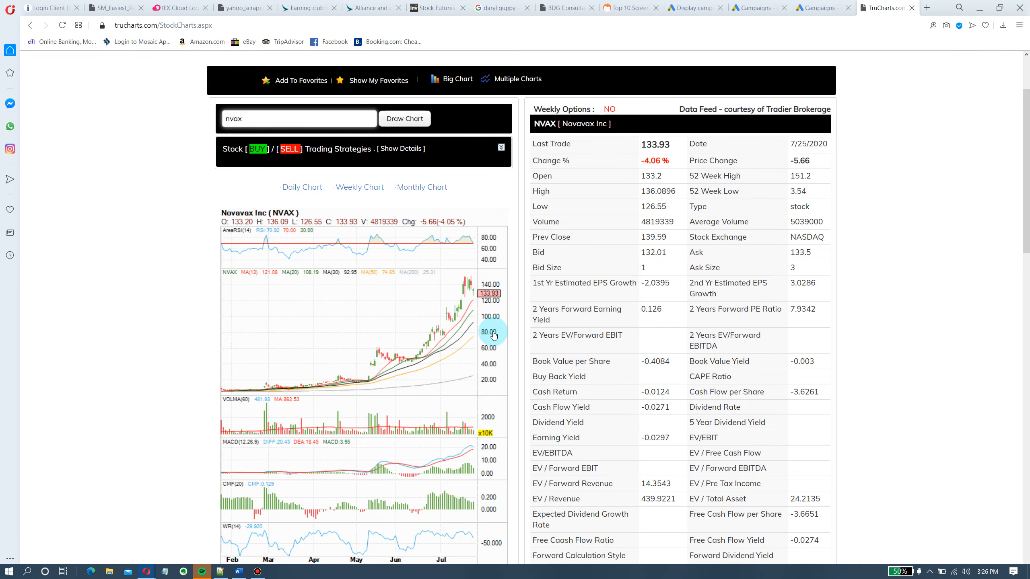
{"action": "mouse_move", "coordinate": [470, 314]}
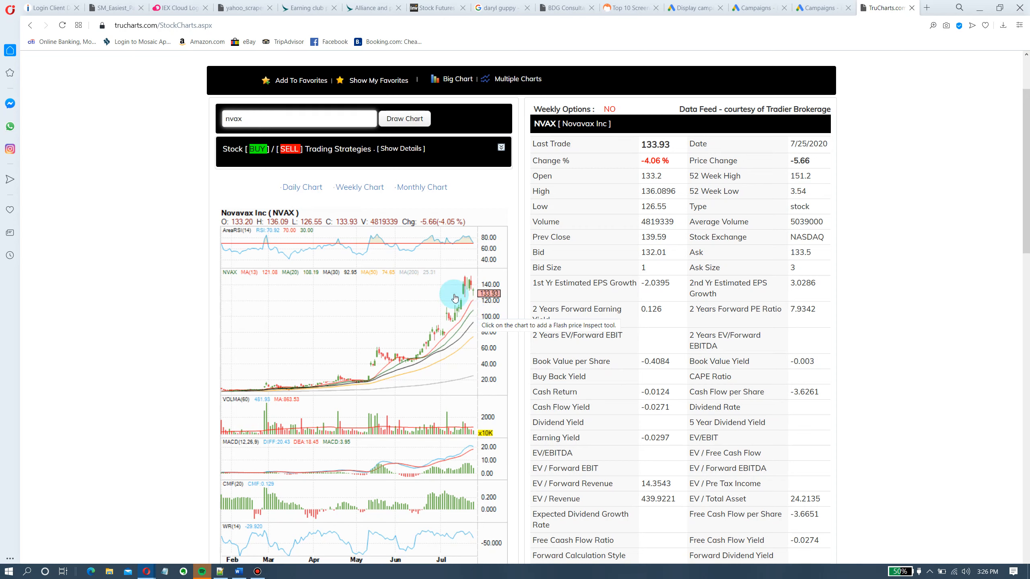
{"action": "mouse_move", "coordinate": [461, 280]}
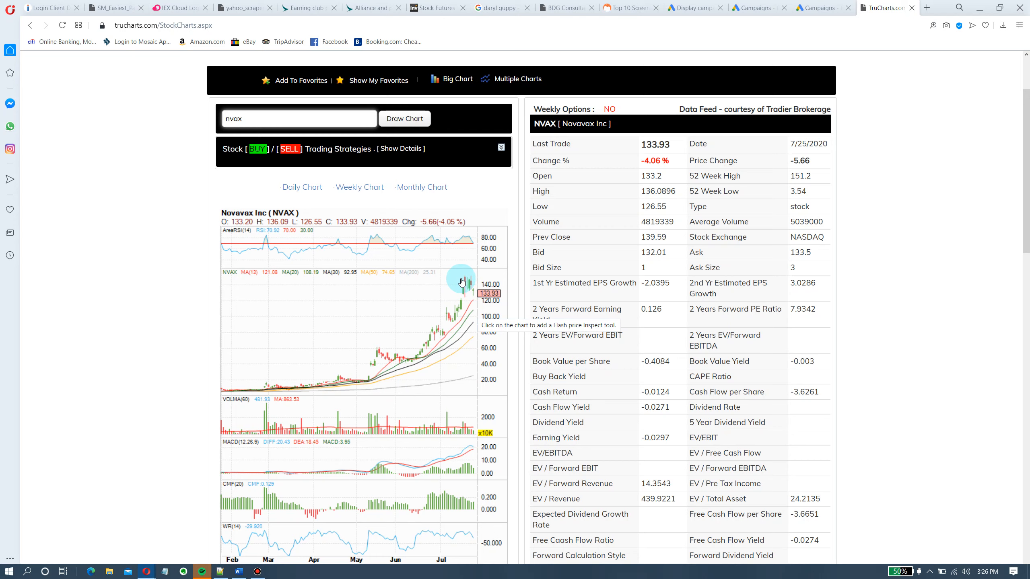
{"action": "mouse_move", "coordinate": [446, 323]}
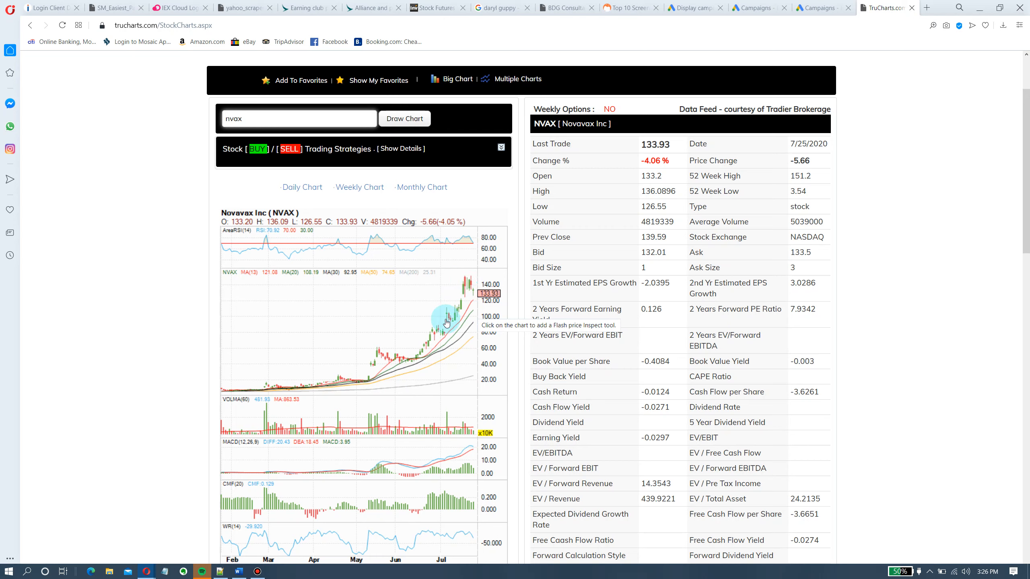
{"action": "mouse_move", "coordinate": [454, 284]}
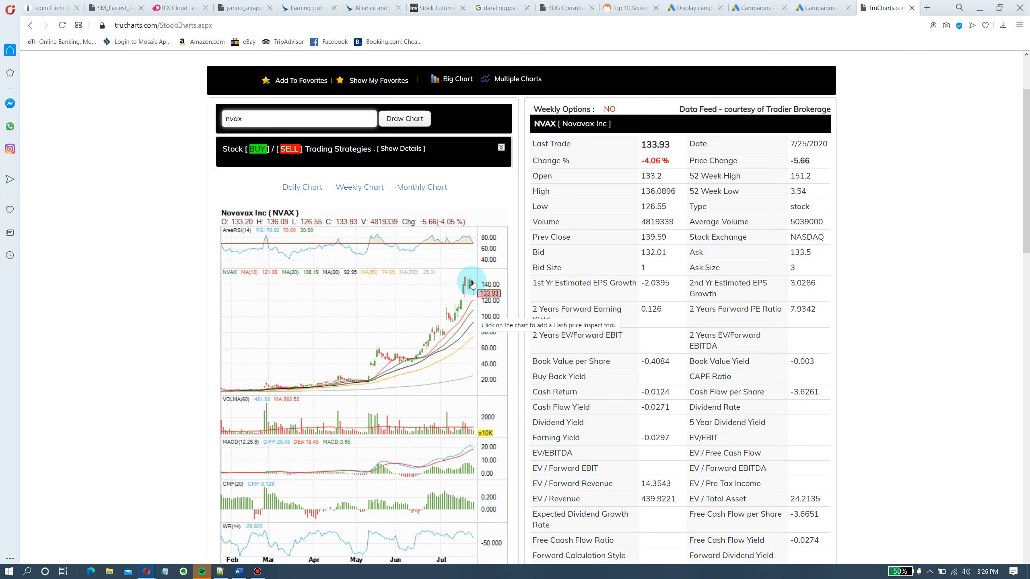
{"action": "mouse_move", "coordinate": [486, 306]}
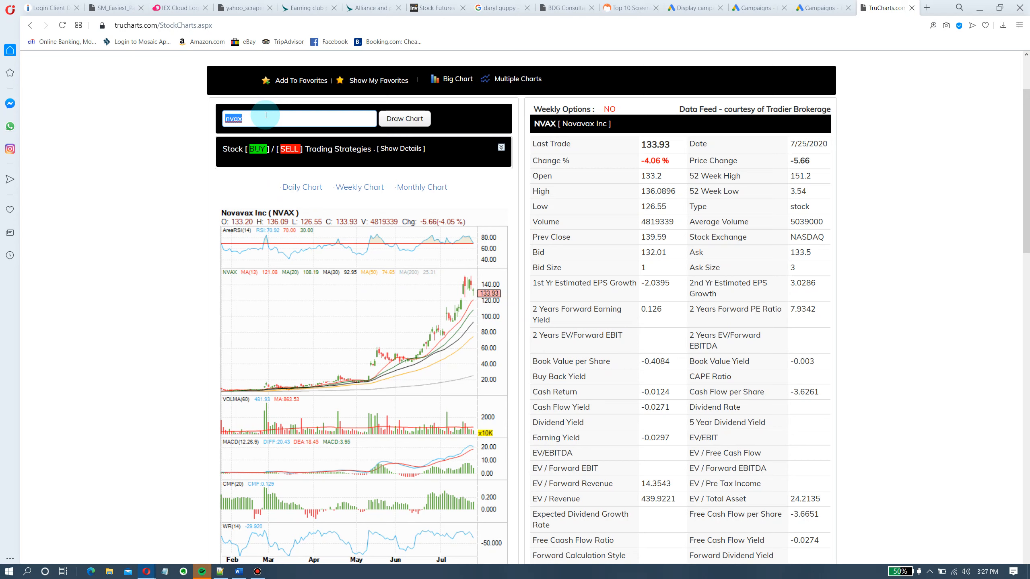
Load Match Group (MTCH) quote data and draw its daily chart
{"action": "type", "text": "mtch"}
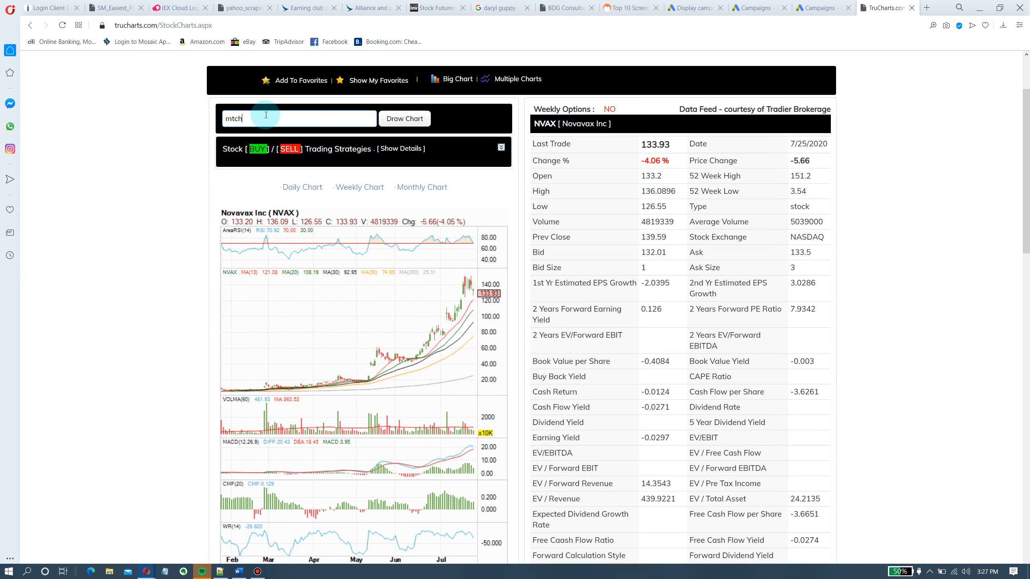
{"action": "left_click", "coordinate": [405, 118]}
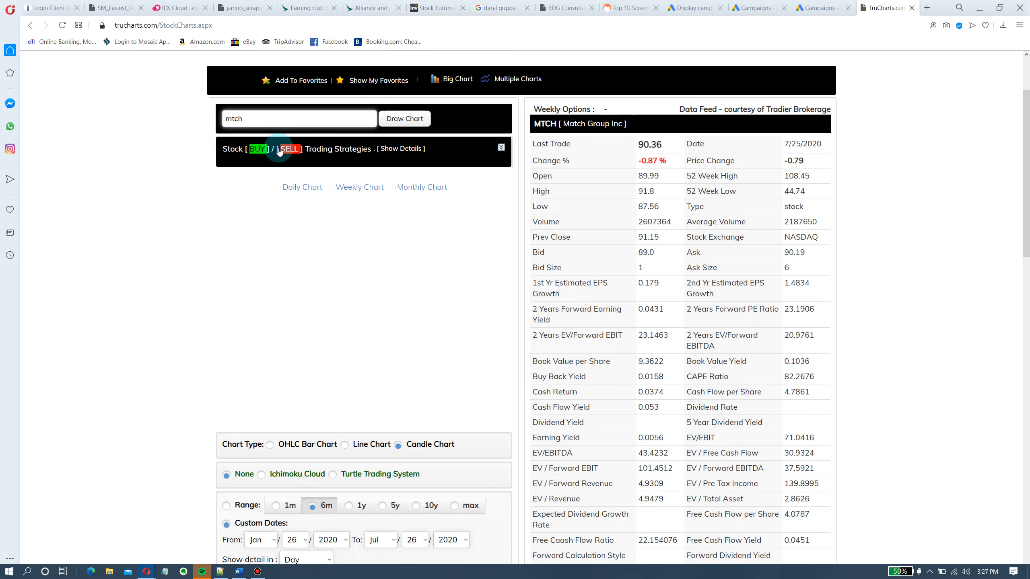
{"action": "left_click", "coordinate": [404, 120]}
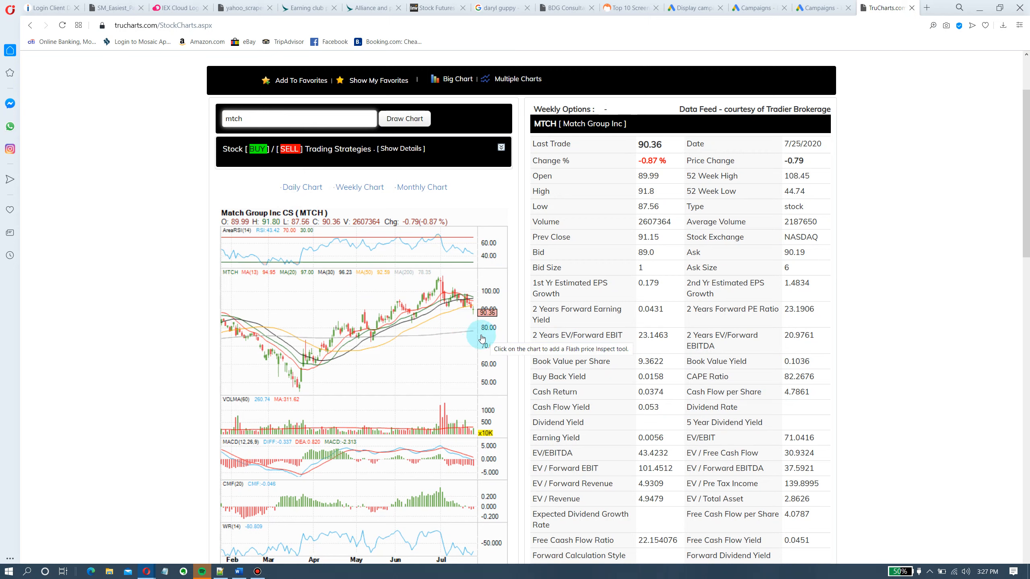
{"action": "mouse_move", "coordinate": [401, 340]}
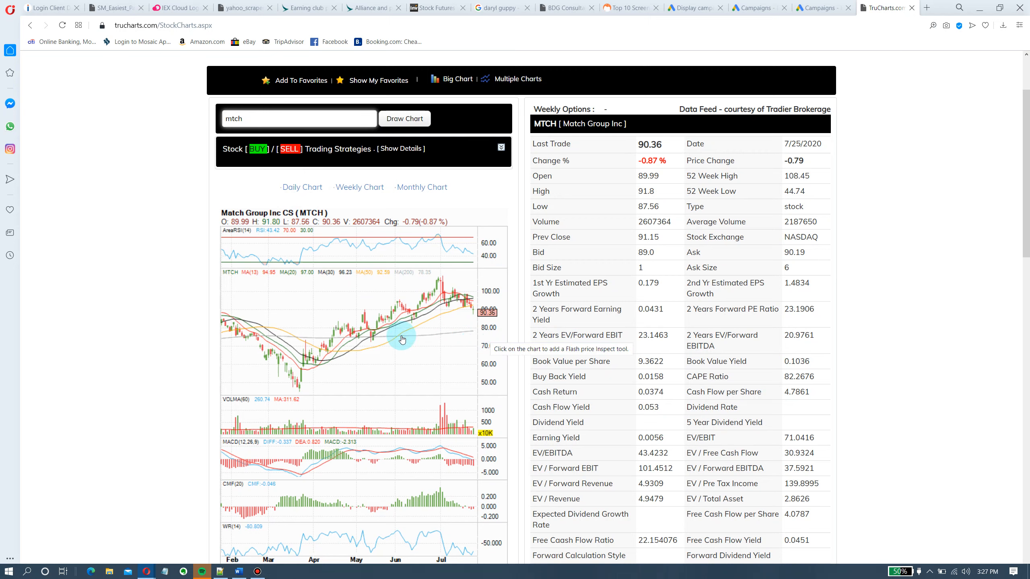
{"action": "mouse_move", "coordinate": [480, 338]}
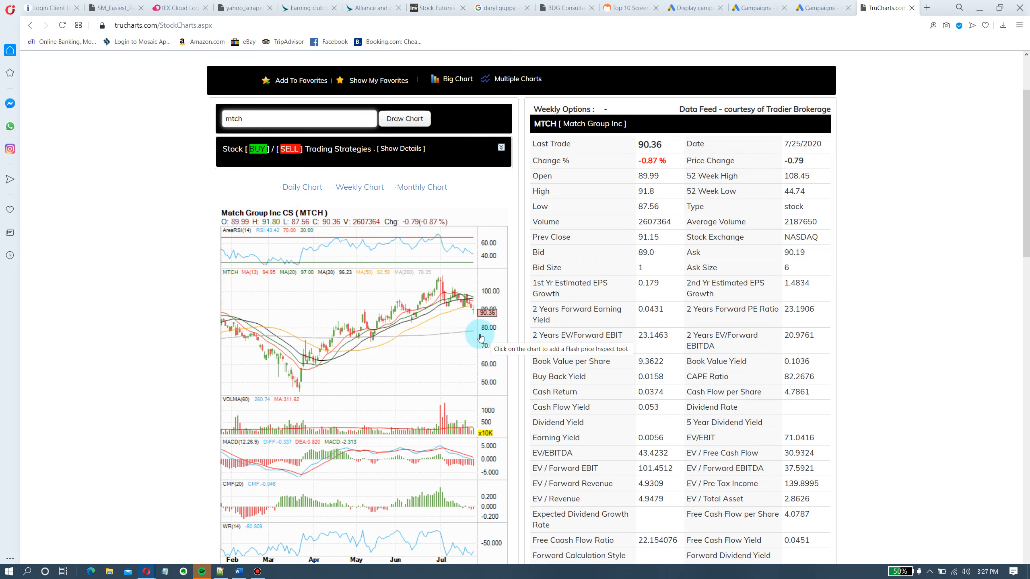
{"action": "mouse_move", "coordinate": [474, 337]}
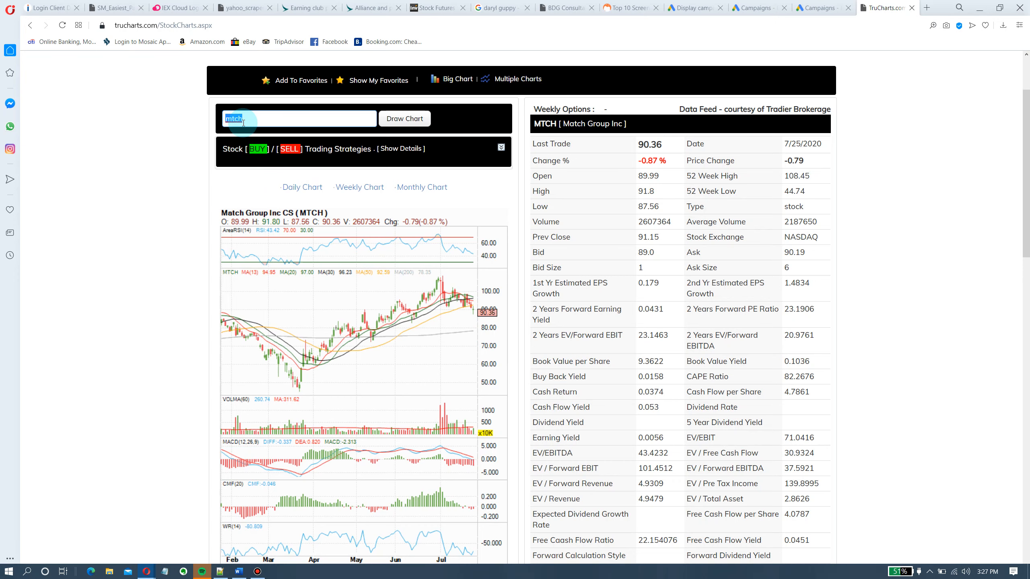
Chart Marathon Petroleum (MPC) and Murphy USA (MUSA), then load Chevron (CVX) quote data
{"action": "type", "text": "mpc"}
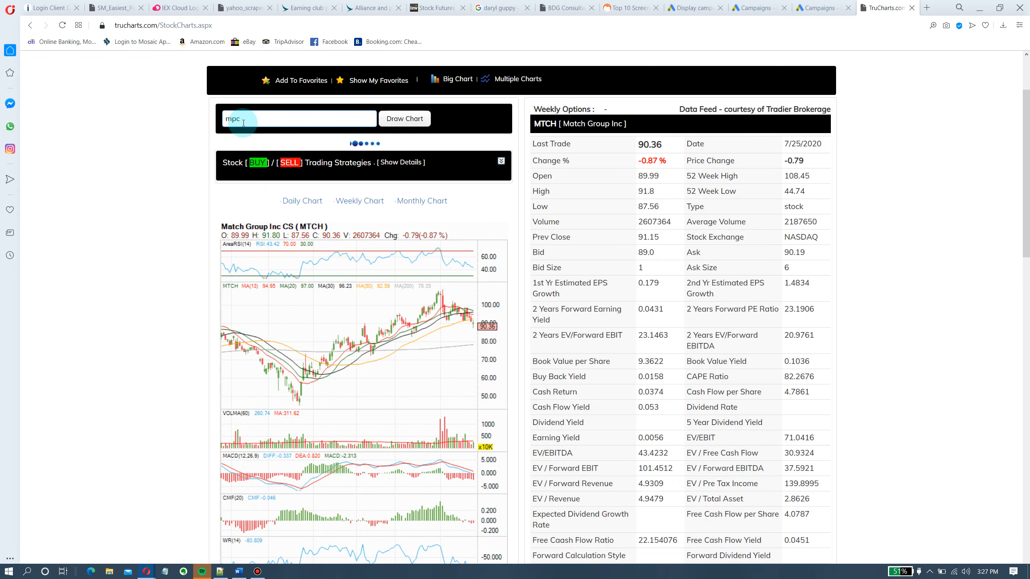
{"action": "left_click", "coordinate": [404, 118]}
{"action": "type", "text": "m"}
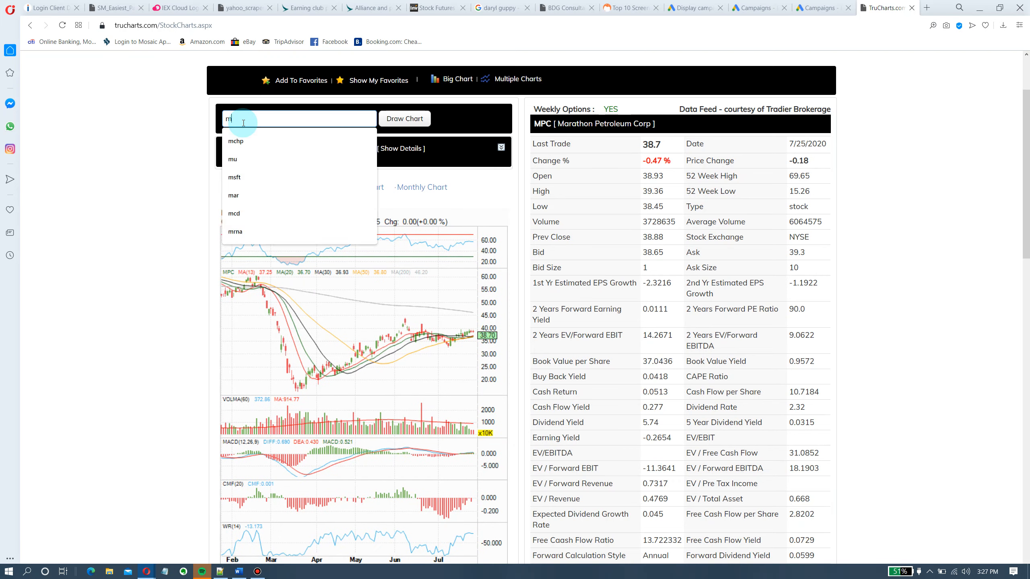
{"action": "type", "text": "usa"}
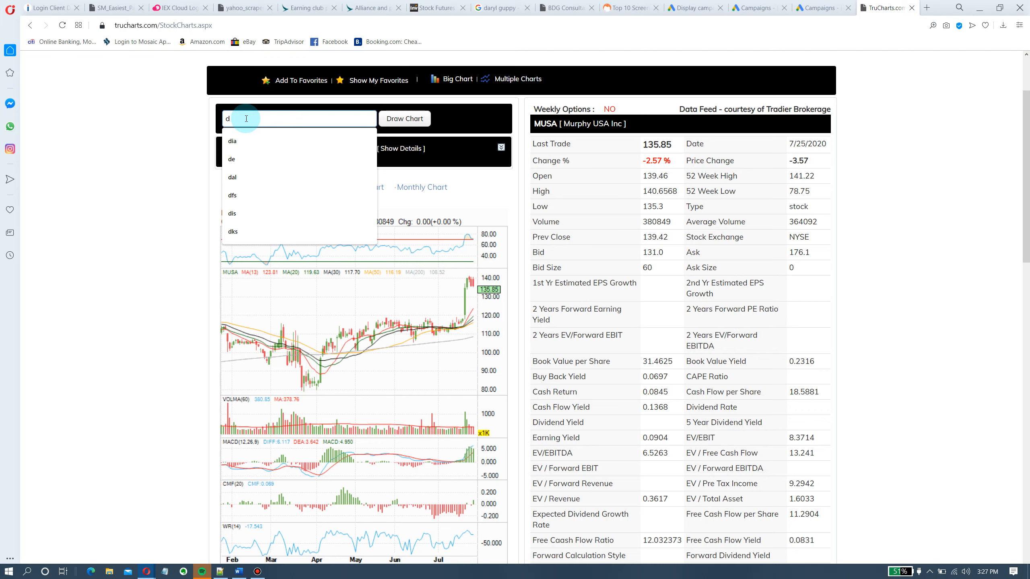
{"action": "left_click", "coordinate": [404, 118]}
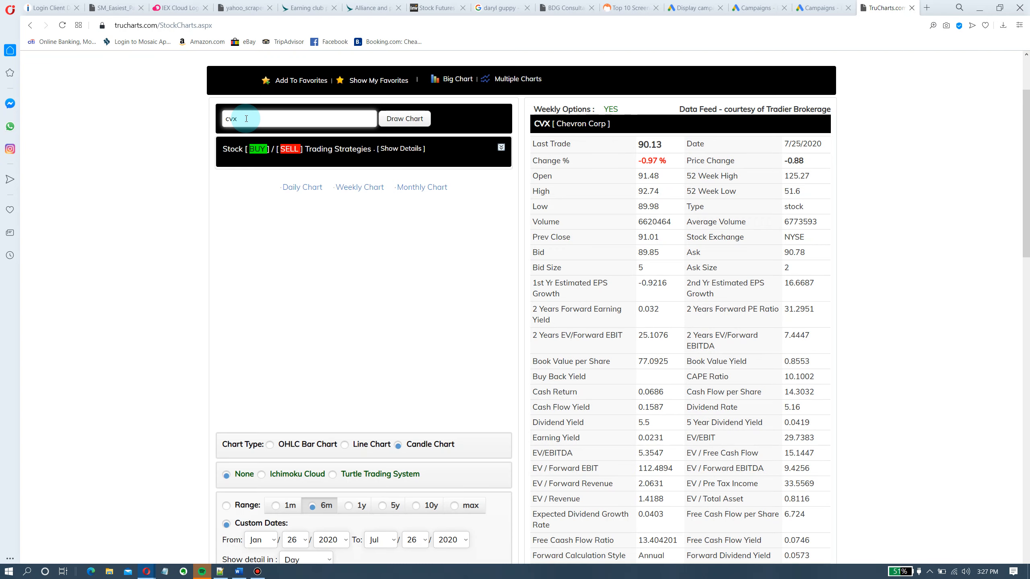
Draw Chevron's (CVX) daily chart, then load the Wynn Resorts (WYNN) chart
{"action": "left_click", "coordinate": [404, 119]}
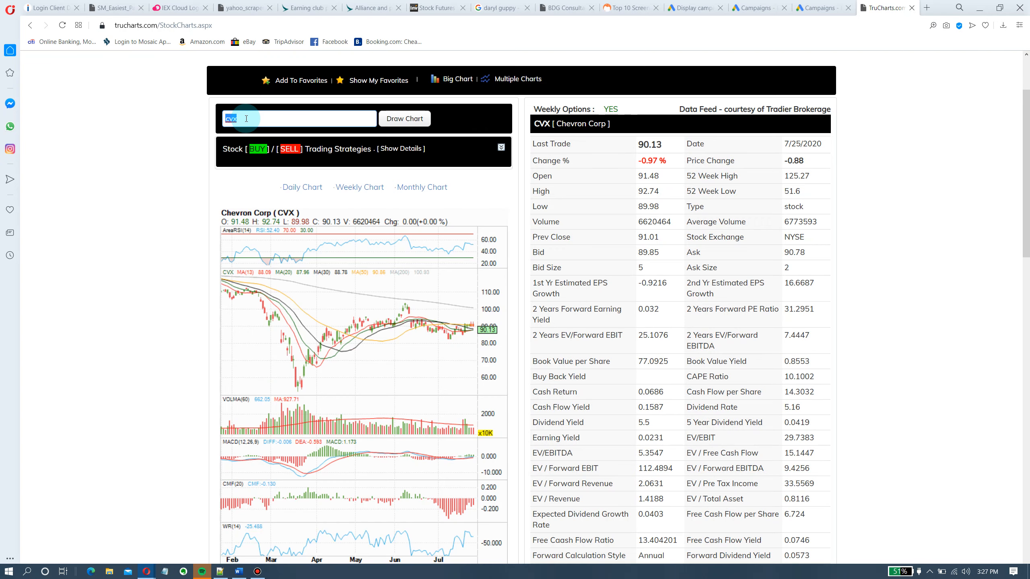
{"action": "type", "text": "wynn"}
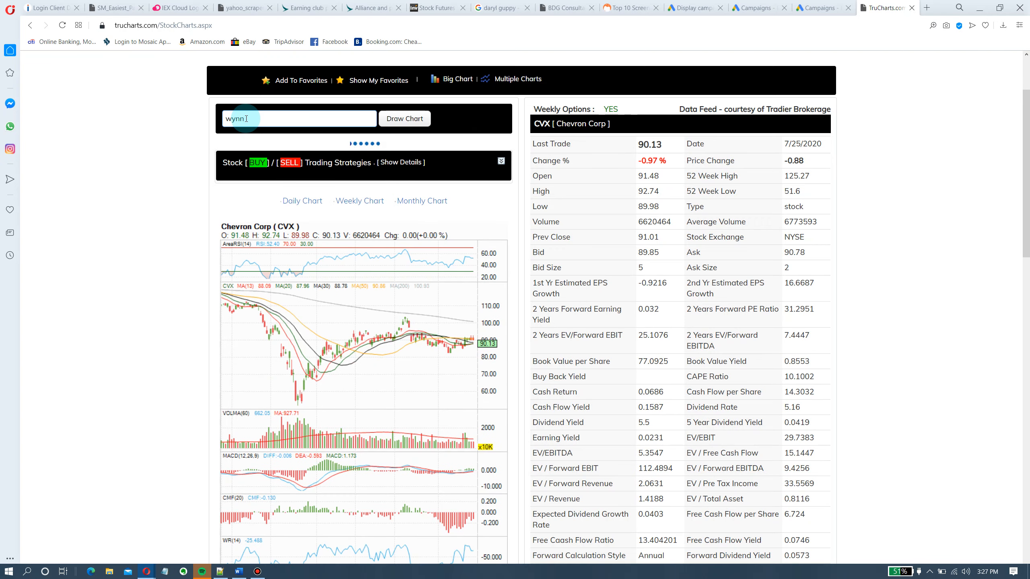
{"action": "left_click", "coordinate": [404, 118]}
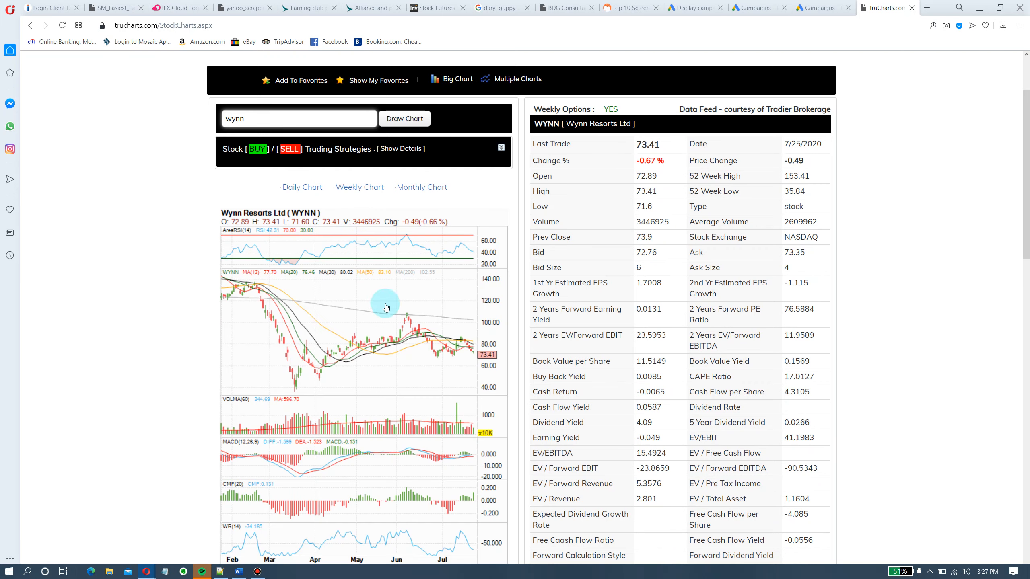
{"action": "mouse_move", "coordinate": [459, 341]}
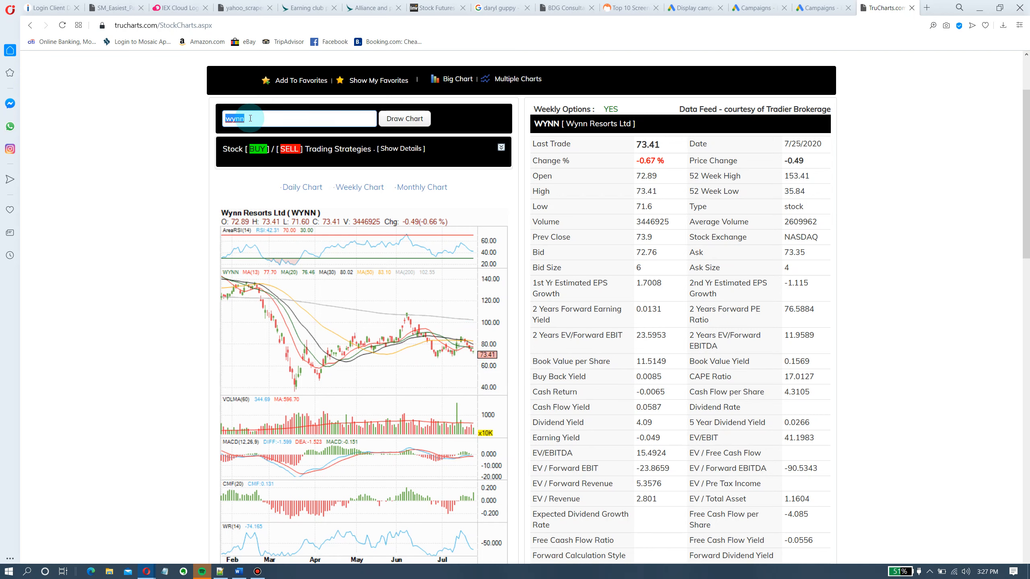
Chart Las Vegas Sands (LVS), then draw Penn National Gaming's (PENN) daily chart
{"action": "type", "text": "lvs"}
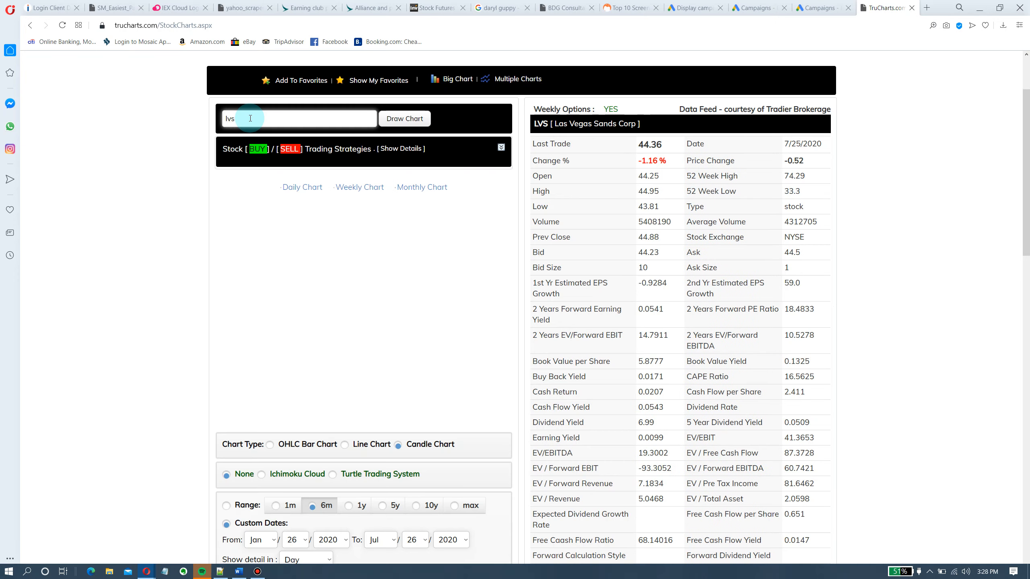
{"action": "left_click", "coordinate": [404, 118]}
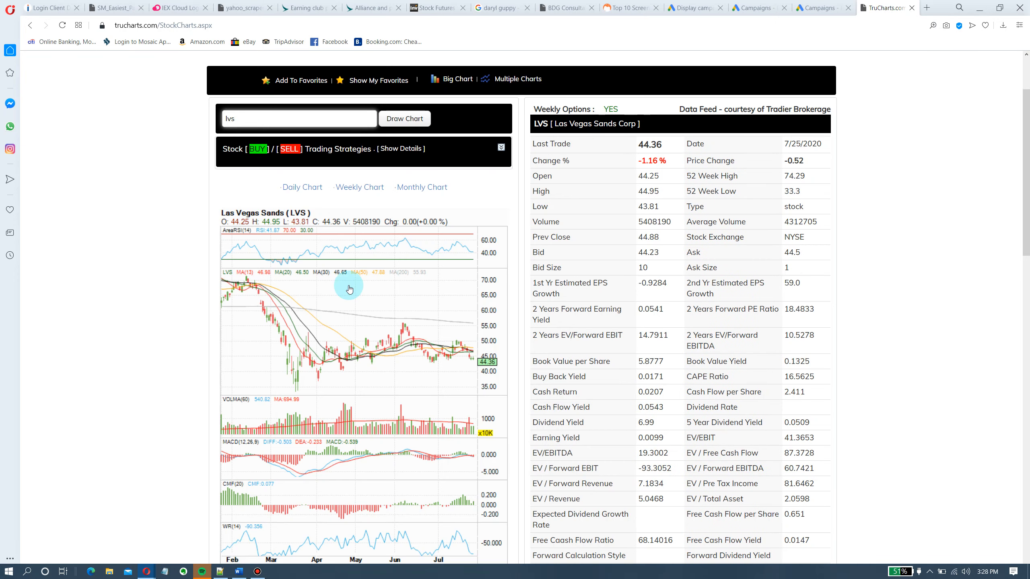
{"action": "mouse_move", "coordinate": [305, 286]}
{"action": "type", "text": "p"}
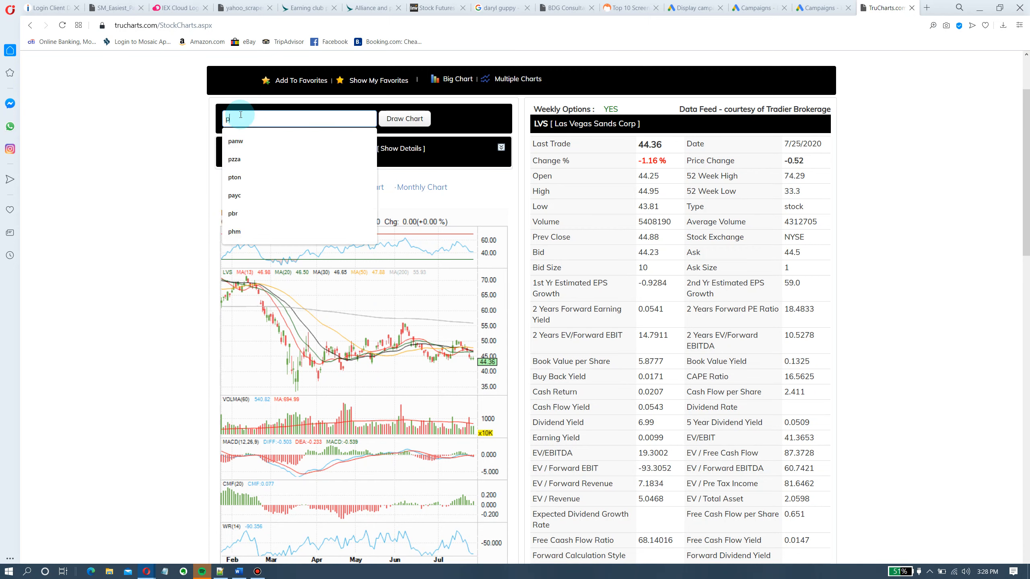
{"action": "type", "text": "enn"}
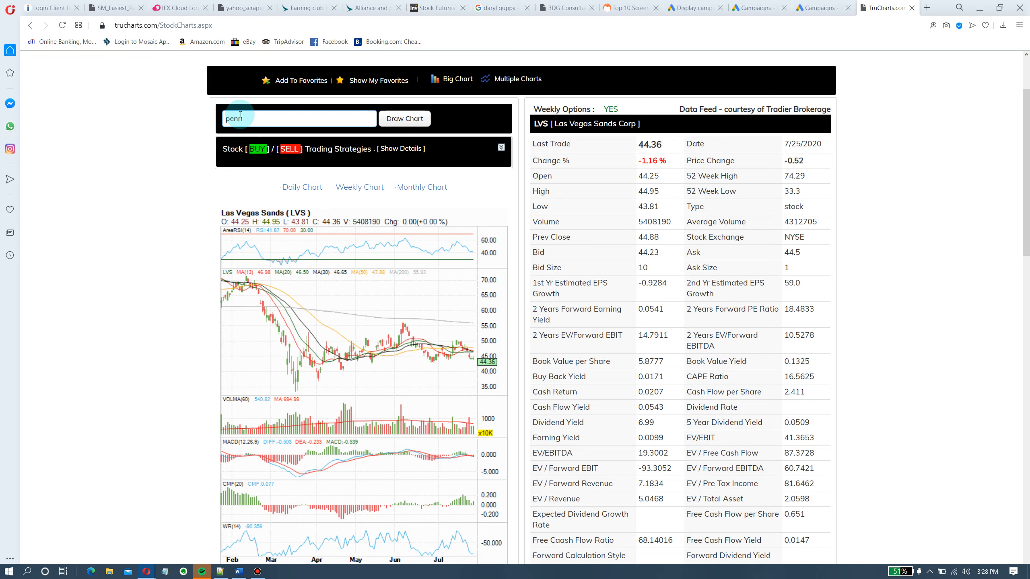
{"action": "left_click", "coordinate": [404, 119]}
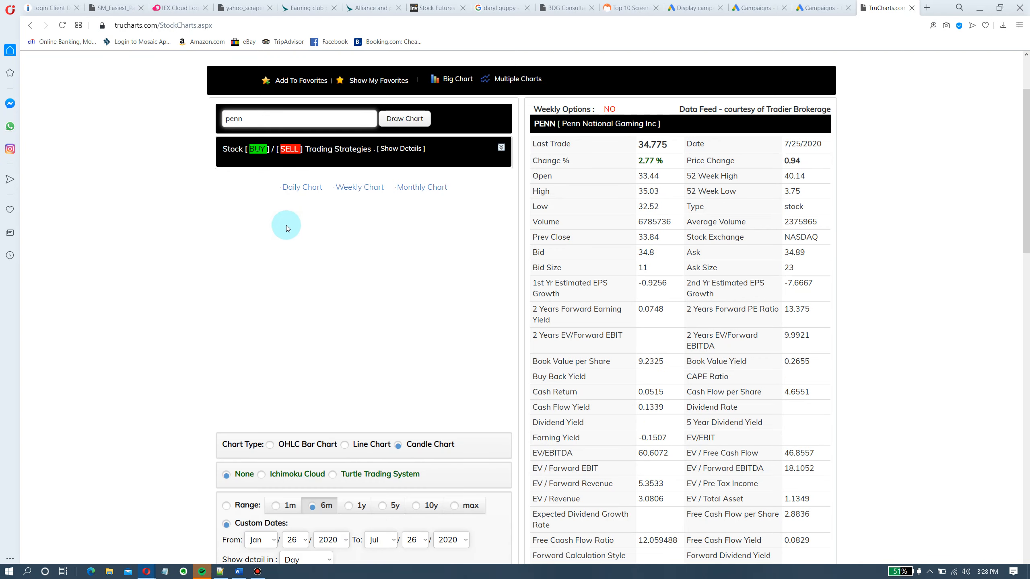
{"action": "left_click", "coordinate": [404, 119]}
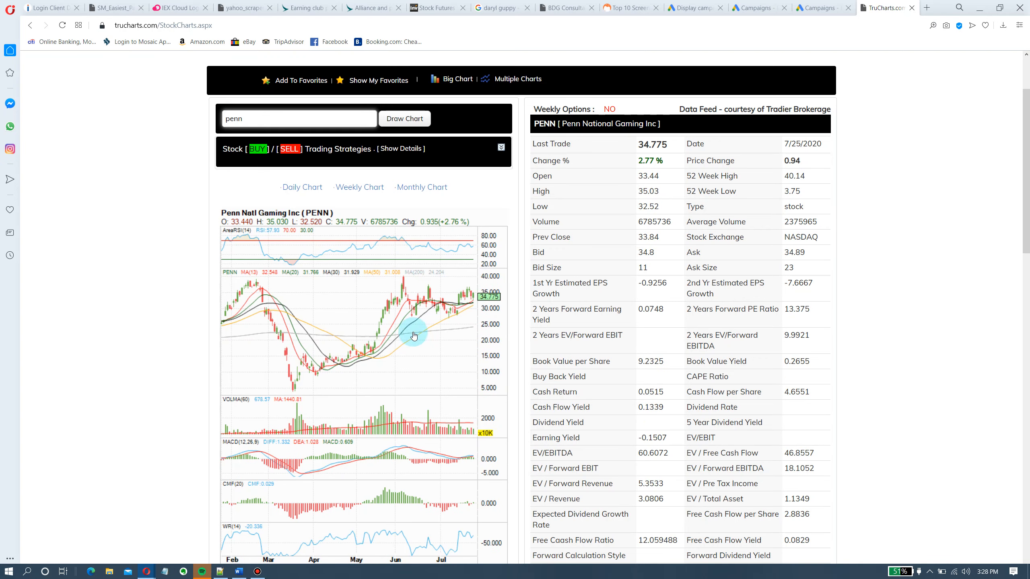
{"action": "mouse_move", "coordinate": [480, 298]}
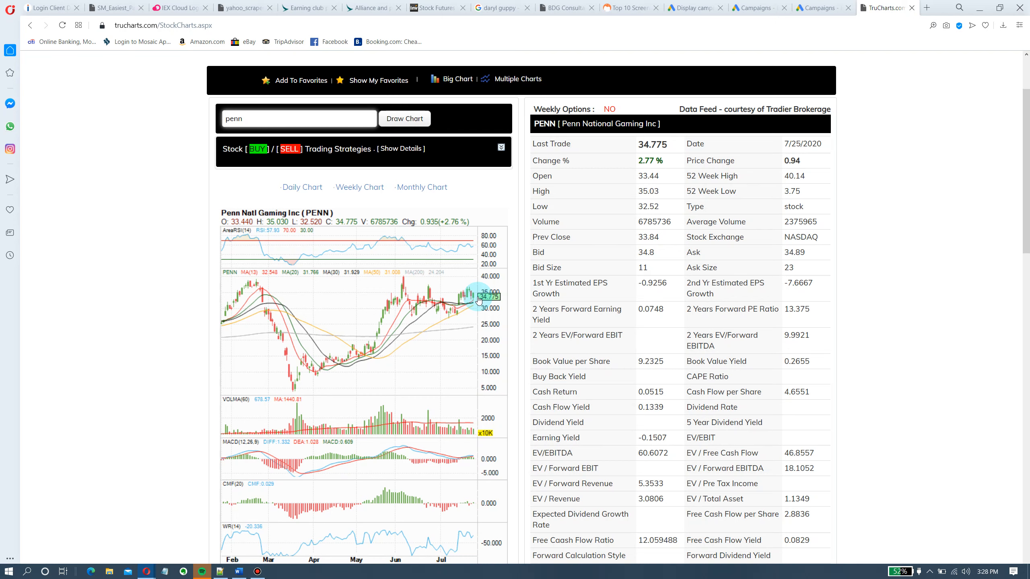
{"action": "mouse_move", "coordinate": [466, 301]}
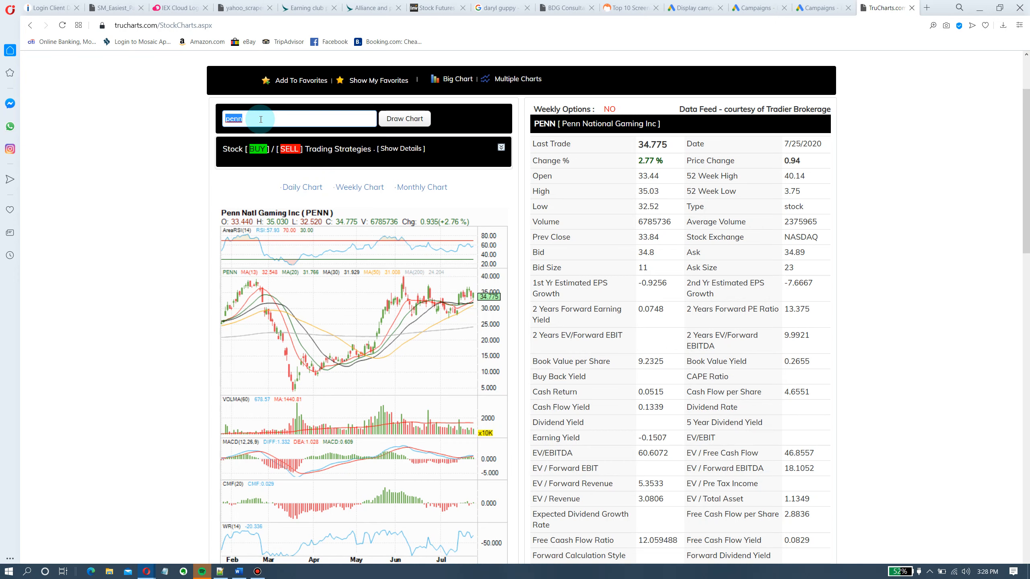
Draw daily charts for Eldorado Resorts (ERI), Alphabet (GOOG), then Facebook (FB)
{"action": "type", "text": "eri"}
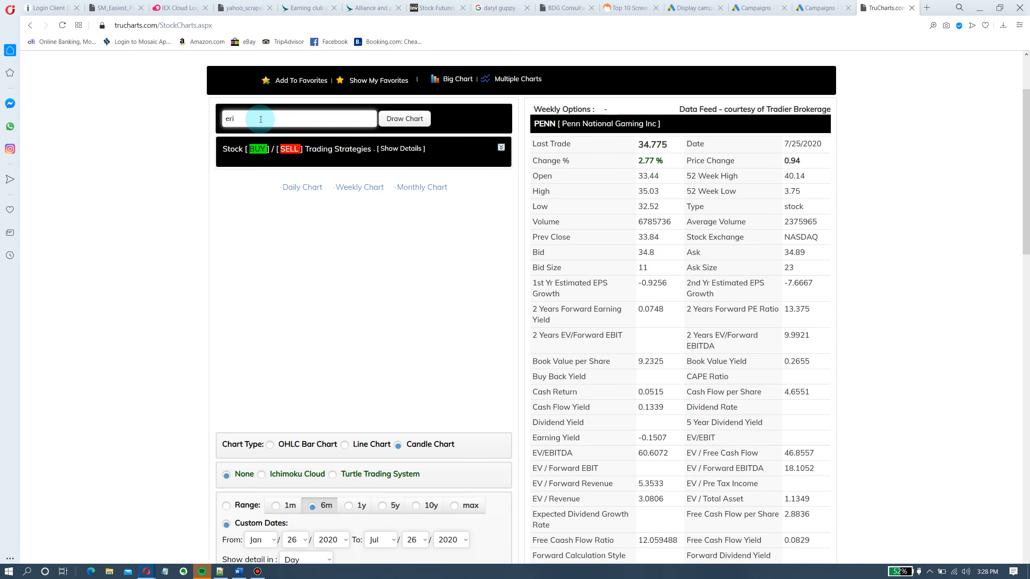
{"action": "left_click", "coordinate": [404, 119]}
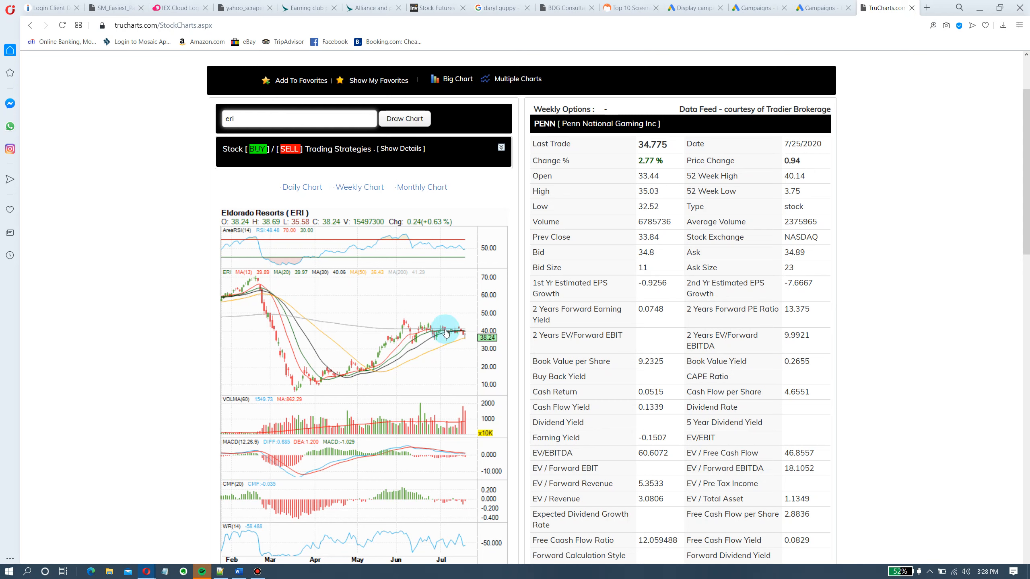
{"action": "mouse_move", "coordinate": [470, 346]}
{"action": "type", "text": "goog"}
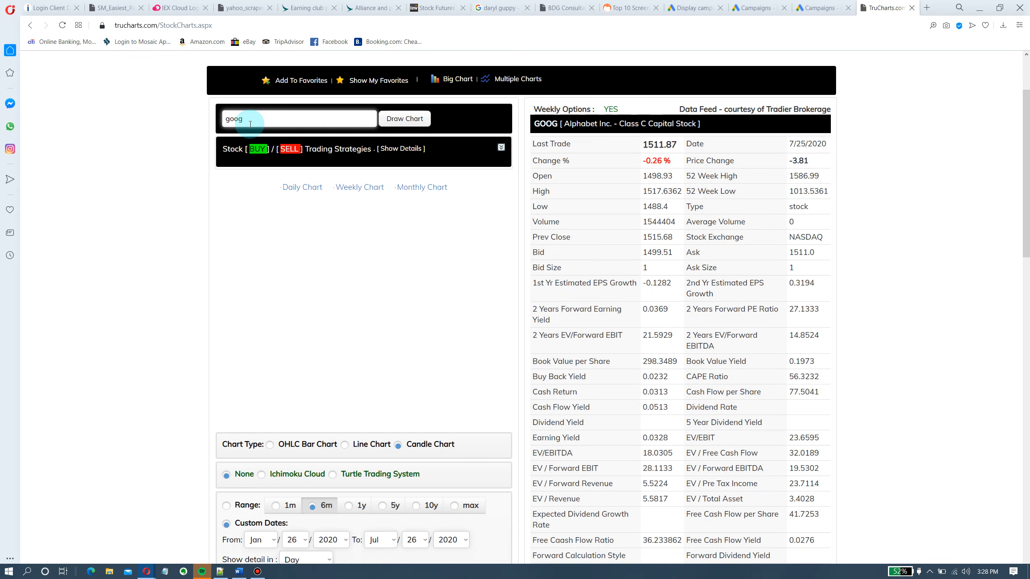
{"action": "left_click", "coordinate": [404, 119]}
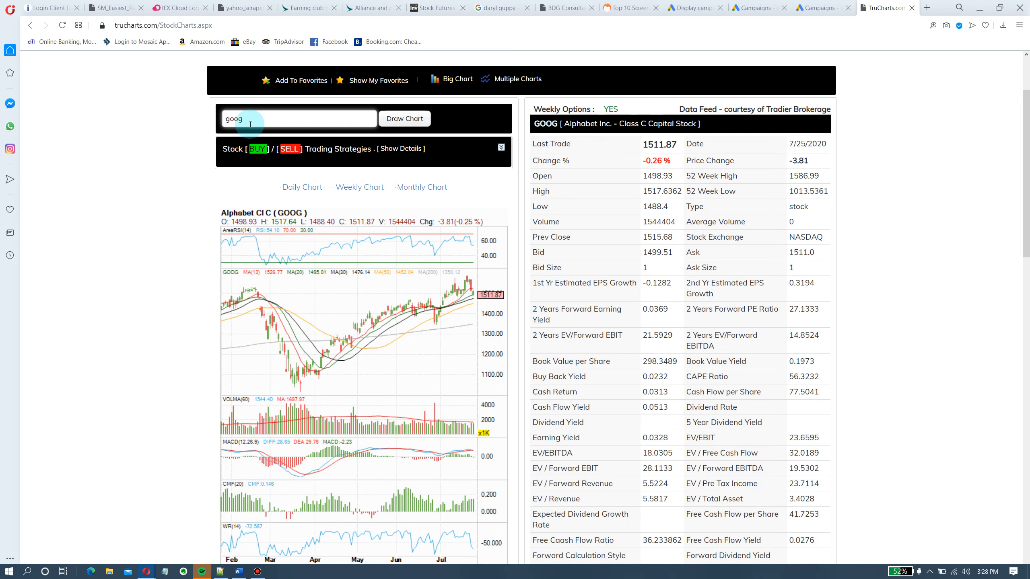
{"action": "mouse_move", "coordinate": [467, 304]}
{"action": "type", "text": "f"}
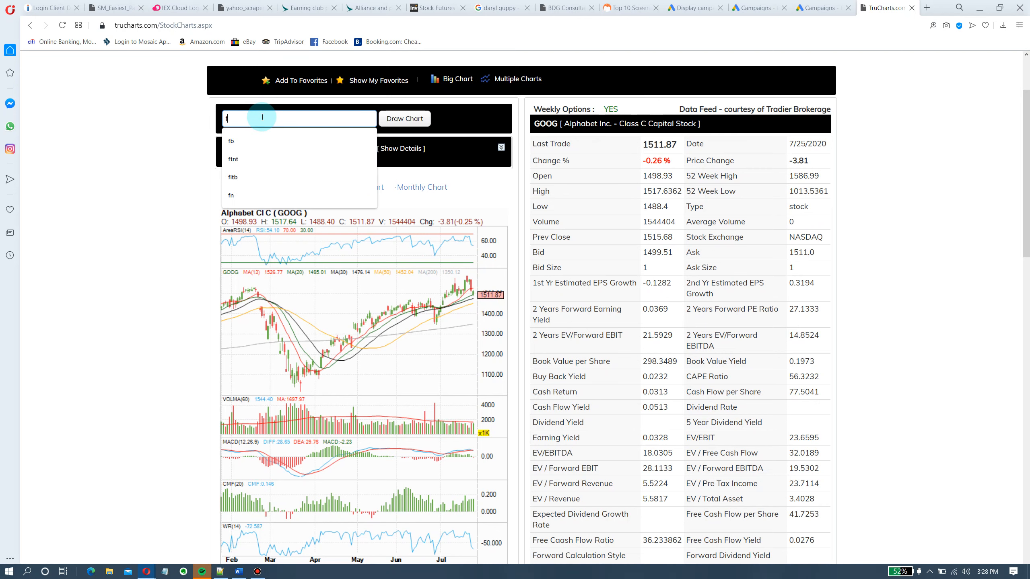
{"action": "left_click", "coordinate": [231, 140]}
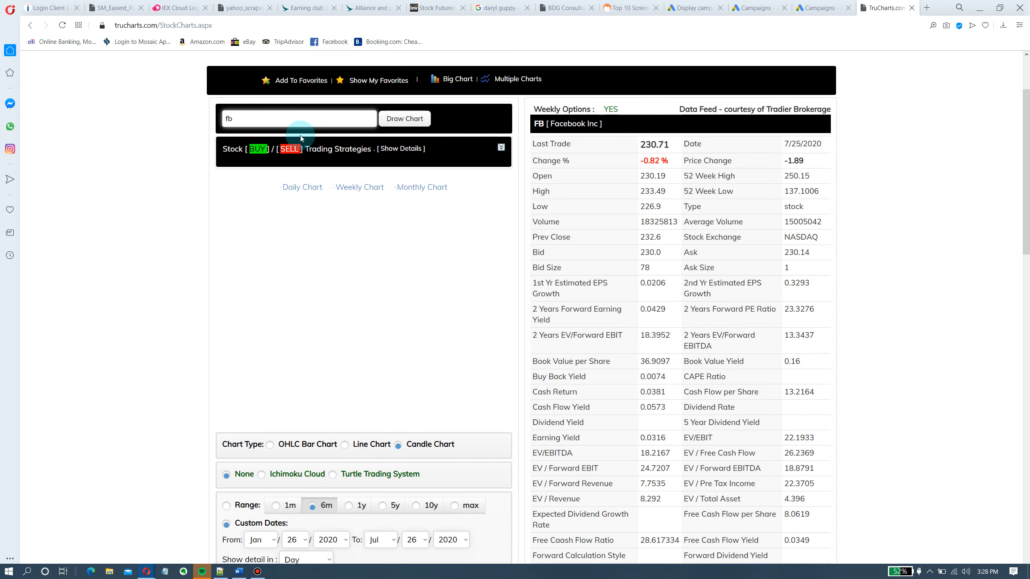
{"action": "left_click", "coordinate": [404, 119]}
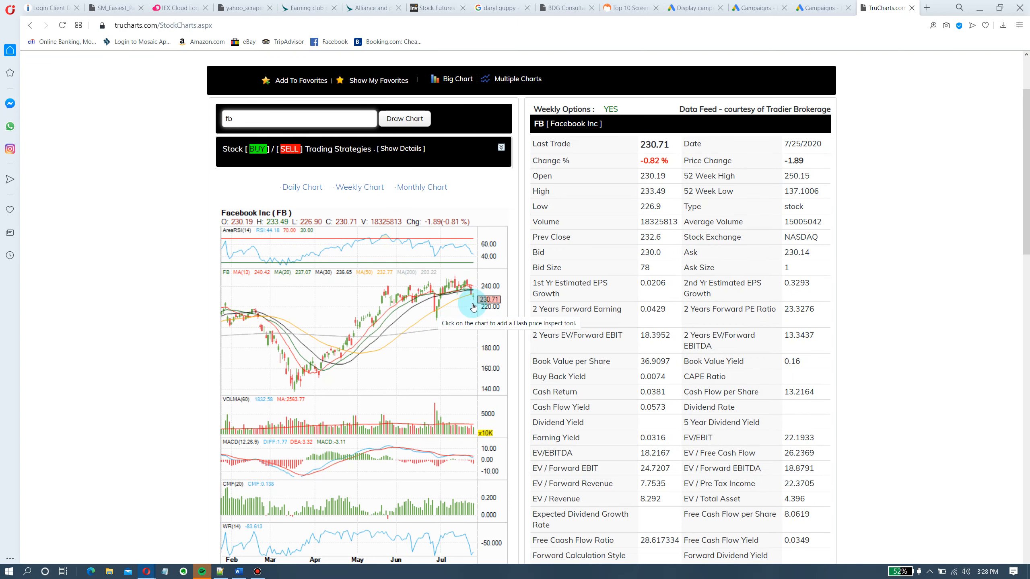
{"action": "mouse_move", "coordinate": [459, 309]}
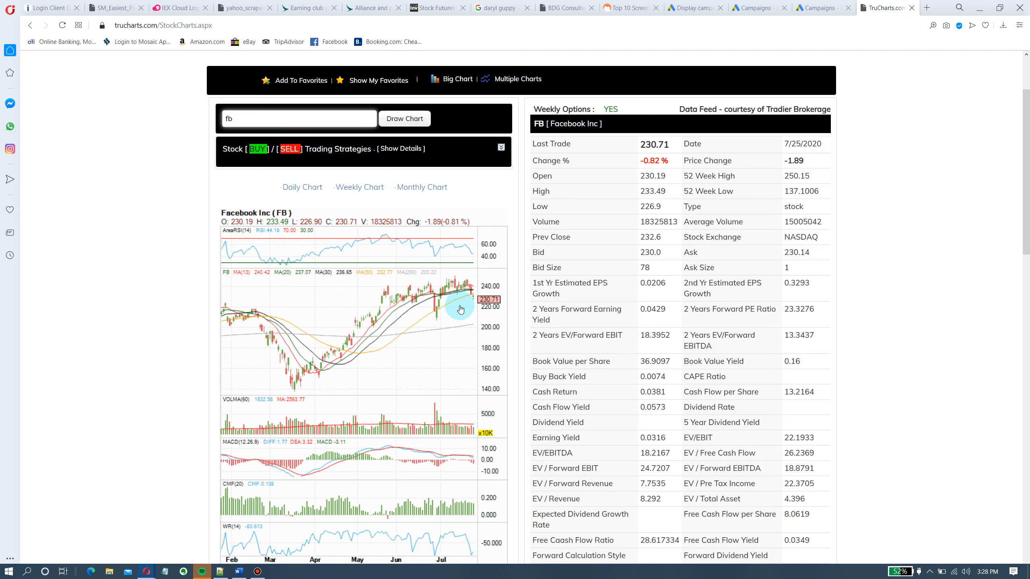
{"action": "mouse_move", "coordinate": [474, 331]}
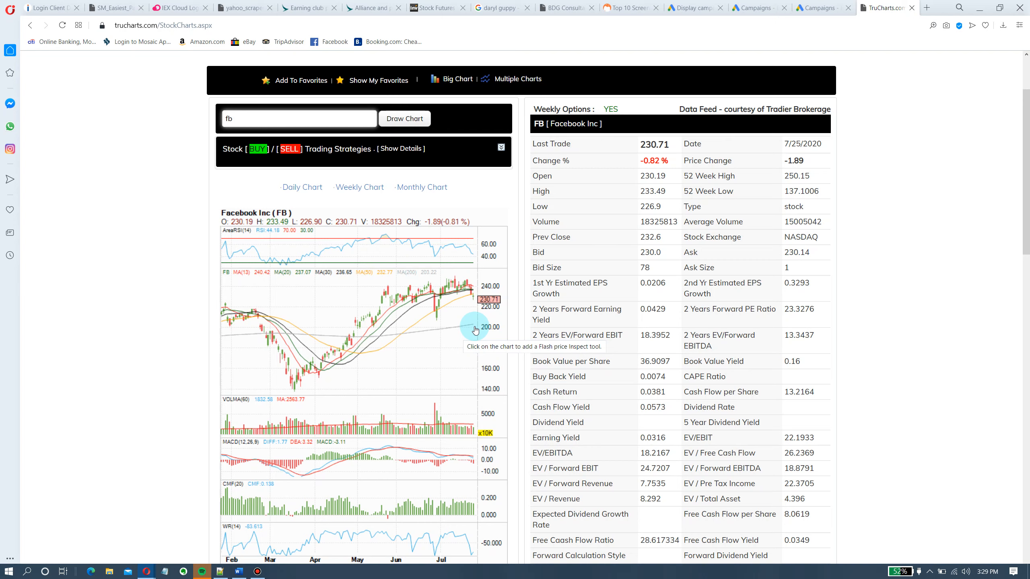
{"action": "mouse_move", "coordinate": [456, 321]}
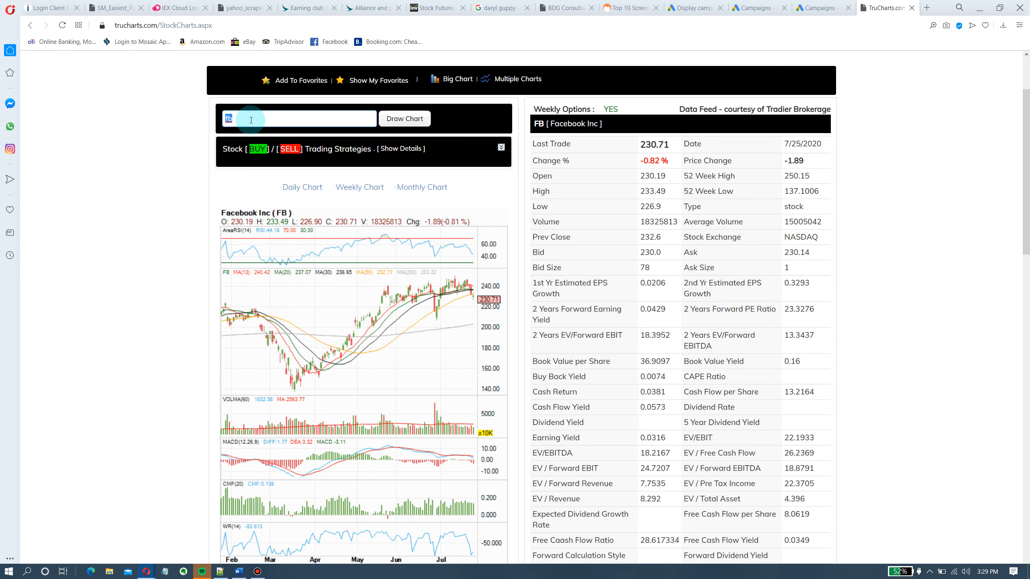
Load SPDR Gold Trust (GLD) and redraw its chart with the From year set to 2018
{"action": "type", "text": "gld"}
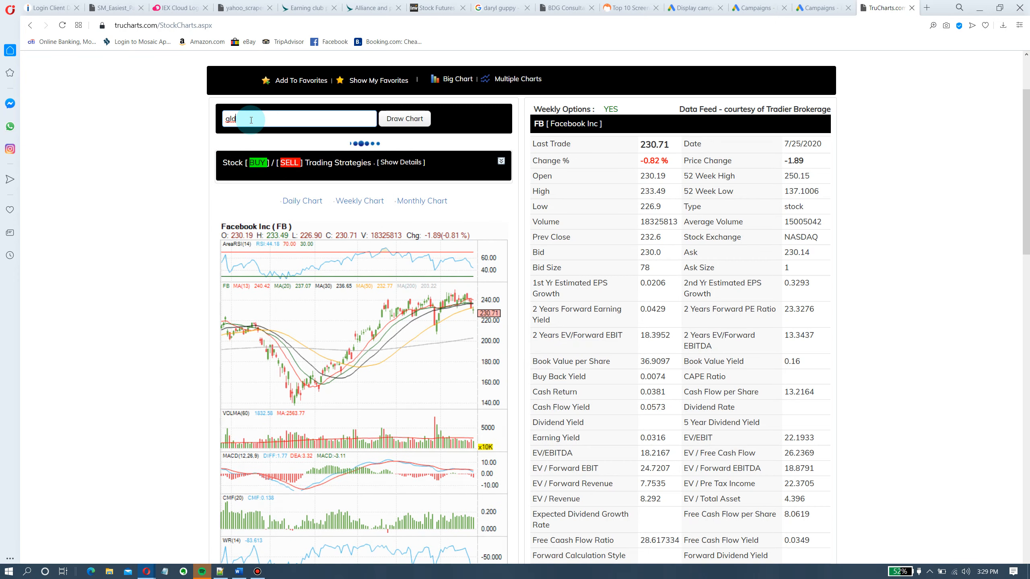
{"action": "left_click", "coordinate": [404, 119]}
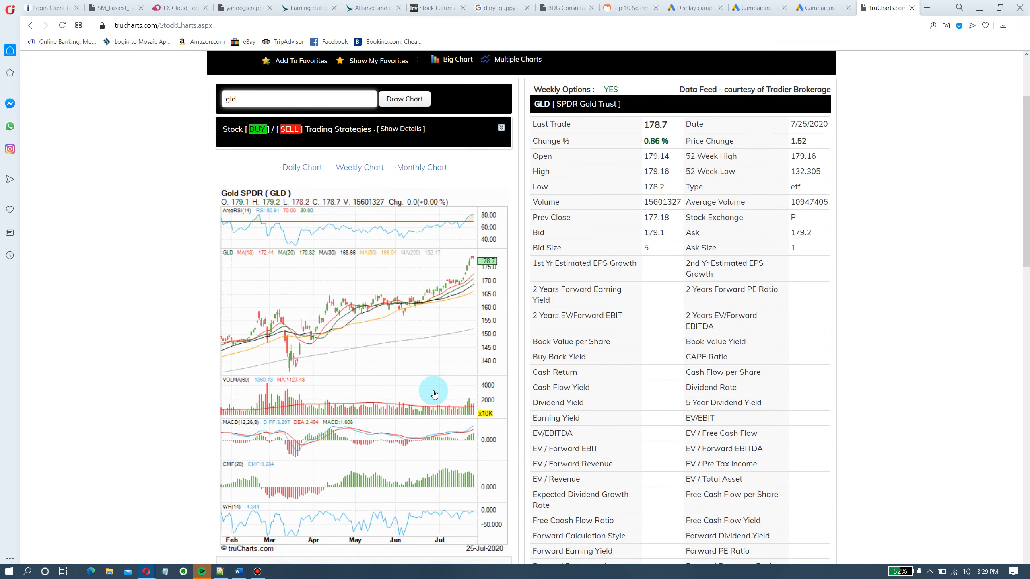
{"action": "scroll", "scroll_direction": "down", "scroll_amount": 3}
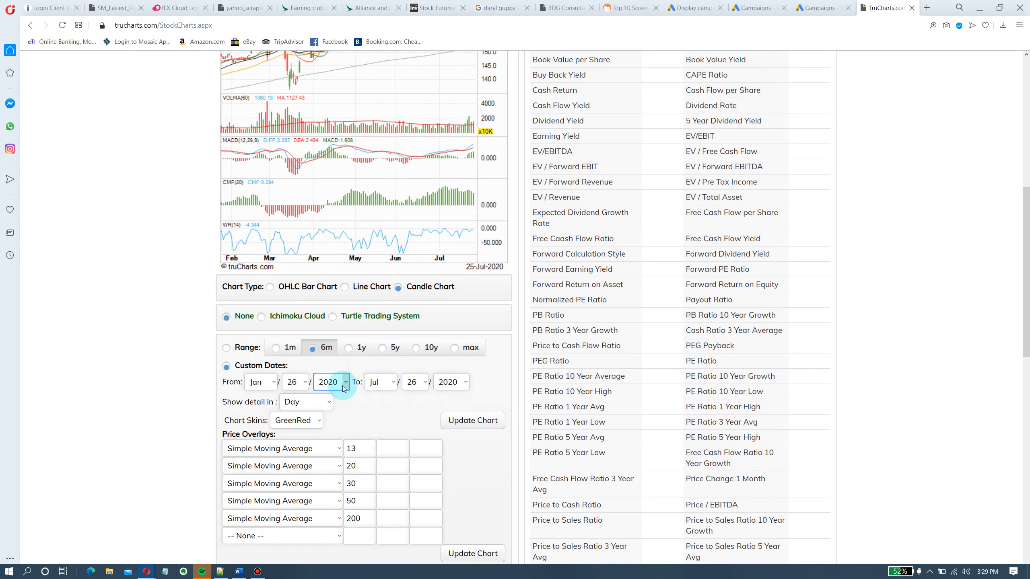
{"action": "left_click", "coordinate": [331, 381]}
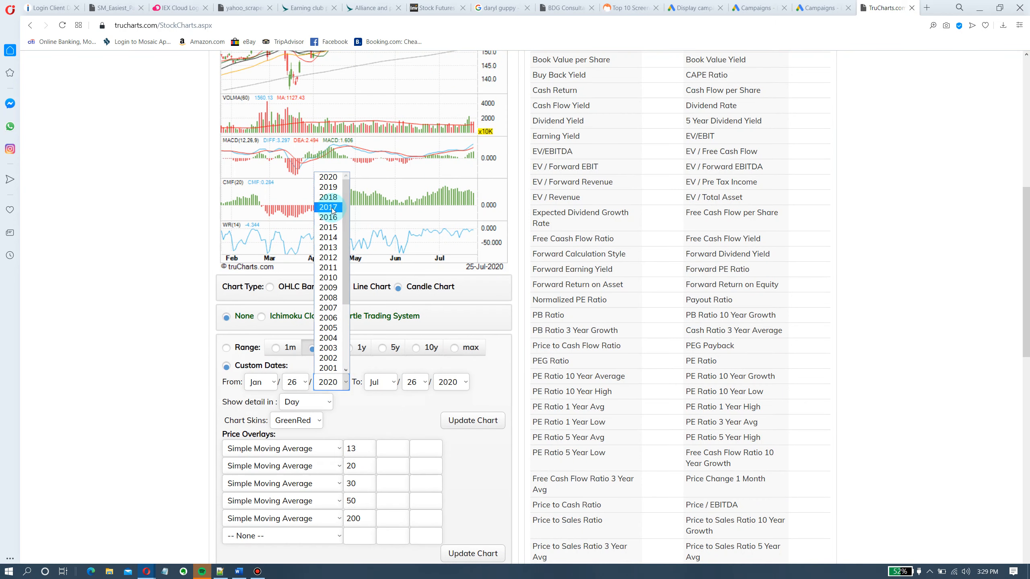
{"action": "left_click", "coordinate": [328, 197]}
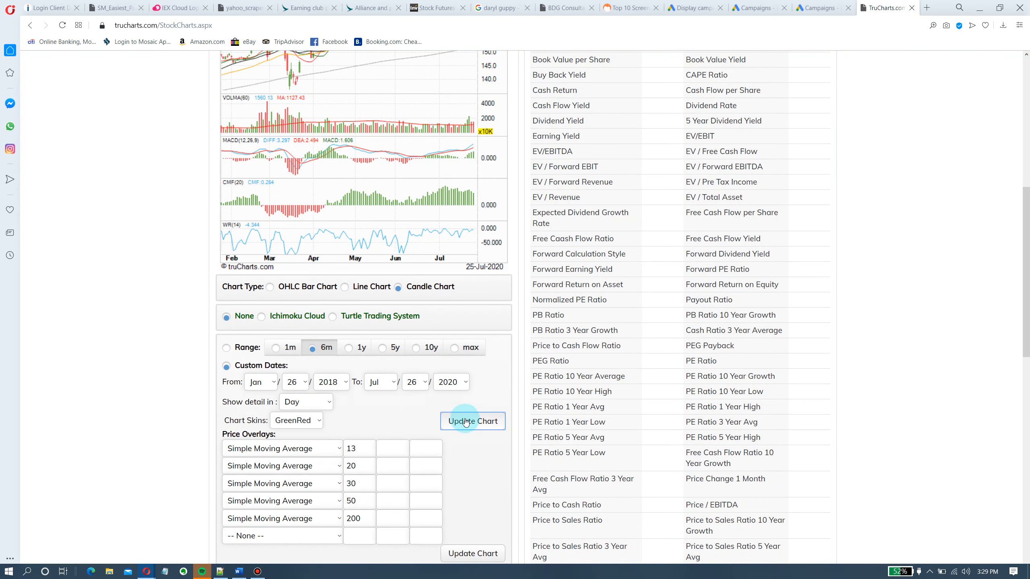
{"action": "left_click", "coordinate": [472, 421]}
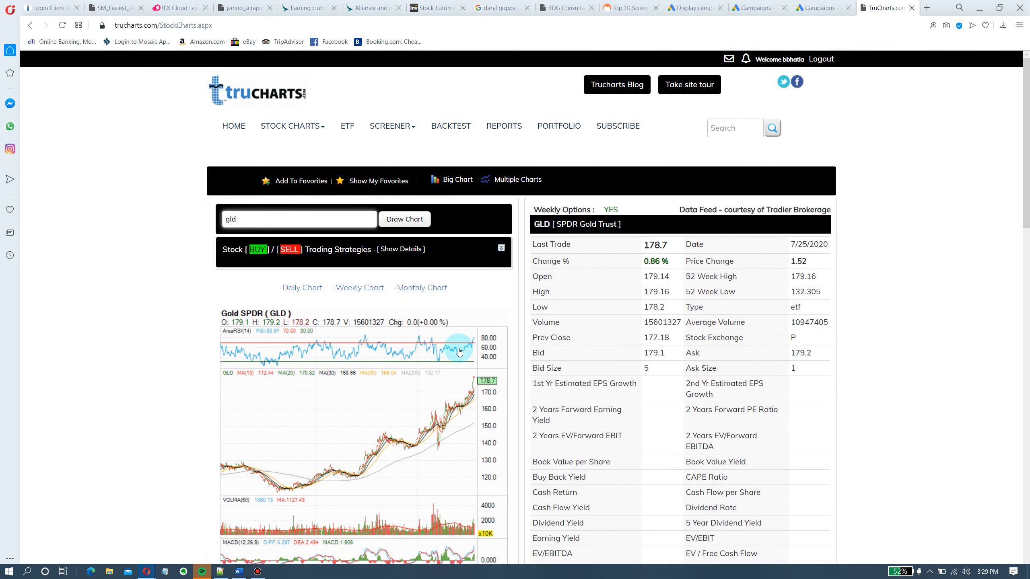
{"action": "scroll", "scroll_direction": "down", "scroll_amount": 3}
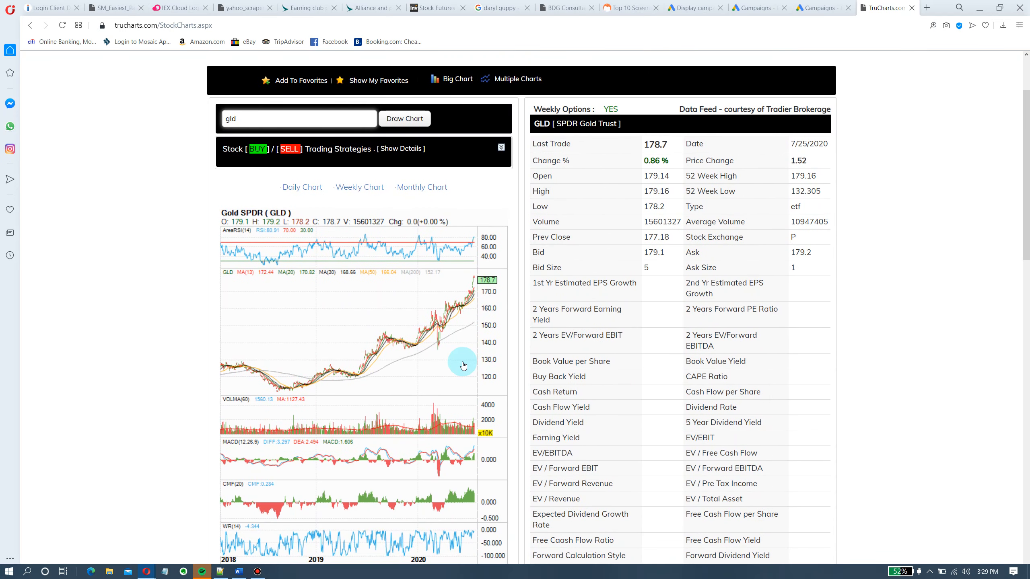
{"action": "mouse_move", "coordinate": [502, 271]}
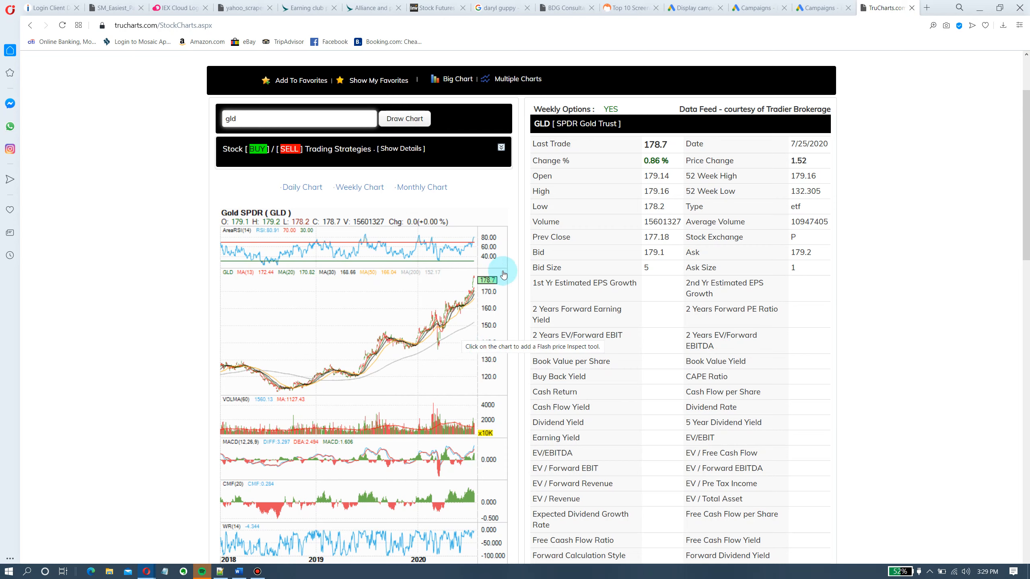
{"action": "mouse_move", "coordinate": [426, 361]}
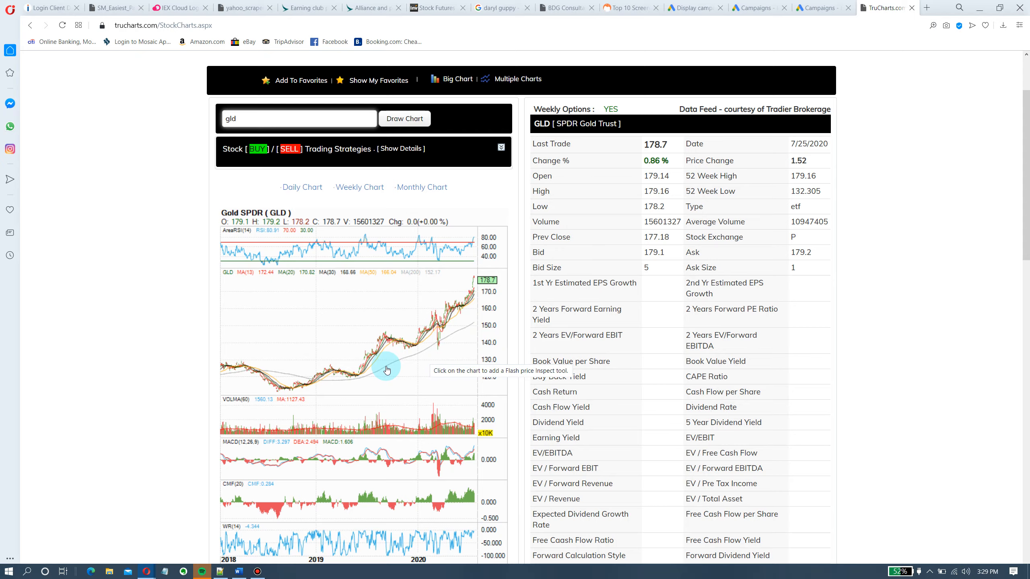
{"action": "scroll", "scroll_direction": "down", "scroll_amount": 3}
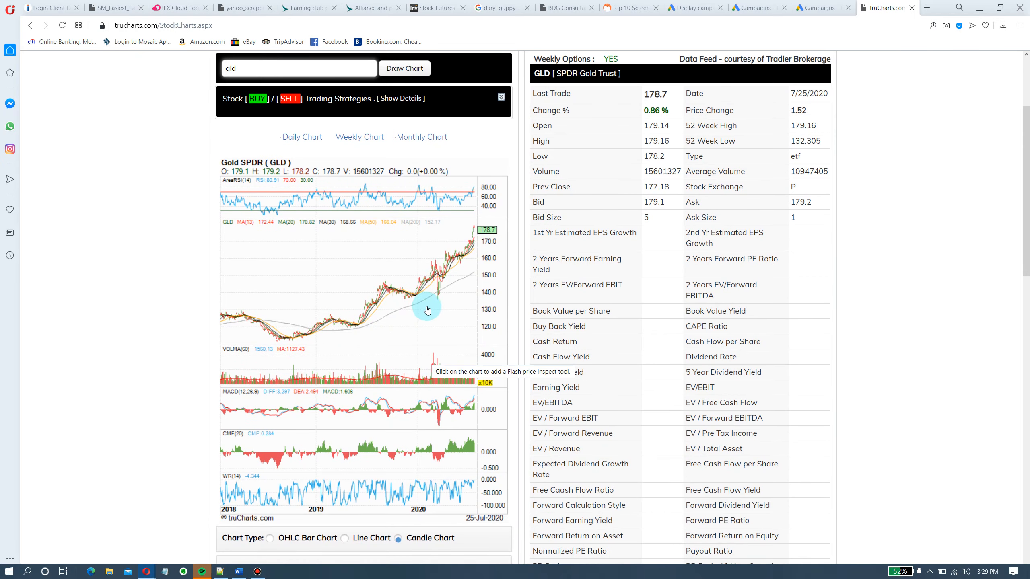
{"action": "mouse_move", "coordinate": [488, 229]}
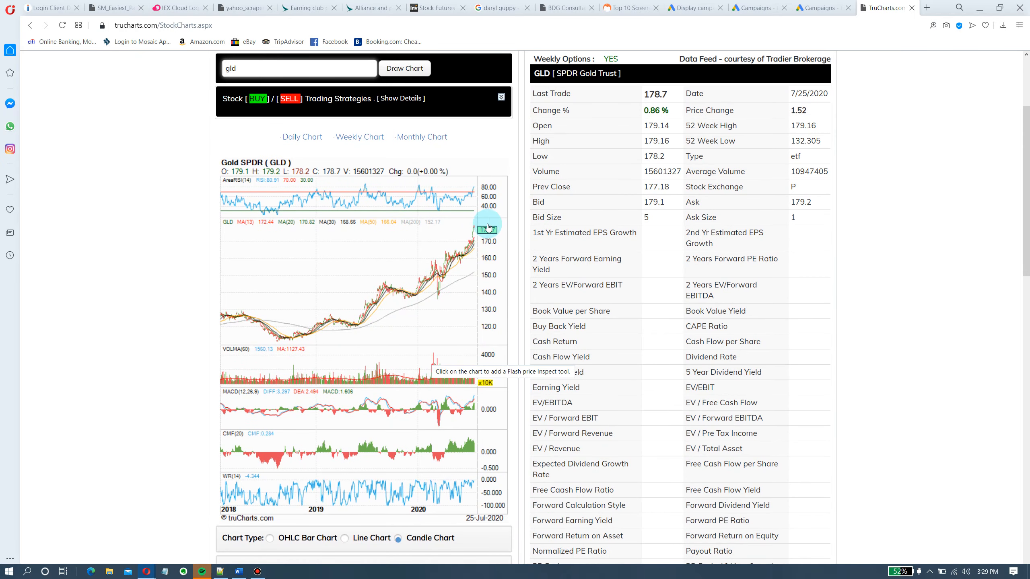
{"action": "scroll", "scroll_direction": "up", "scroll_amount": 3}
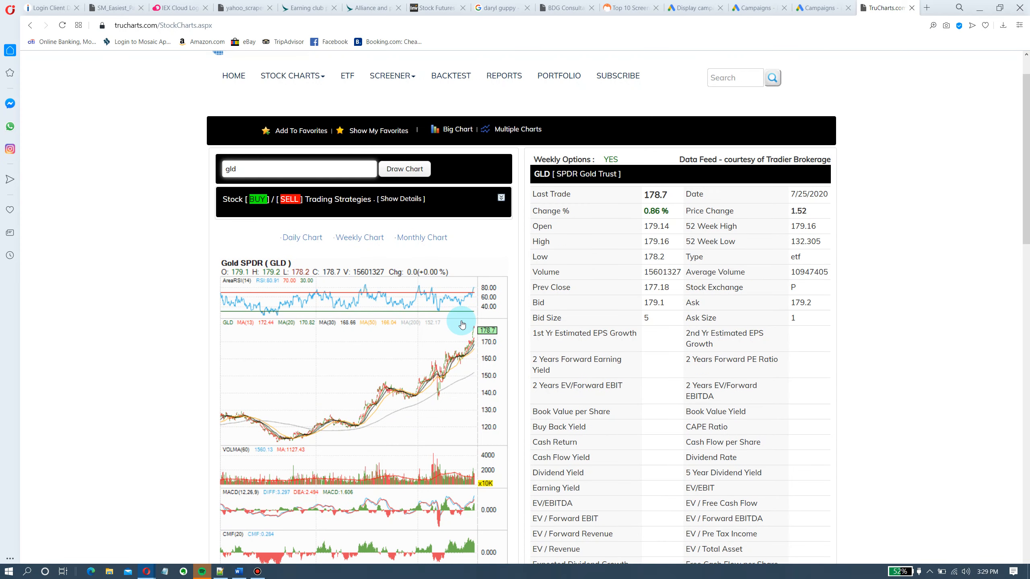
{"action": "mouse_move", "coordinate": [557, 245]}
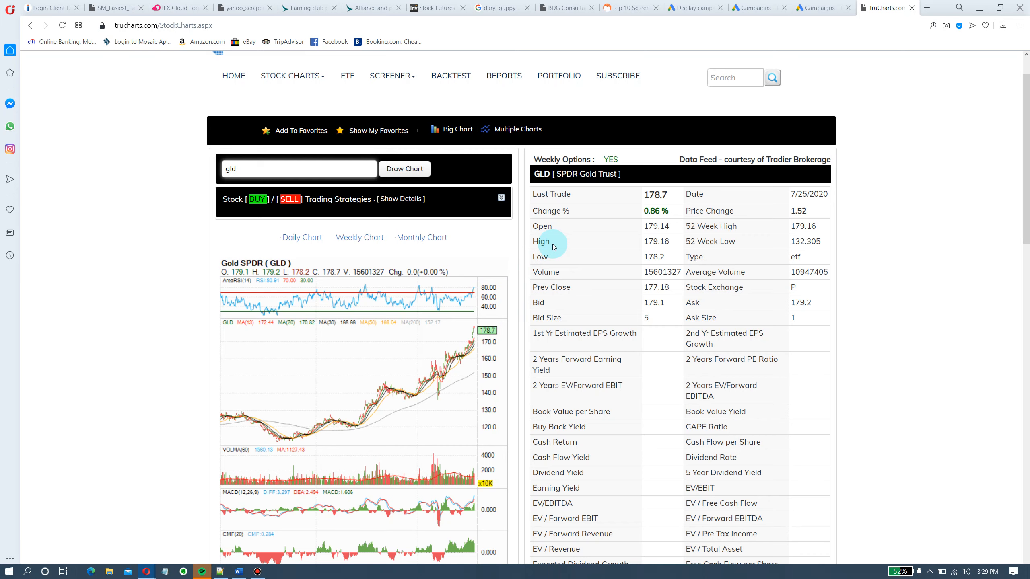
{"action": "mouse_move", "coordinate": [565, 367]}
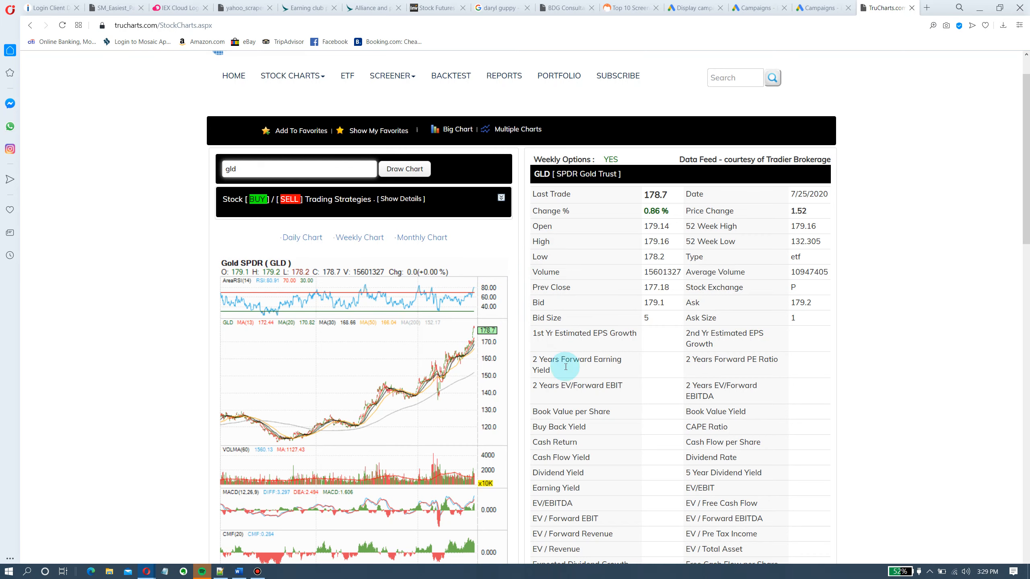